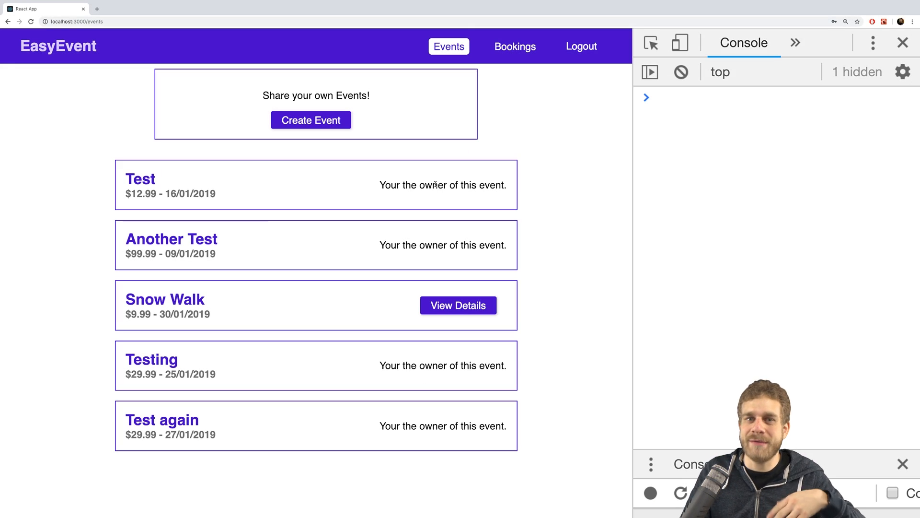
Book the Snow Walk event from its details and check it on the Bookings page.
left_click(310, 120)
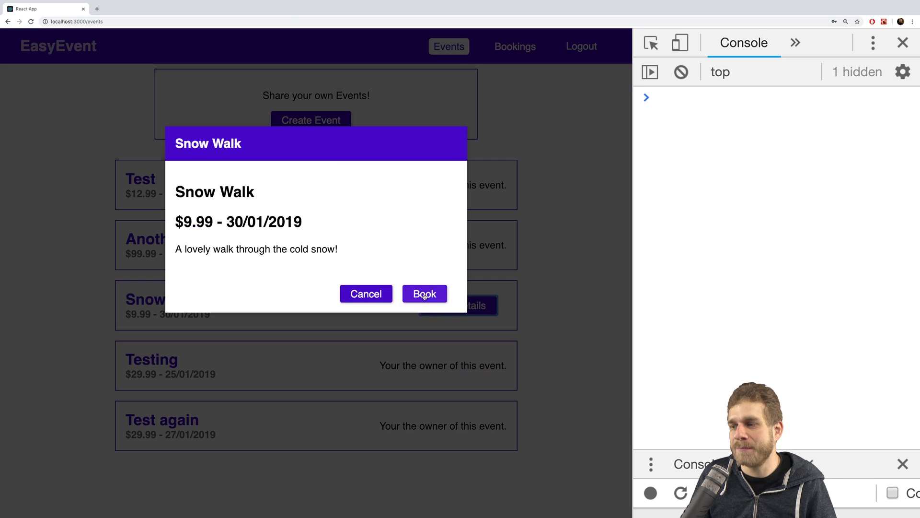
left_click(425, 294)
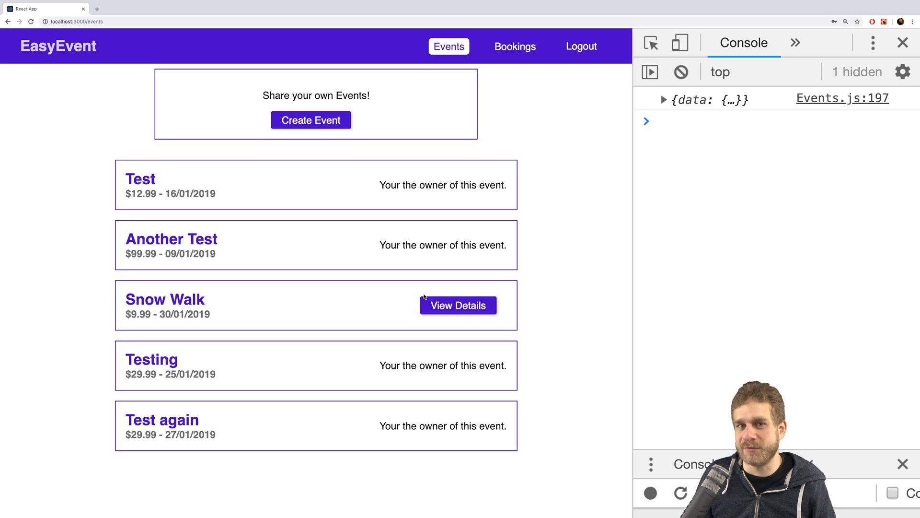
mouse_move(491, 100)
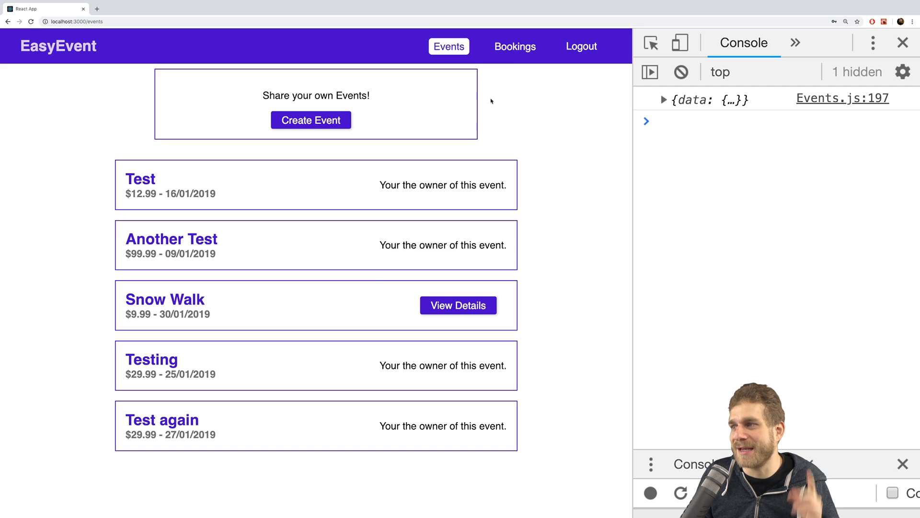
left_click(515, 46)
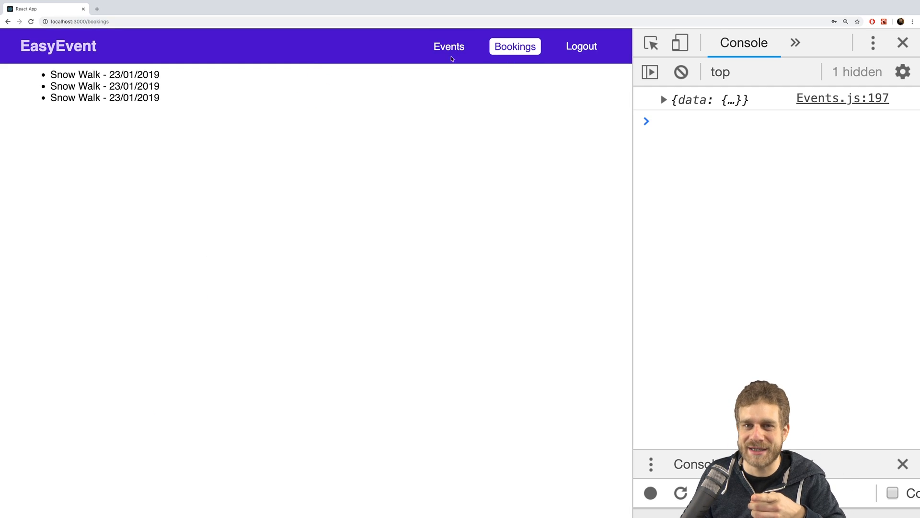
mouse_move(404, 105)
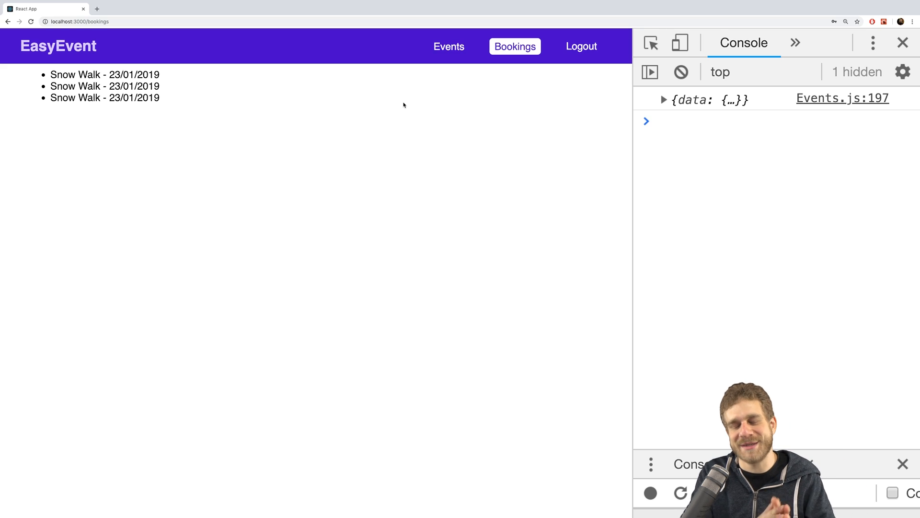
mouse_move(449, 46)
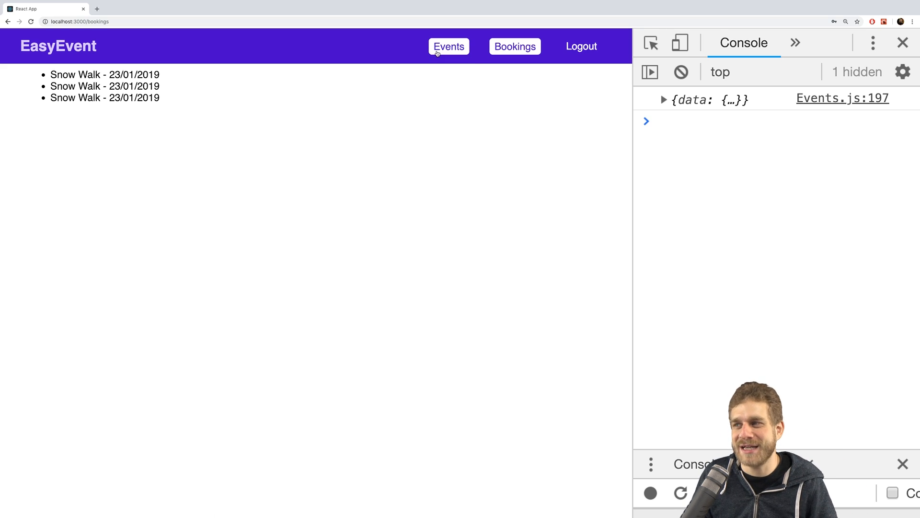
Return to Events and reopen the Snow Walk event's details dialog.
left_click(449, 46)
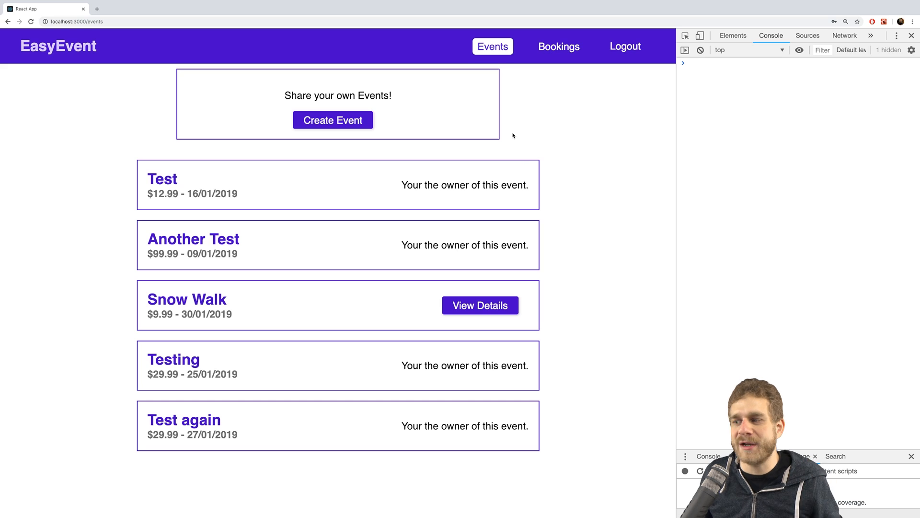
left_click(480, 305)
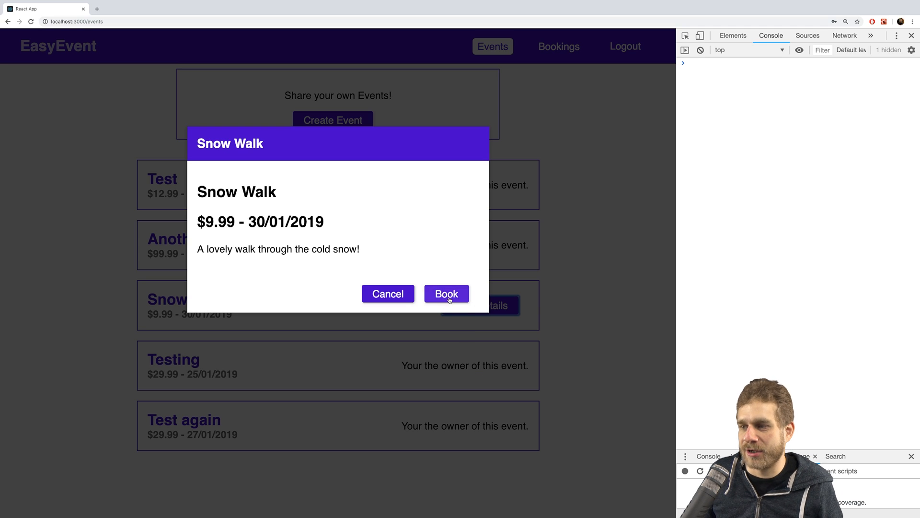
mouse_move(422, 237)
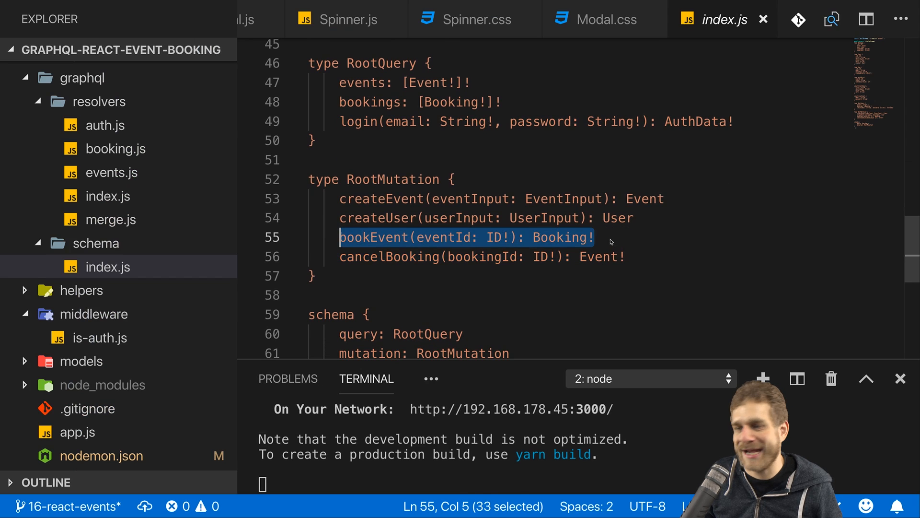
Review bookEvent's eventId argument in the schema, then the Modal's onConfirm handler in Events.js.
double_click(441, 236)
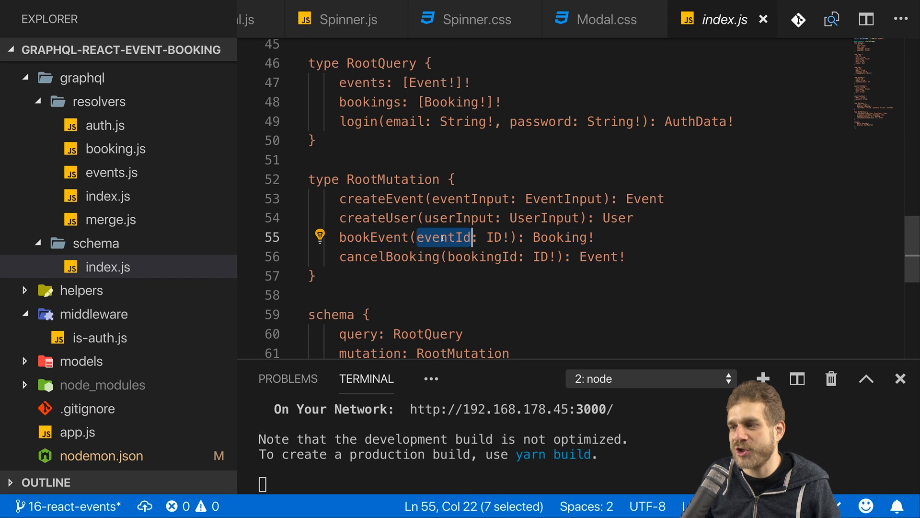
mouse_move(487, 304)
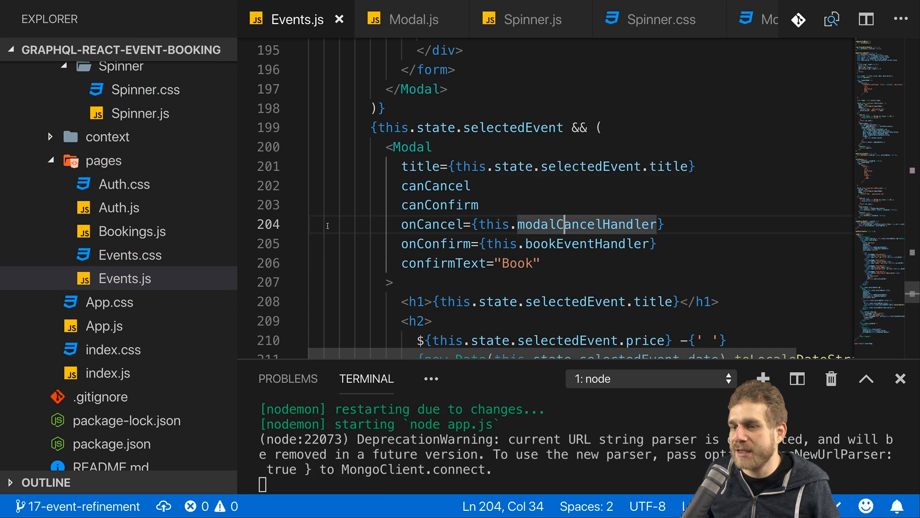
scroll("up", 3)
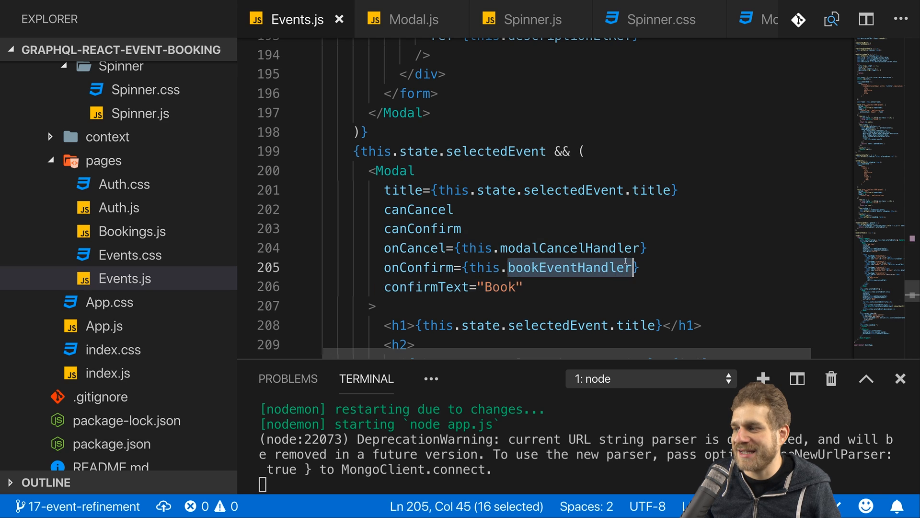
scroll("up", 3)
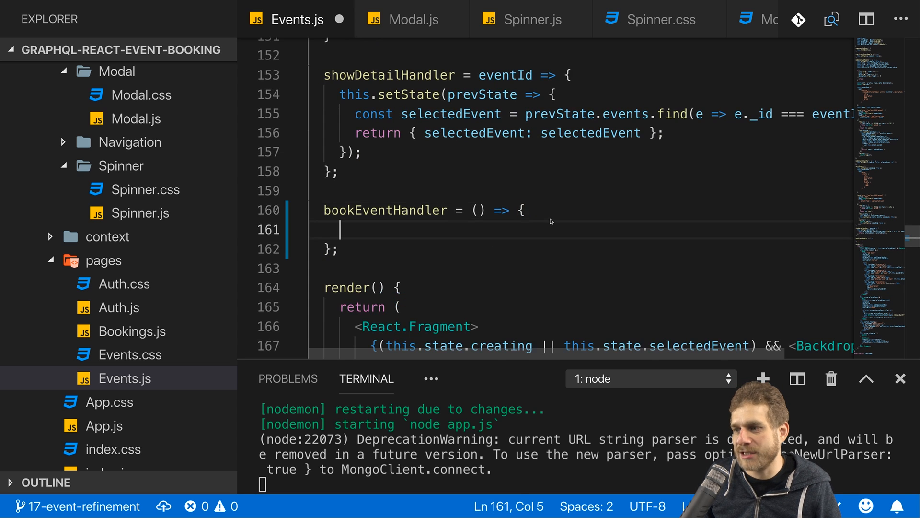
Copy the events requestBody from fetchEvents into the empty bookEventHandler.
scroll("up", 3)
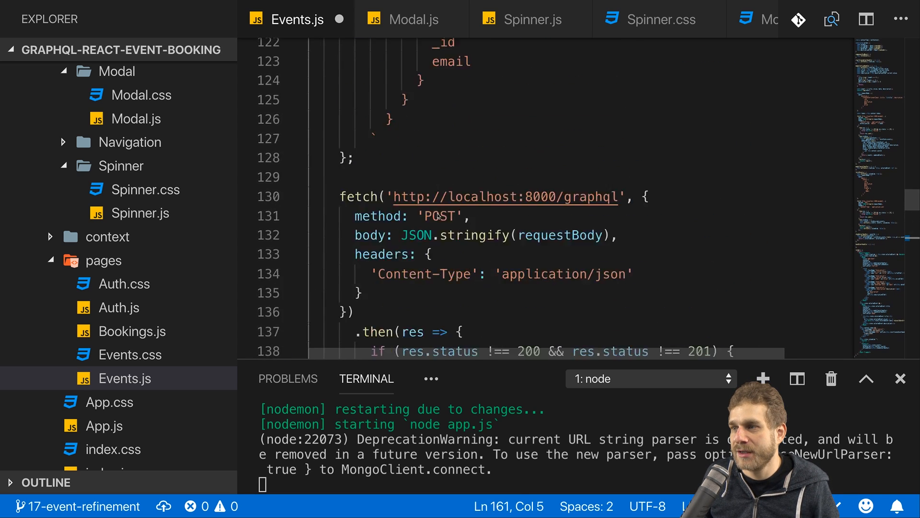
scroll("up", 3)
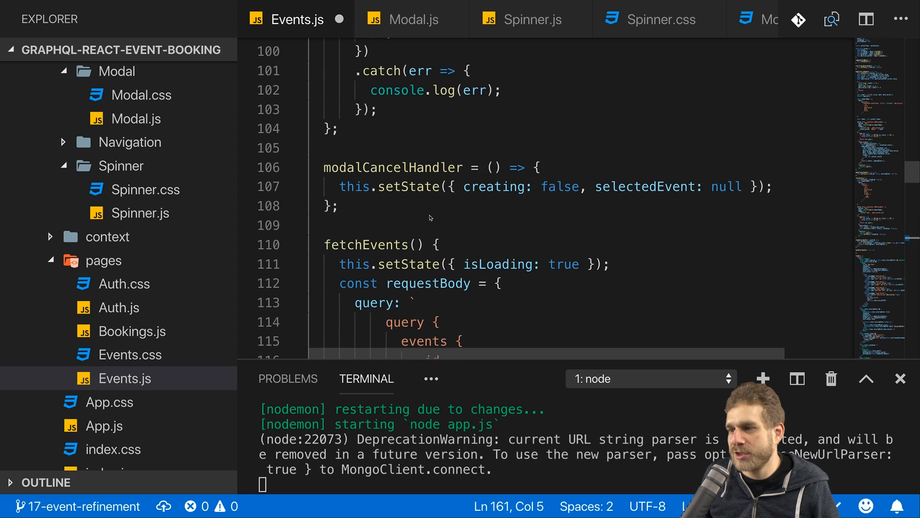
double_click(375, 244)
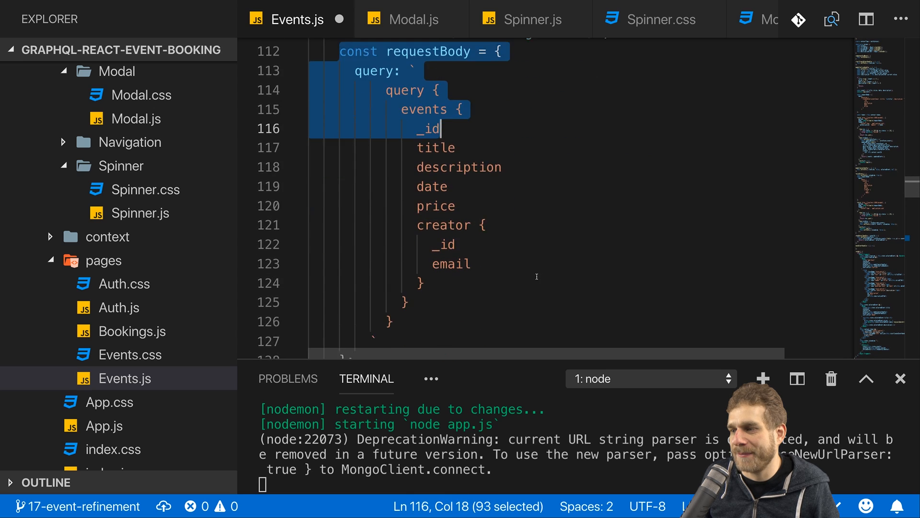
scroll("down", 3)
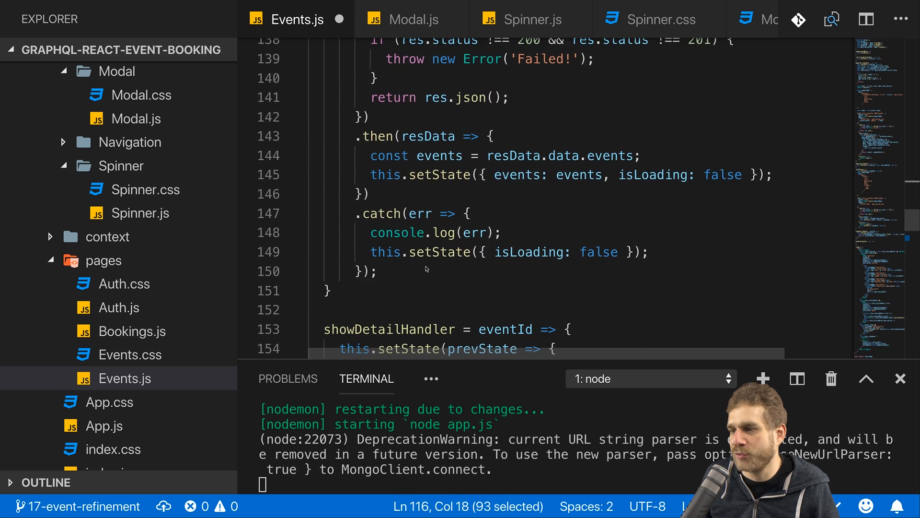
scroll("down", 3)
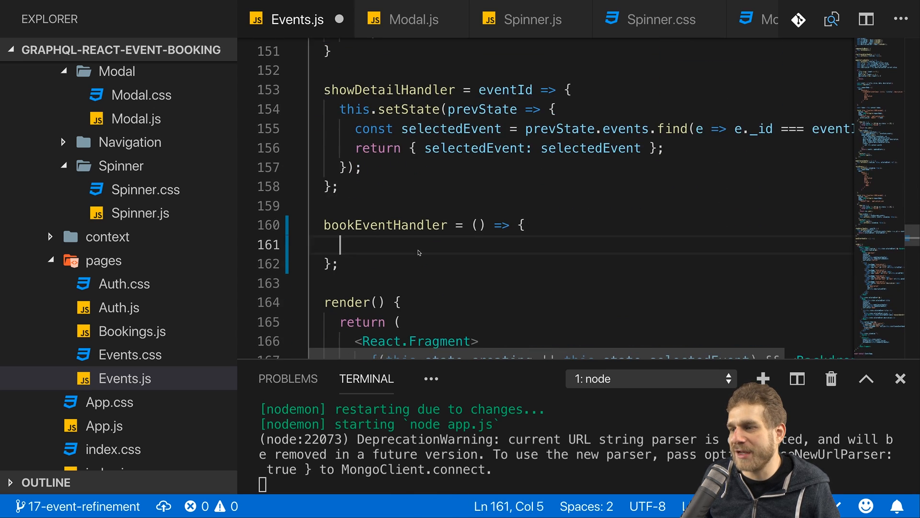
scroll("down", 3)
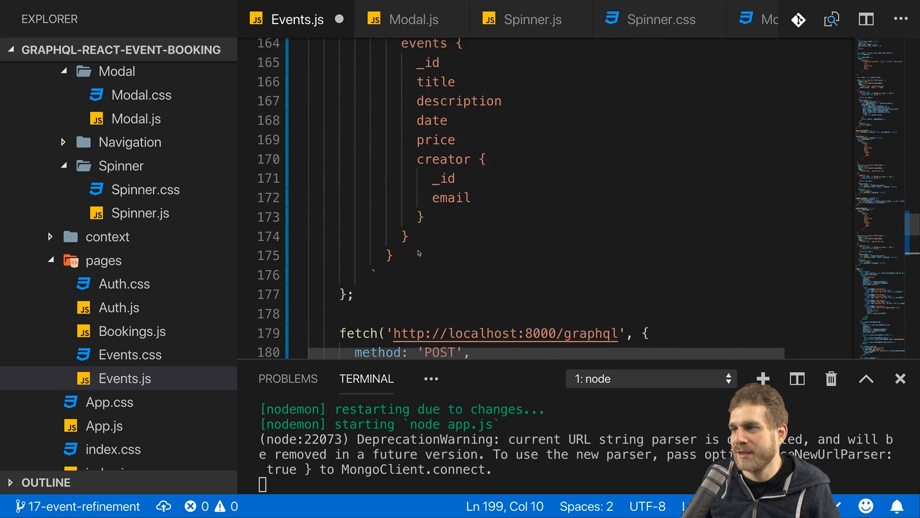
Select the query keyword for replacement and jump back to the schema file.
scroll("up", 3)
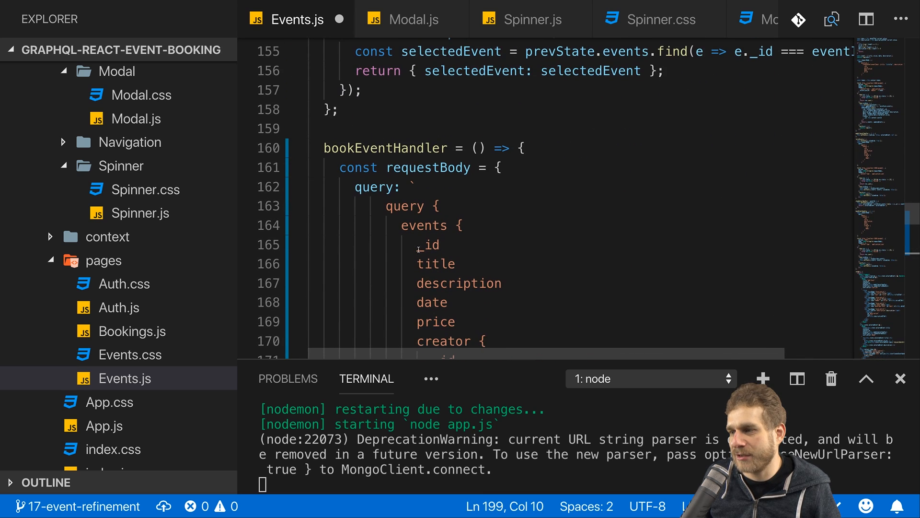
double_click(404, 206)
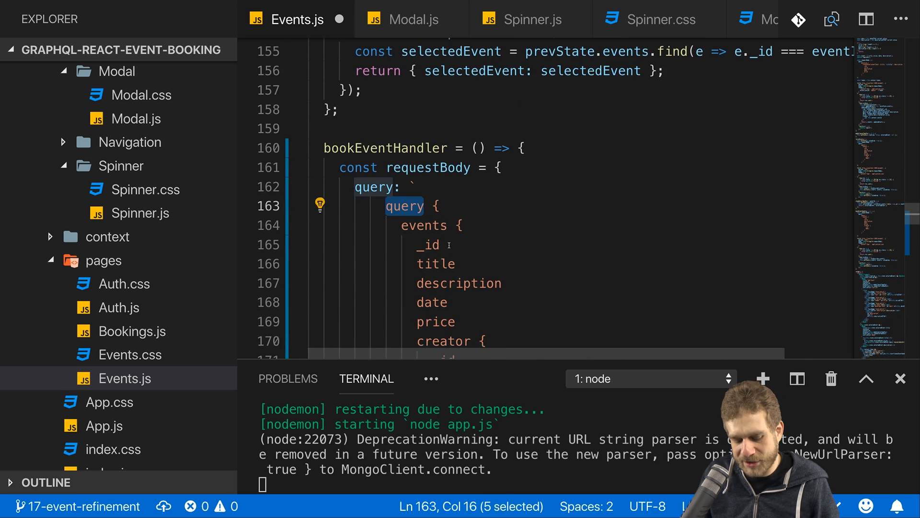
key("ctrl+p")
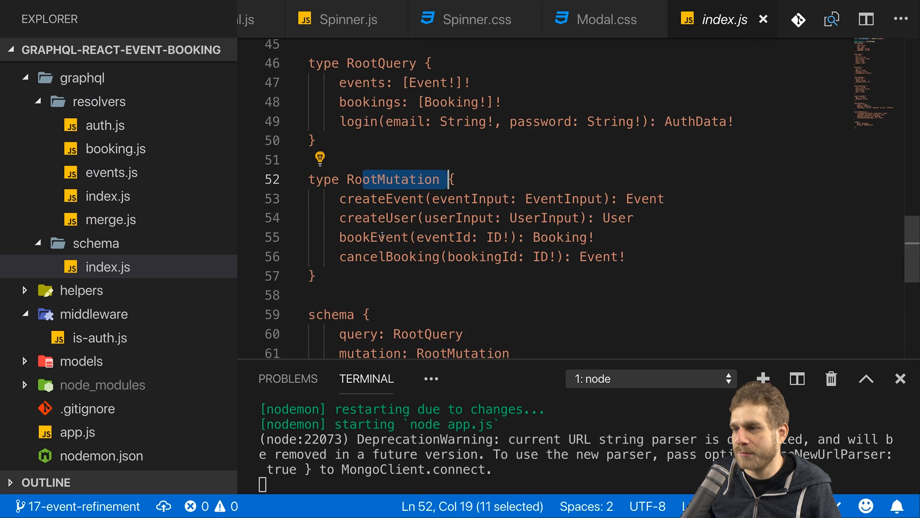
Rewrite the request as bookEvent(eventId: "${this.state.selectedEvent._id}") mutation.
double_click(373, 236)
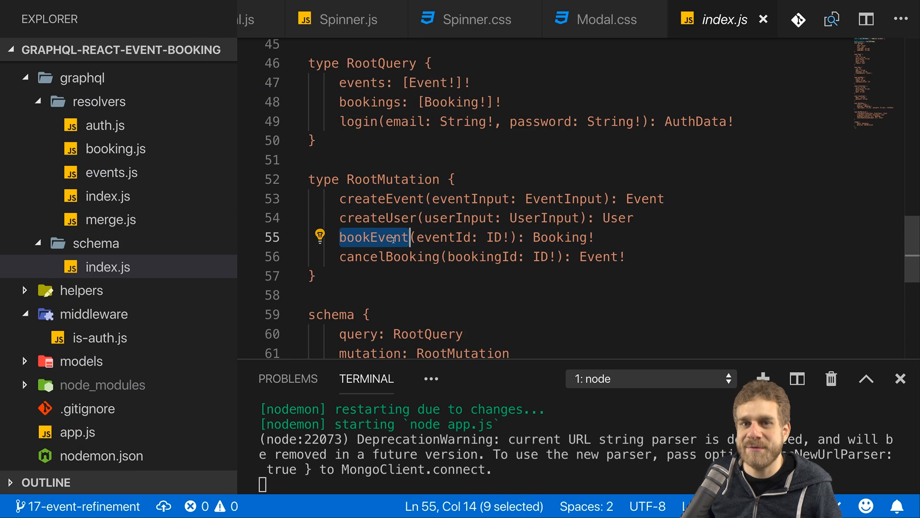
left_click(433, 237)
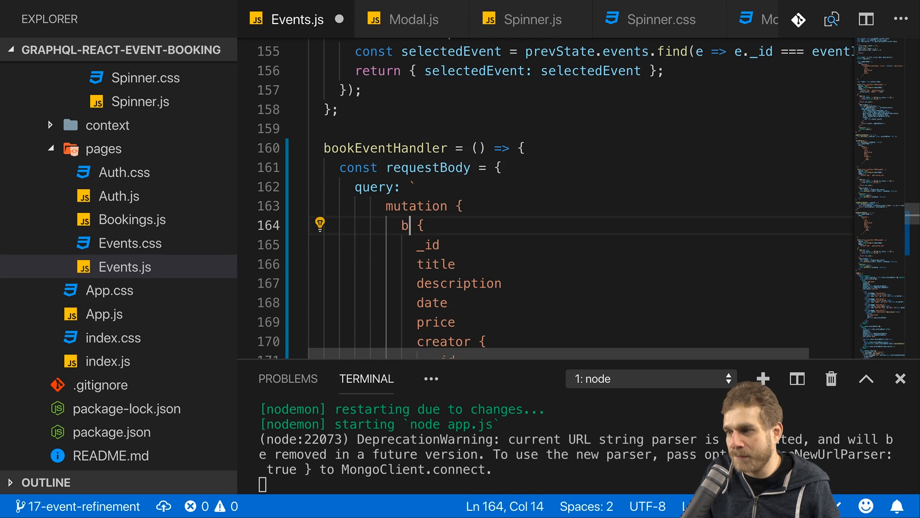
type("ookEvent)")
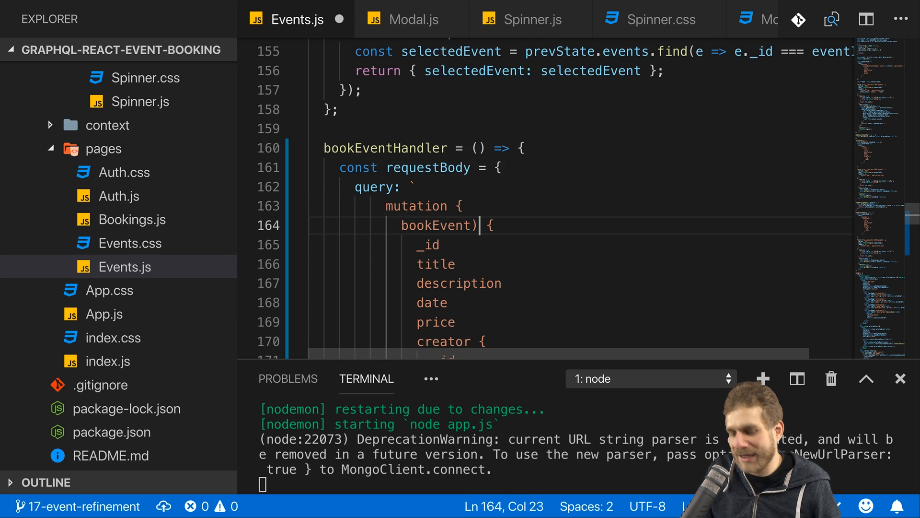
type("eventId:")
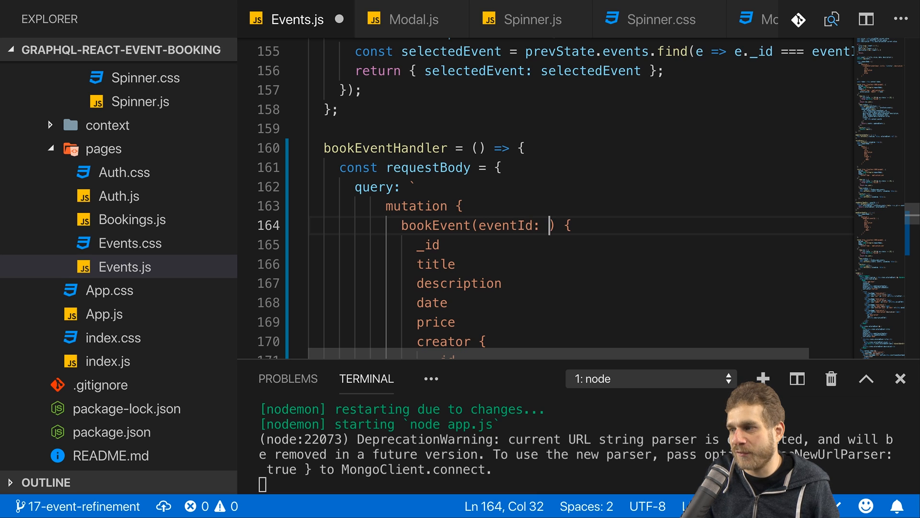
type("\"")
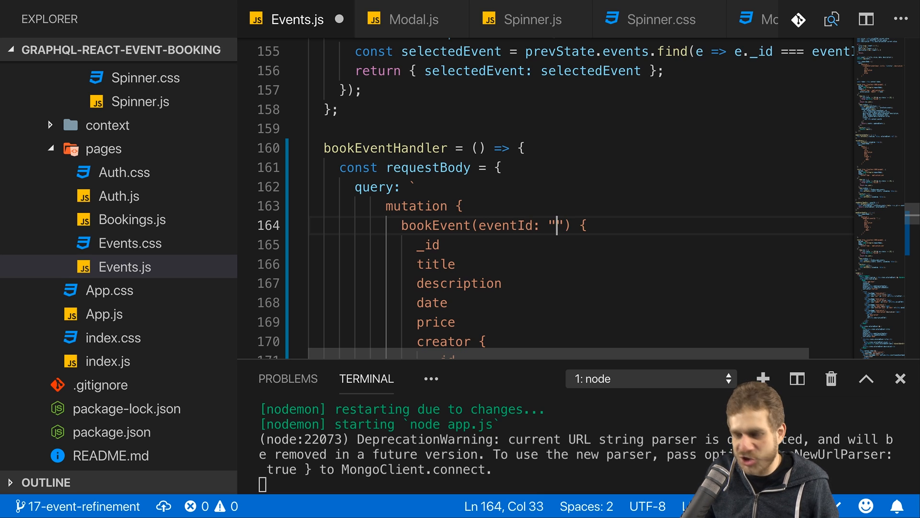
type("${}")
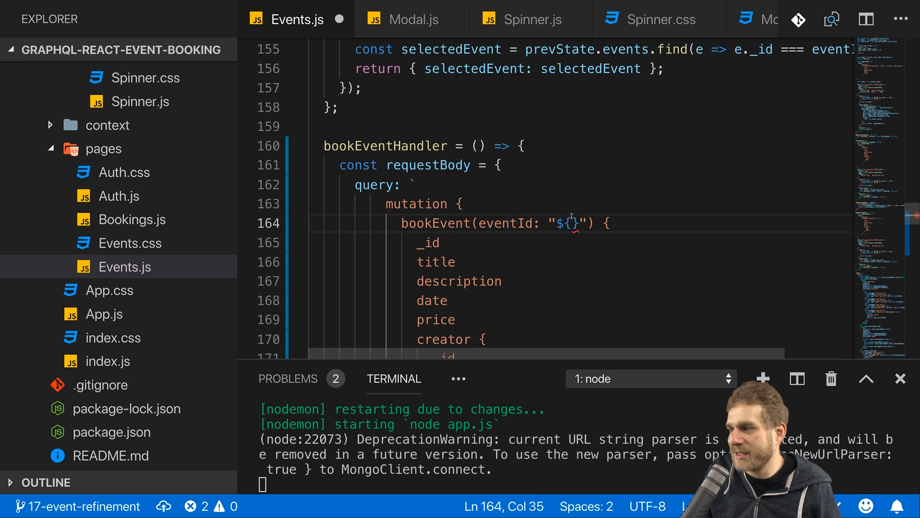
type("this.state.selectedEvent._id")
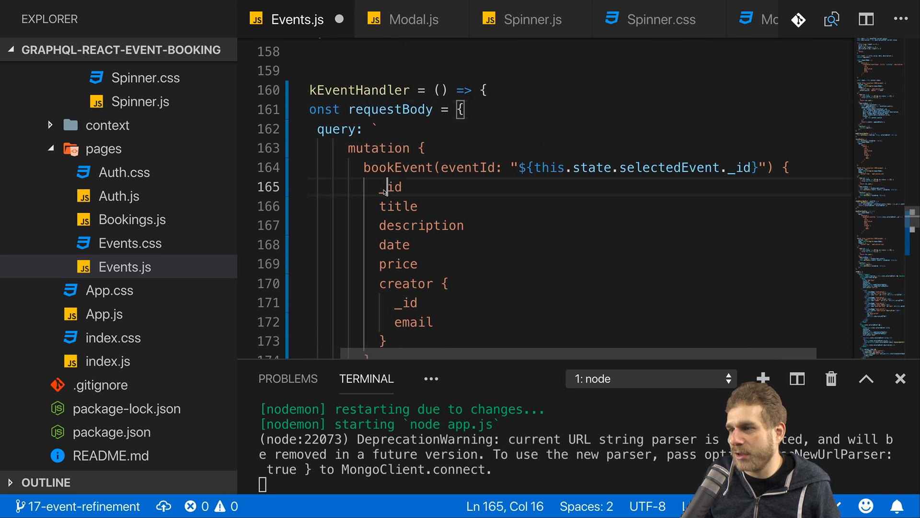
key("ctrl+p")
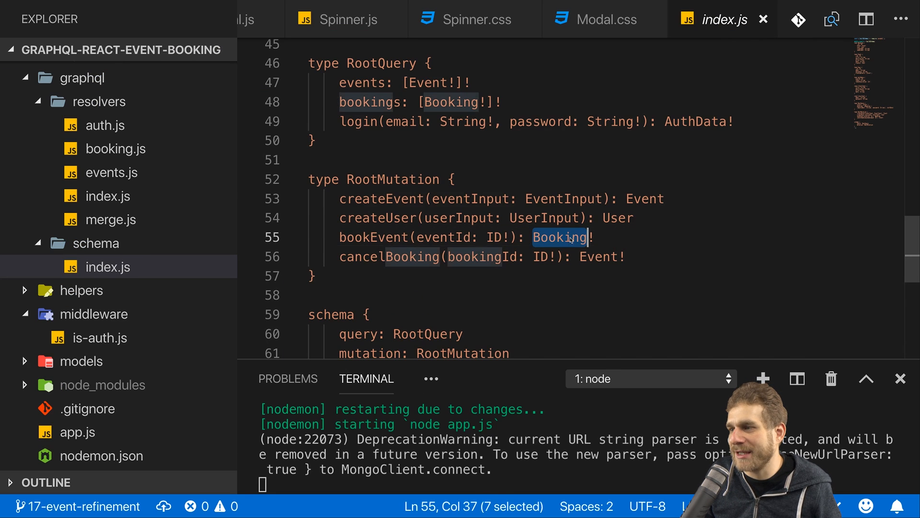
Request only _id, createdAt and updatedAt from the bookEvent mutation.
scroll("up", 3)
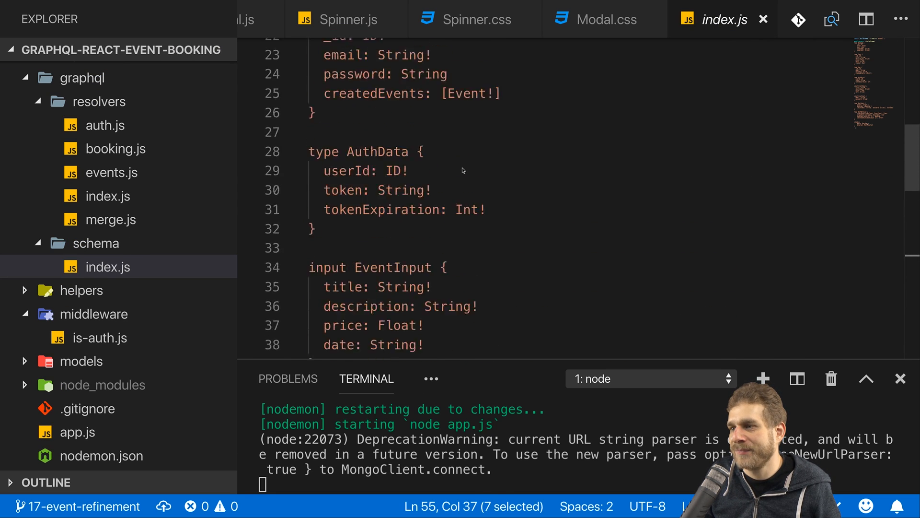
scroll("up", 3)
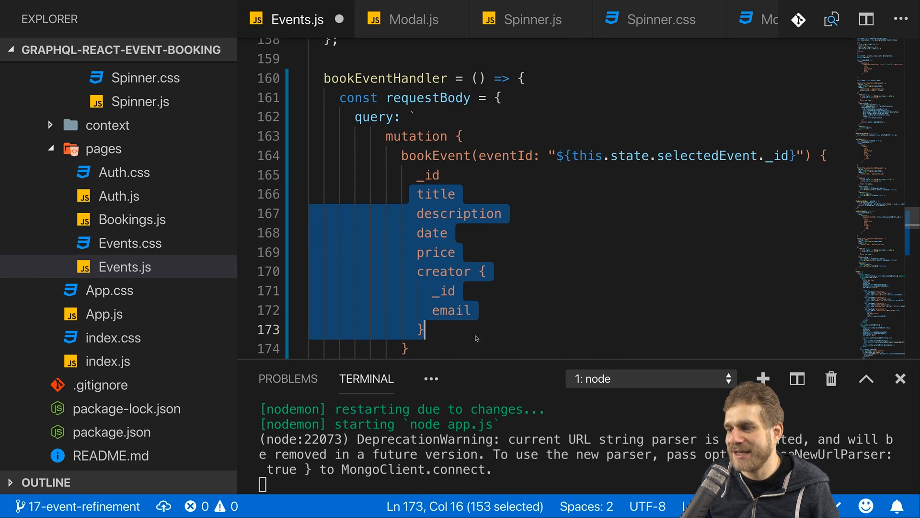
type("createdAt")
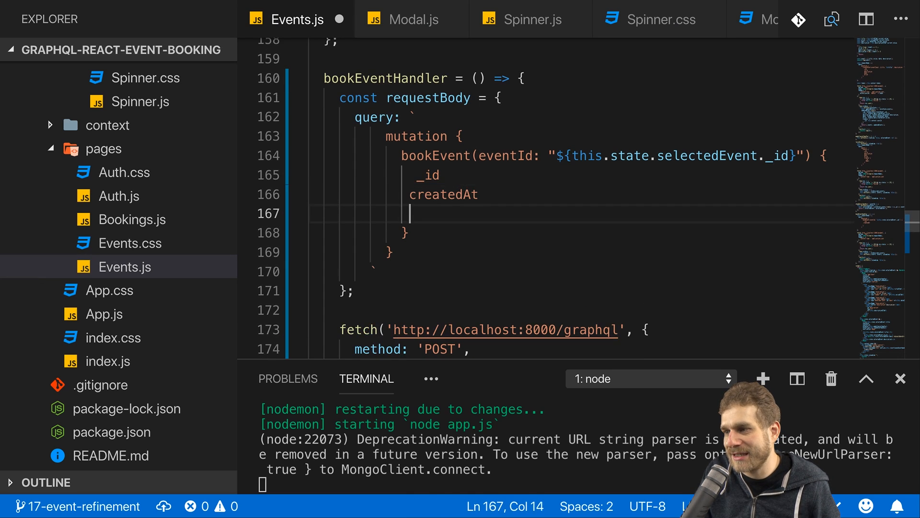
type("updatedAt")
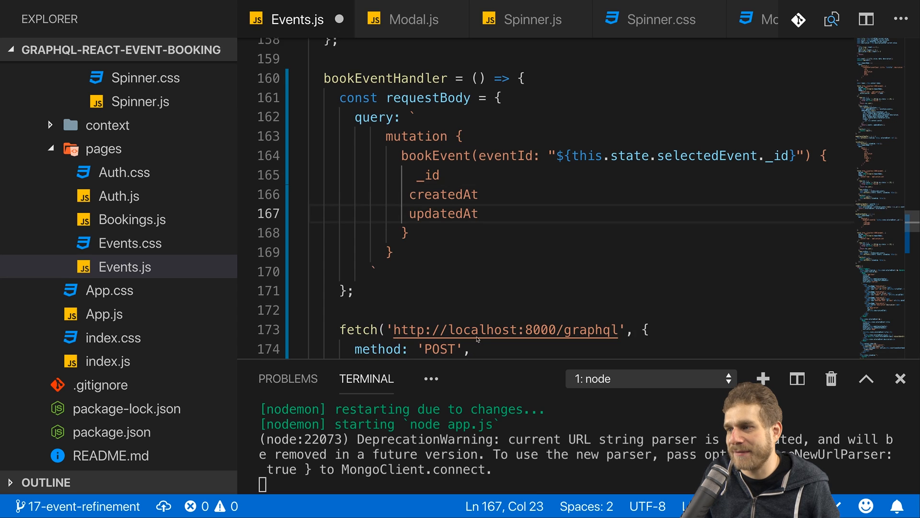
mouse_move(437, 155)
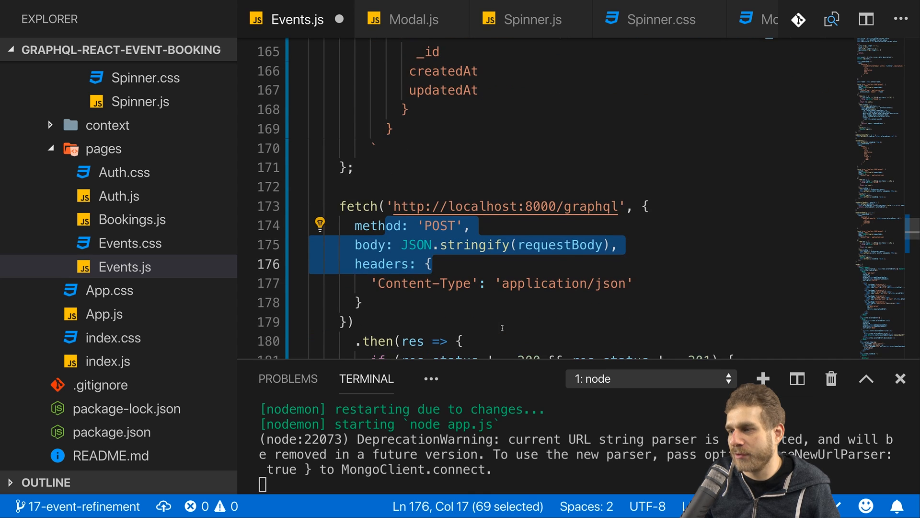
Add an 'Authorization': 'Bearer ' + this.context.token header to the booking fetch.
left_click(634, 271)
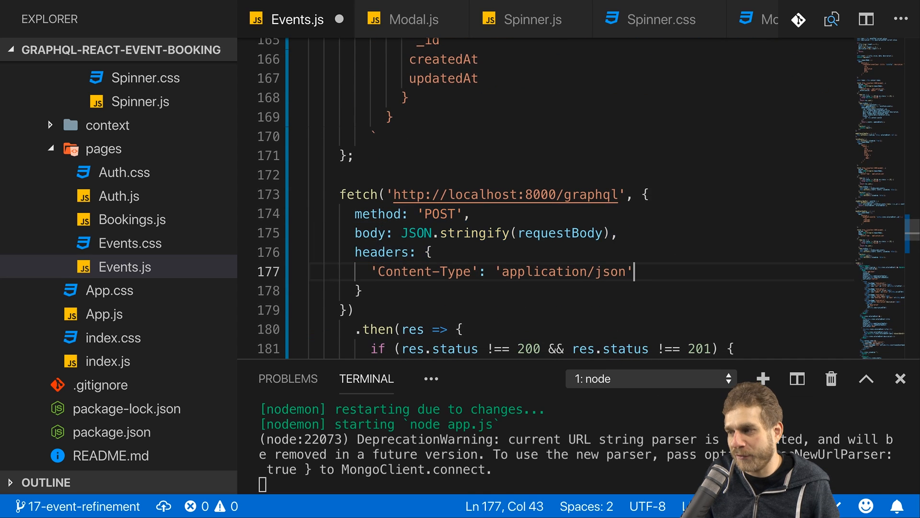
type("'Aut'")
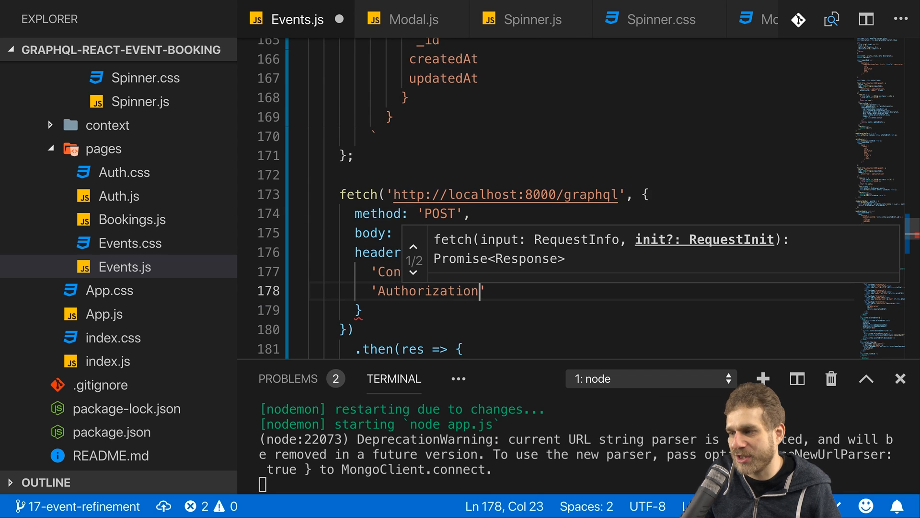
scroll("up", 3)
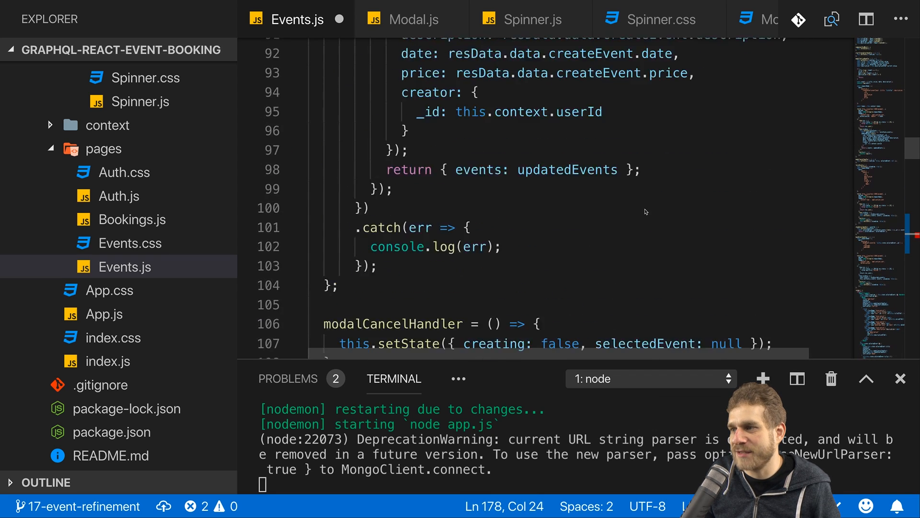
scroll("up", 3)
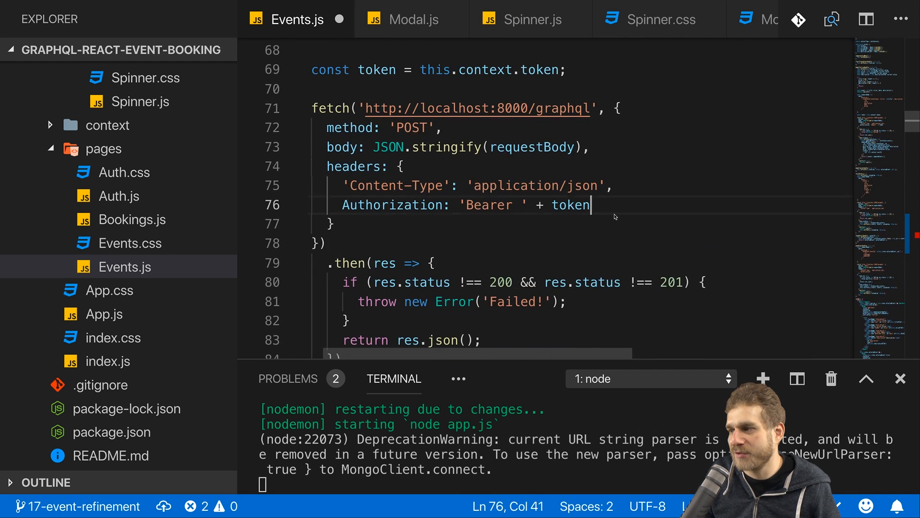
triple_click(464, 205)
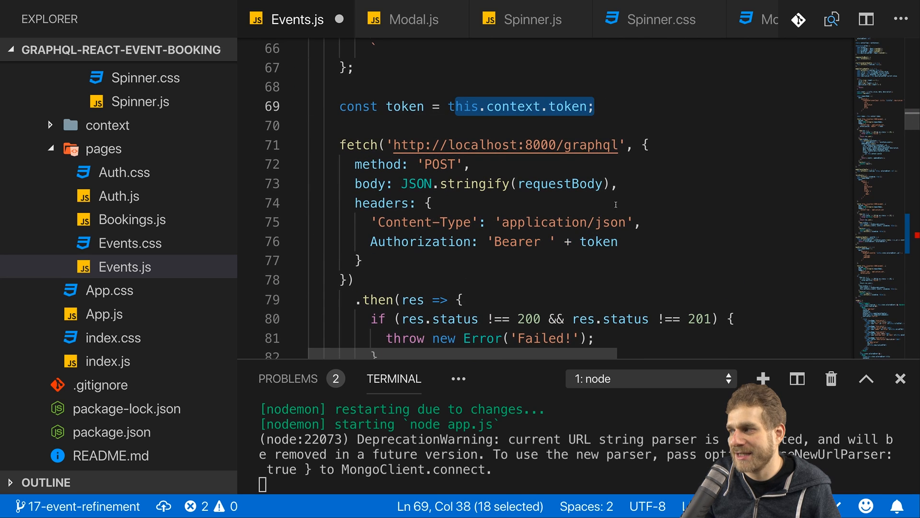
scroll("down", 3)
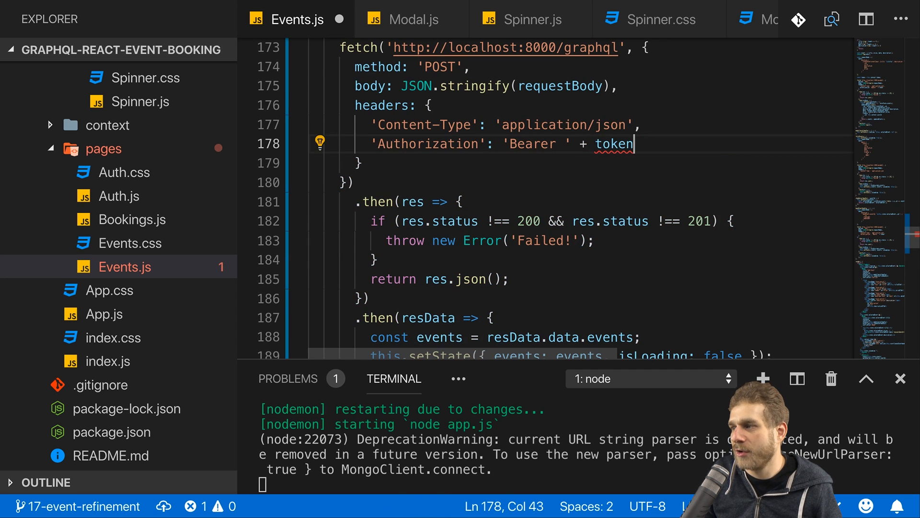
type("this.context.")
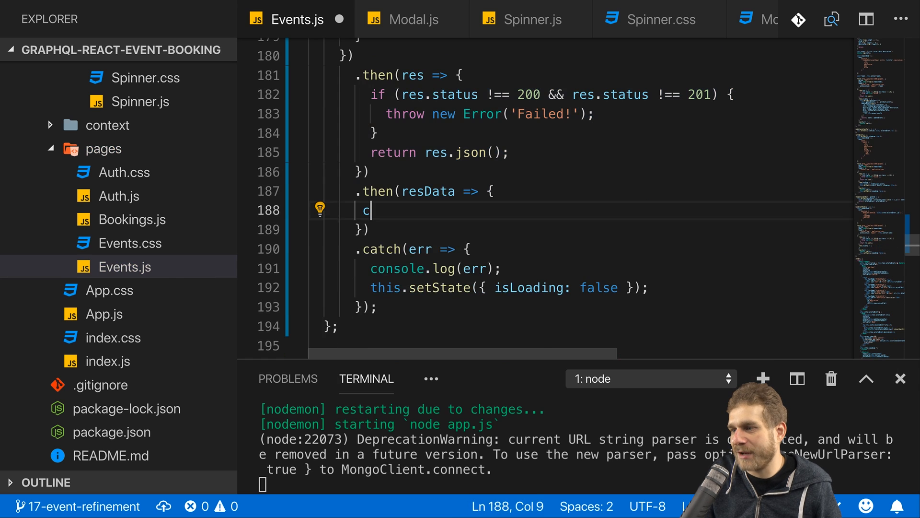
Log resData in the second .then block and save Events.js.
type("onsole.log(resData);")
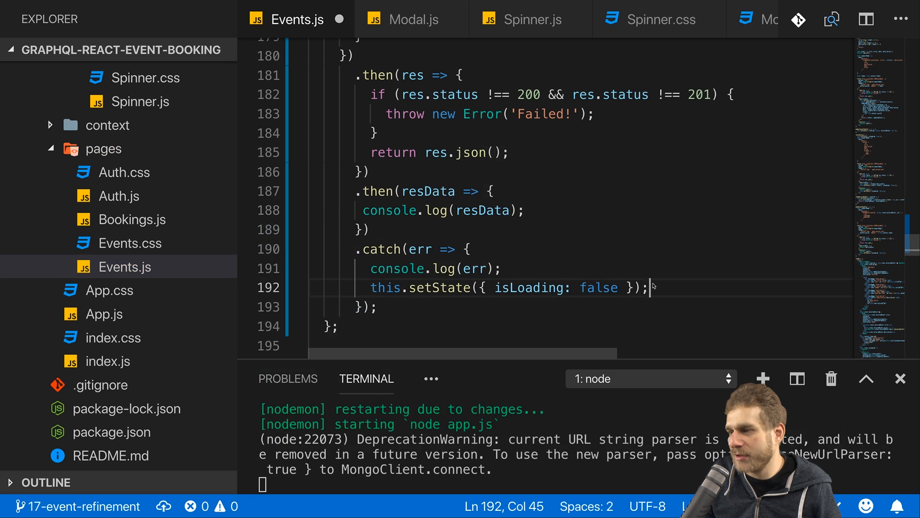
scroll("up", 3)
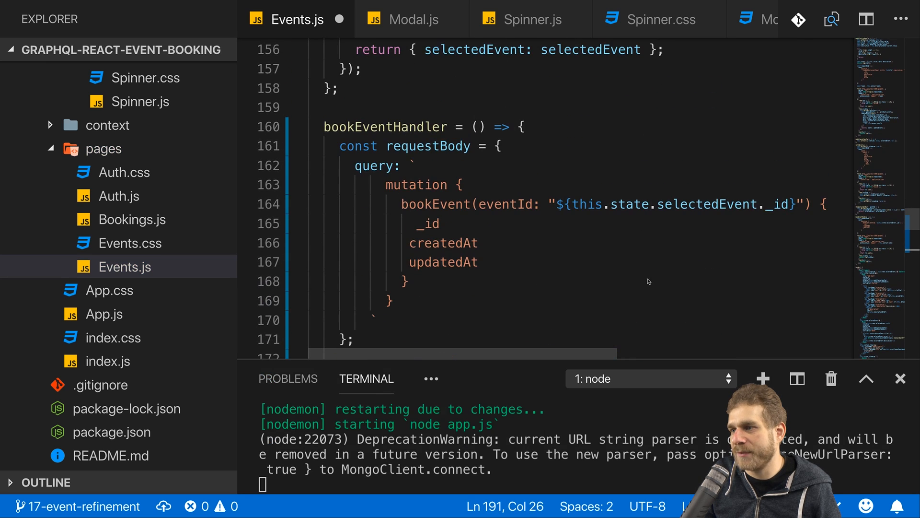
scroll("down", 3)
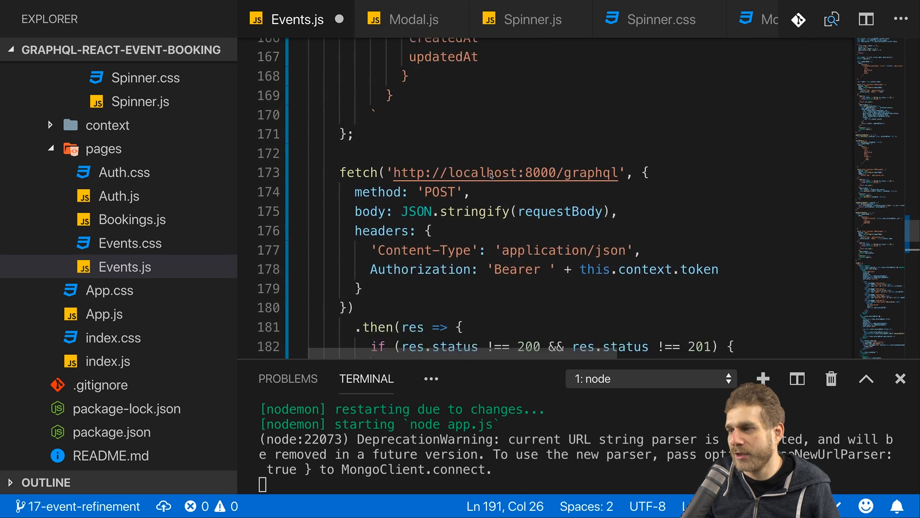
scroll("down", 3)
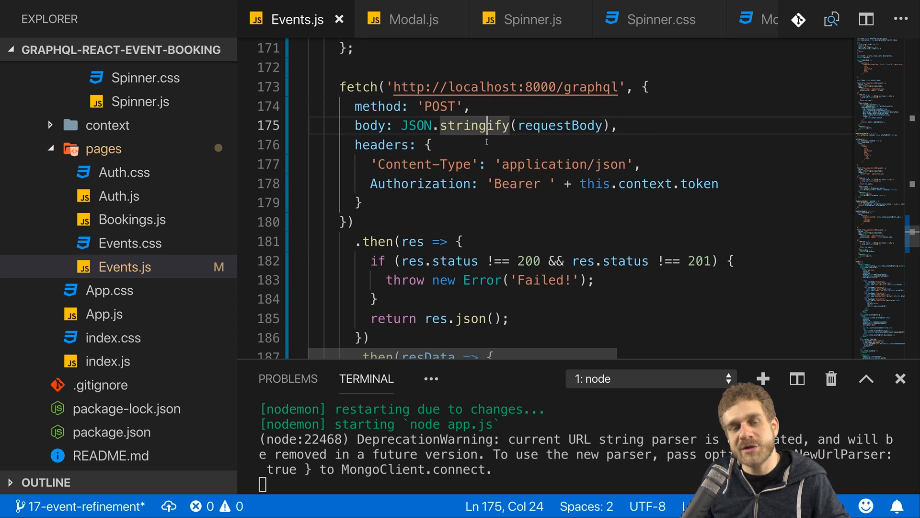
left_click(581, 184)
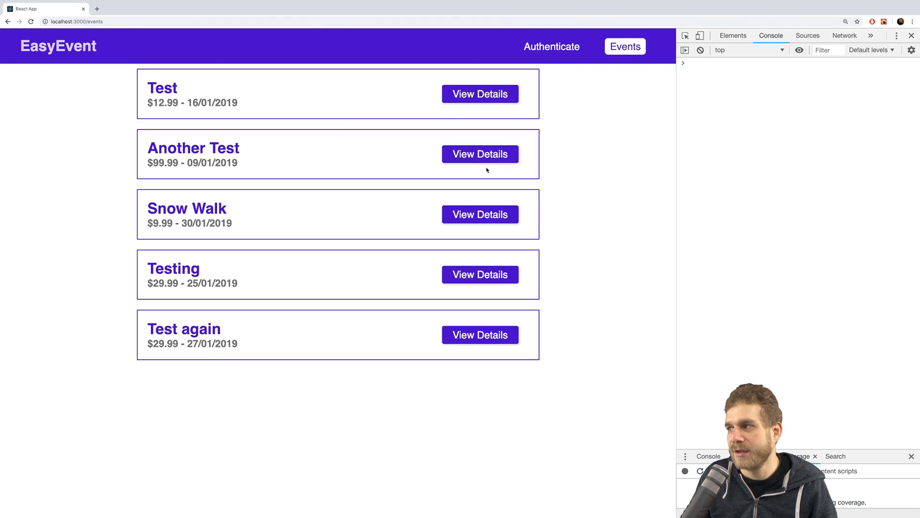
Open the Another Test event's details dialog in EasyEvent.
left_click(480, 154)
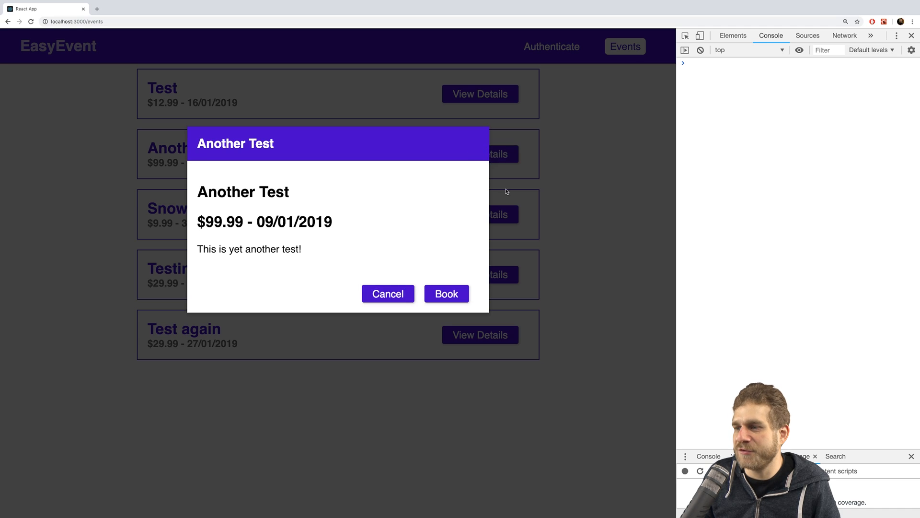
mouse_move(449, 244)
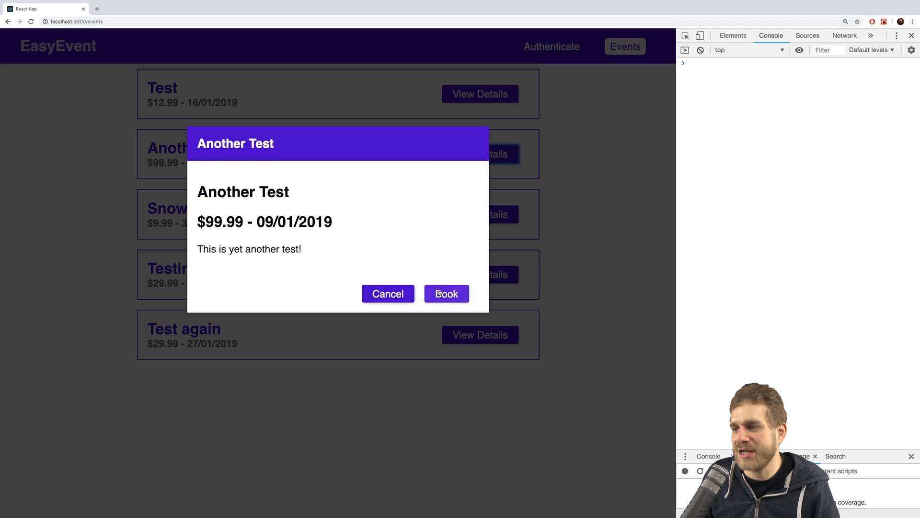
mouse_move(445, 294)
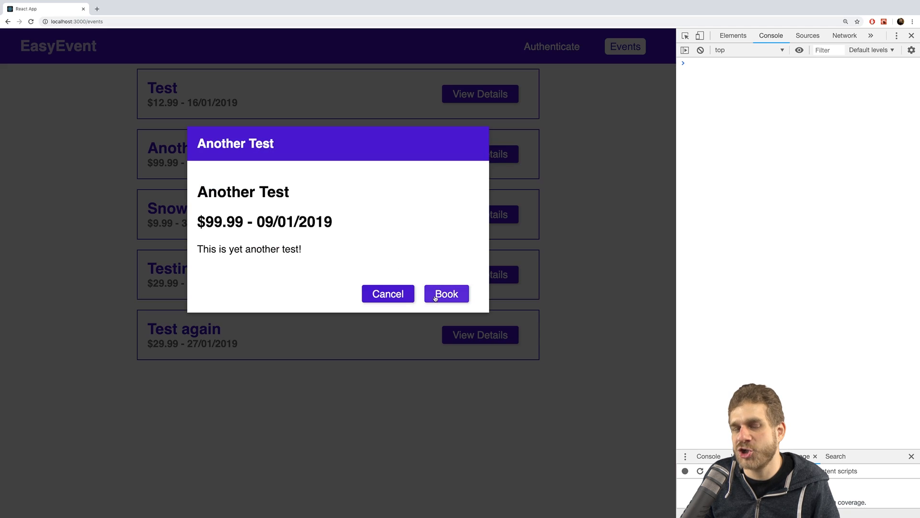
mouse_move(389, 293)
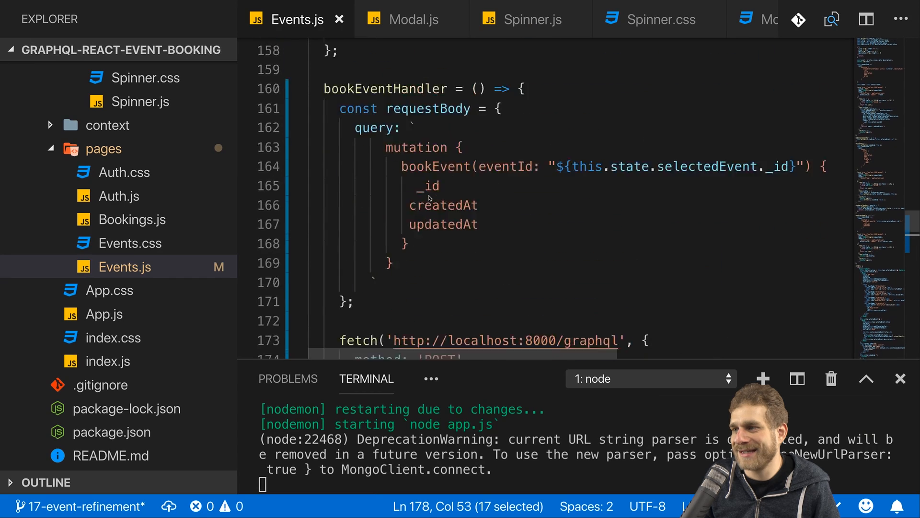
Set the Modal's confirmText to {this.context.token ? 'Book' : 'Confirm'}.
scroll("down", 3)
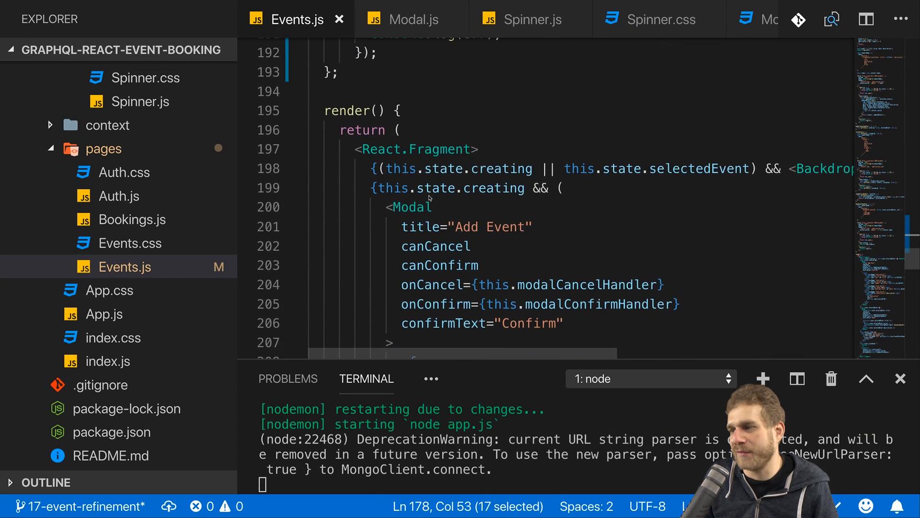
scroll("down", 3)
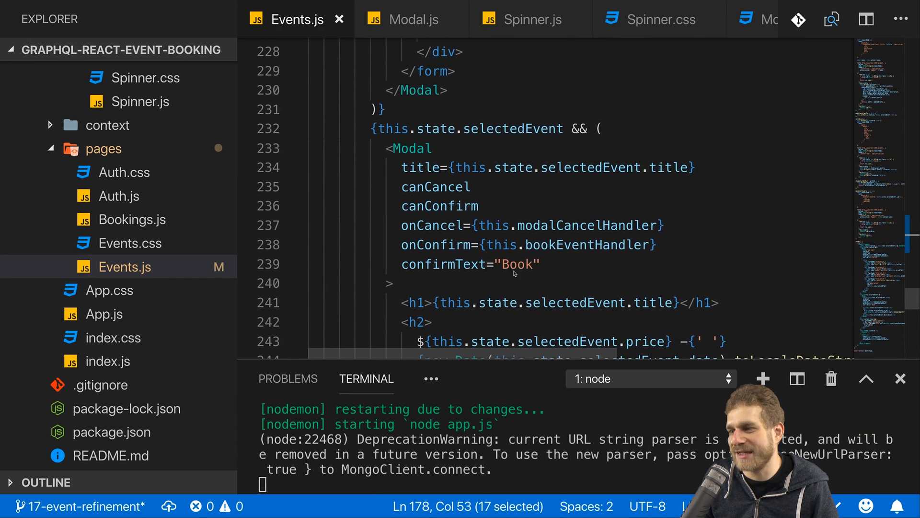
left_click(500, 264)
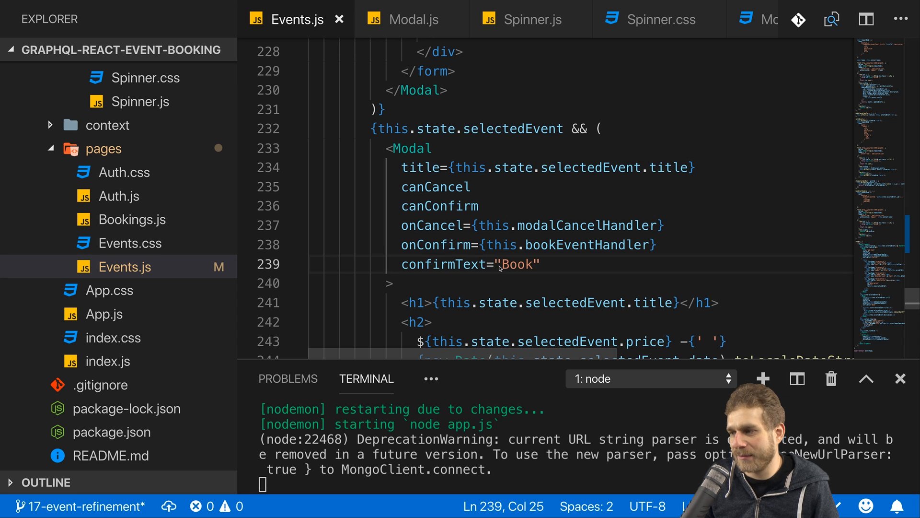
key("Backspace")
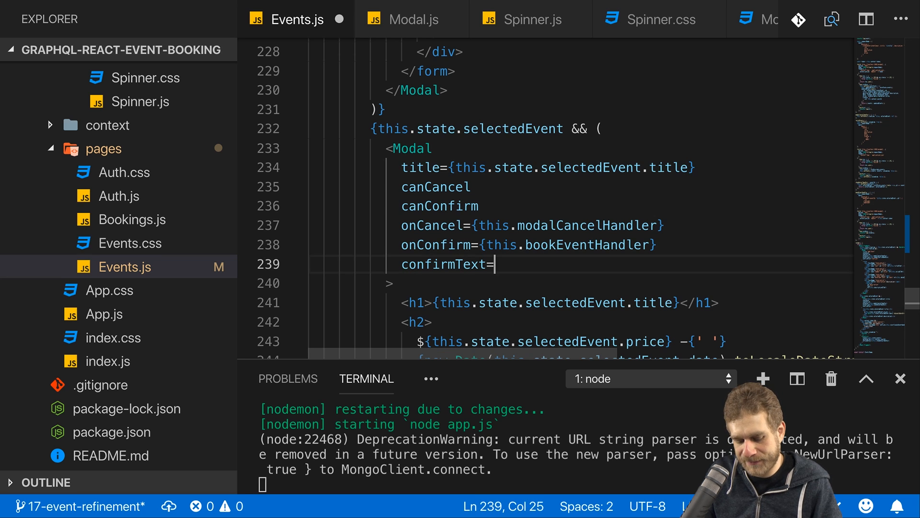
type("{this}")
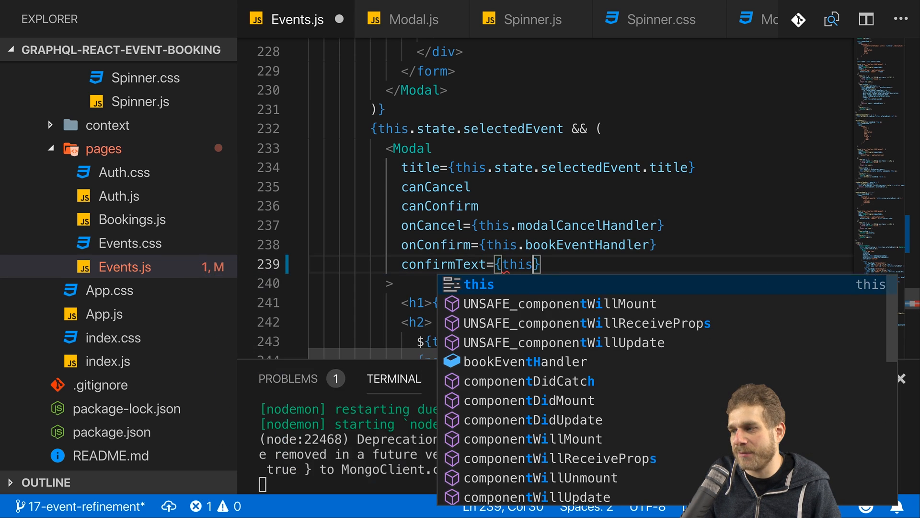
type(".context.token")
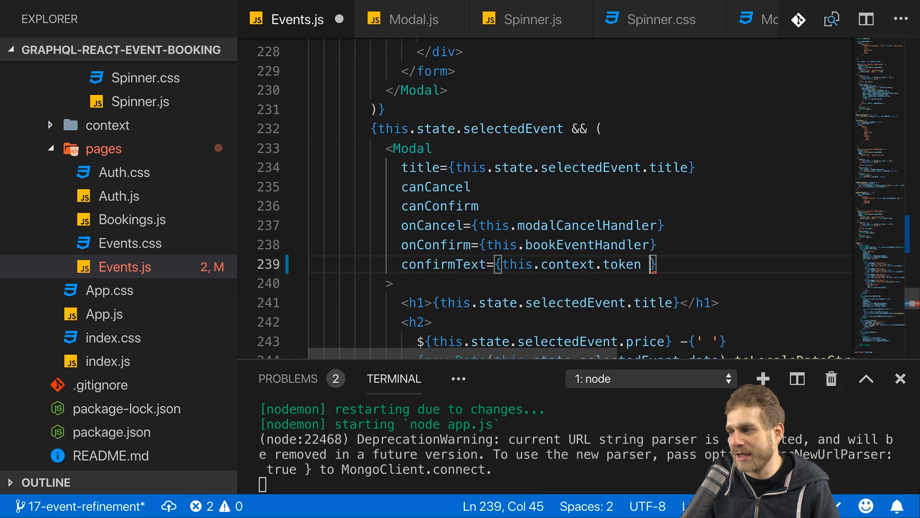
type("? 'B'")
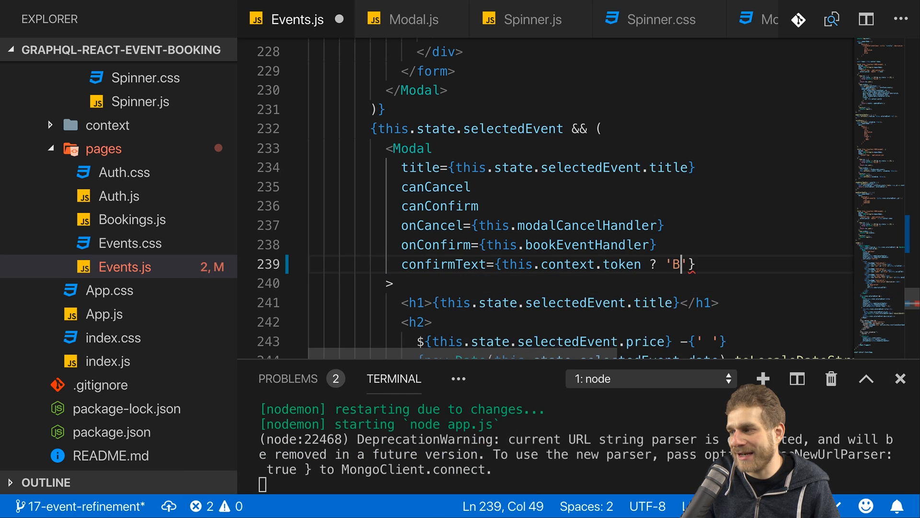
type("ook' : ''")
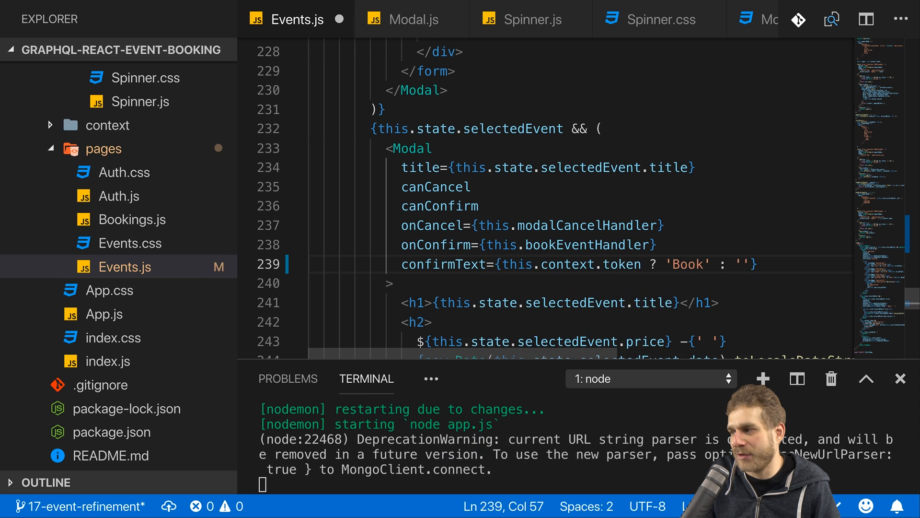
type("Confirm")
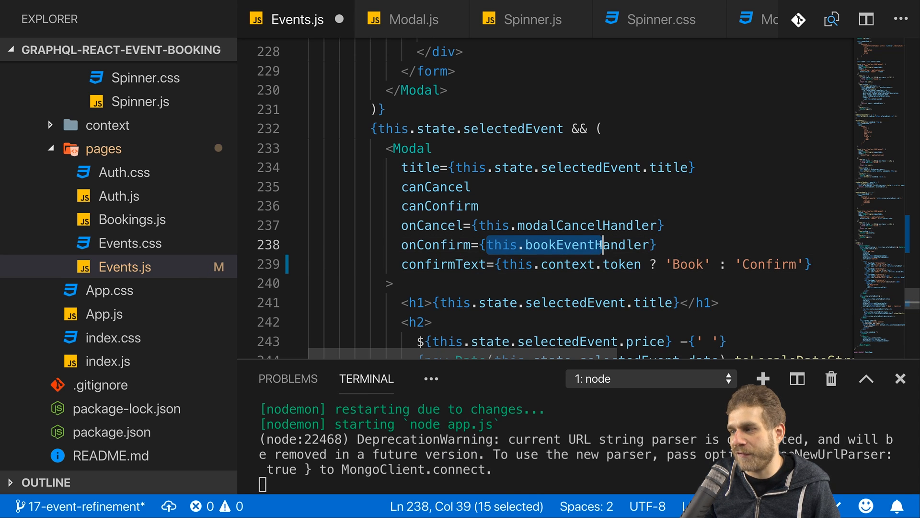
Add an if (!this.context.token) guard that sets selectedEvent to null and returns.
scroll("up", 3)
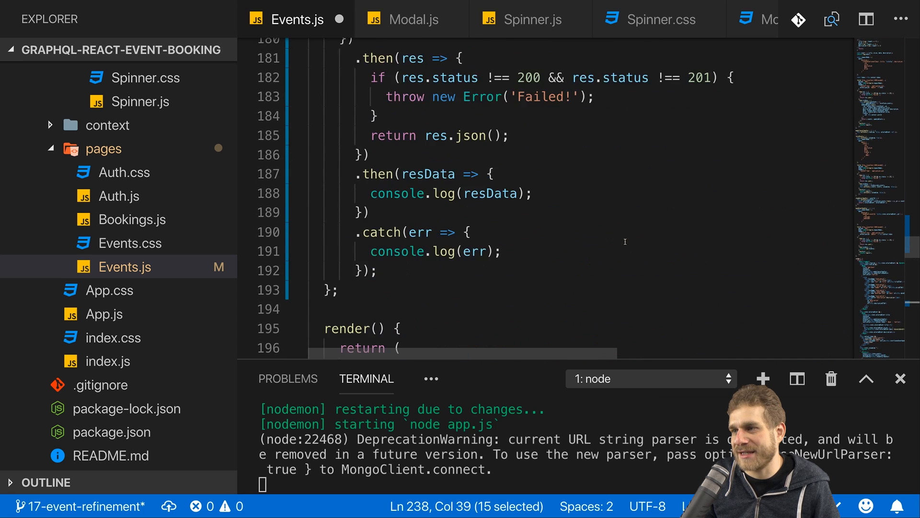
scroll("up", 3)
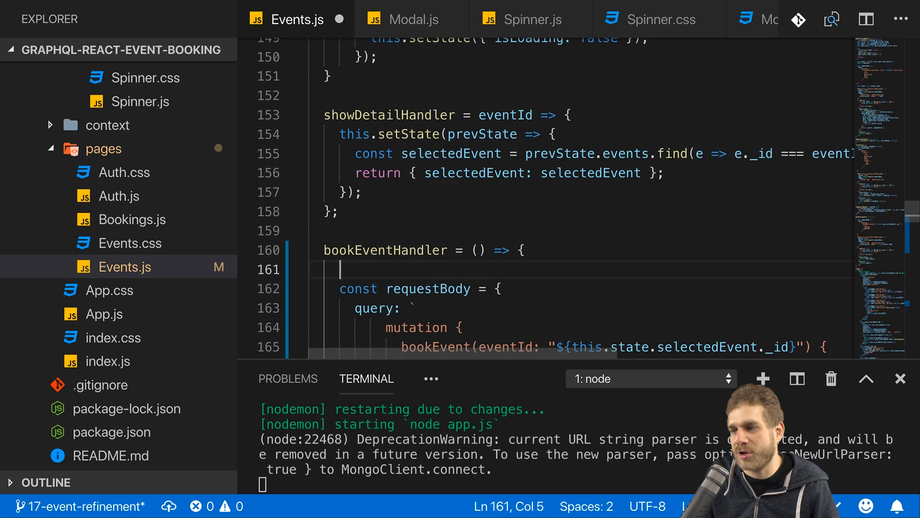
type("if (!")
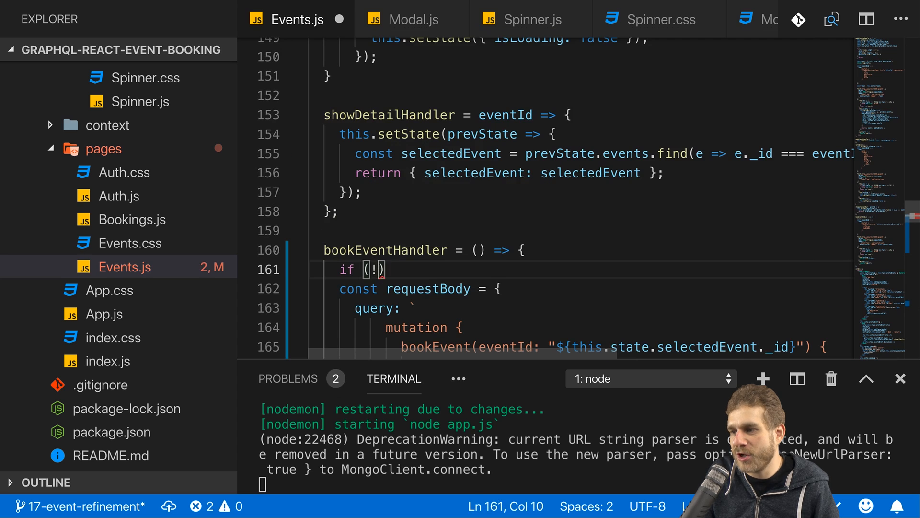
type("this.context.token")
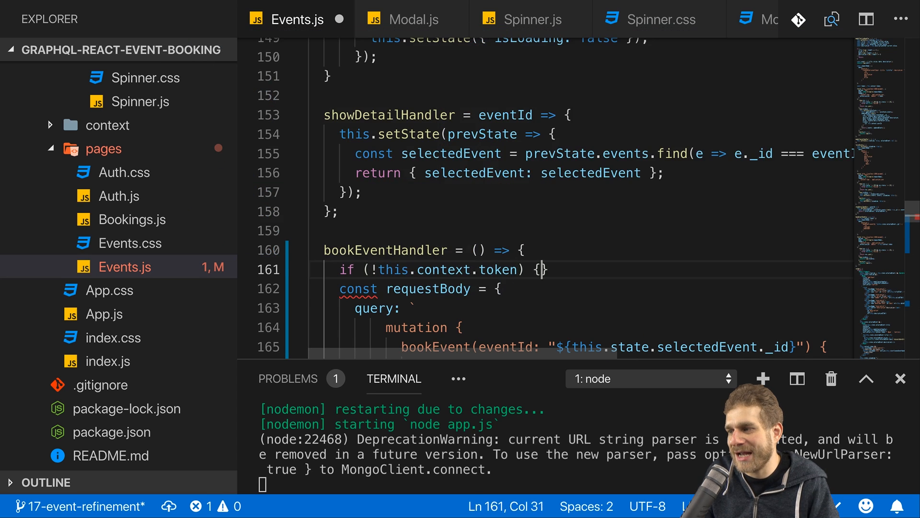
type("return")
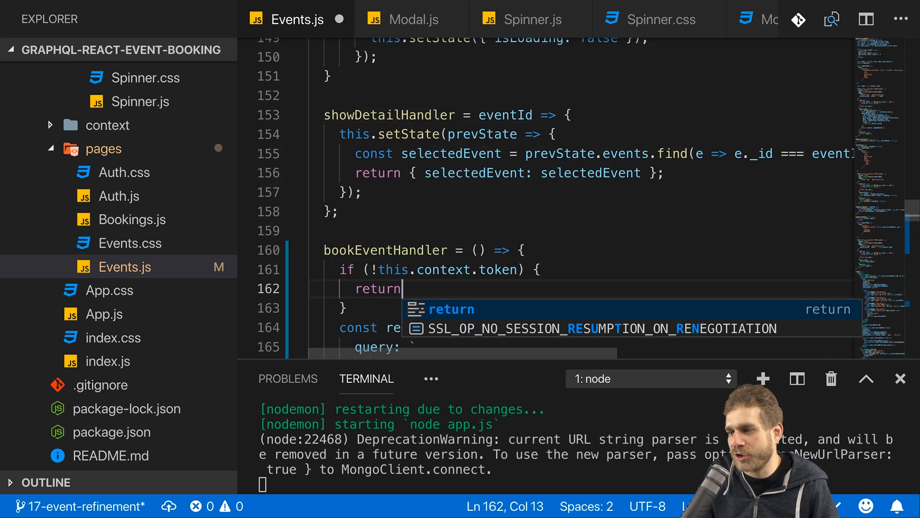
type("this.")
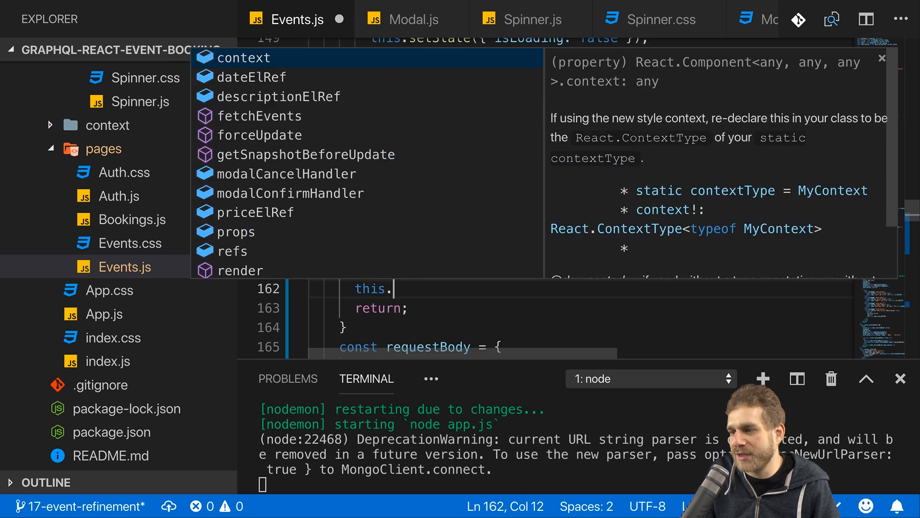
type("setState({})")
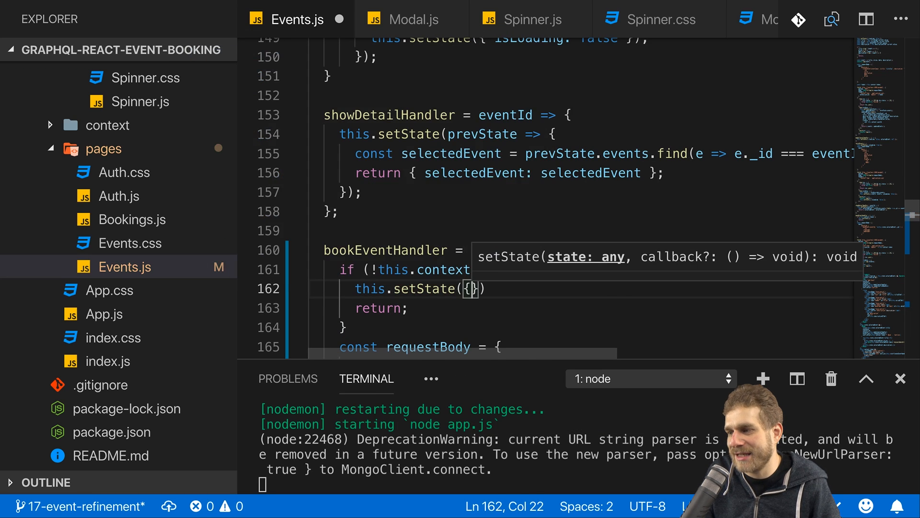
type("selectedEvent:")
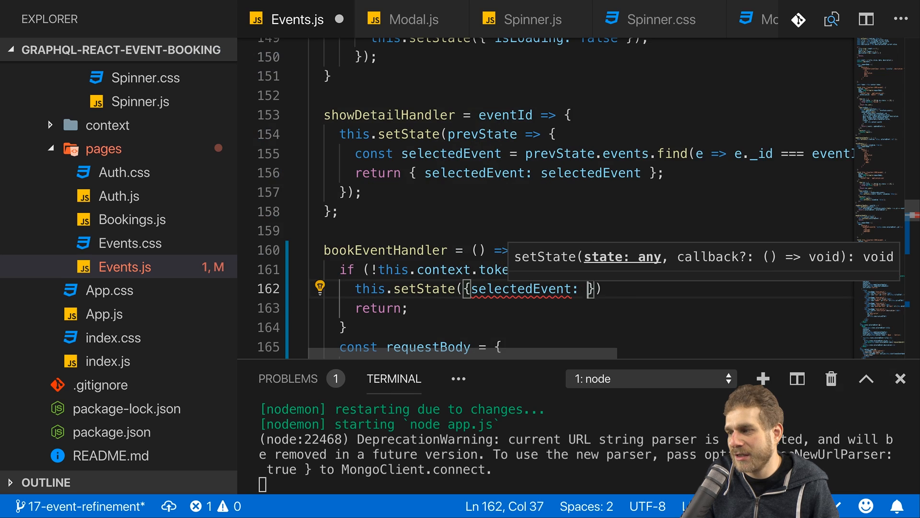
type("null")
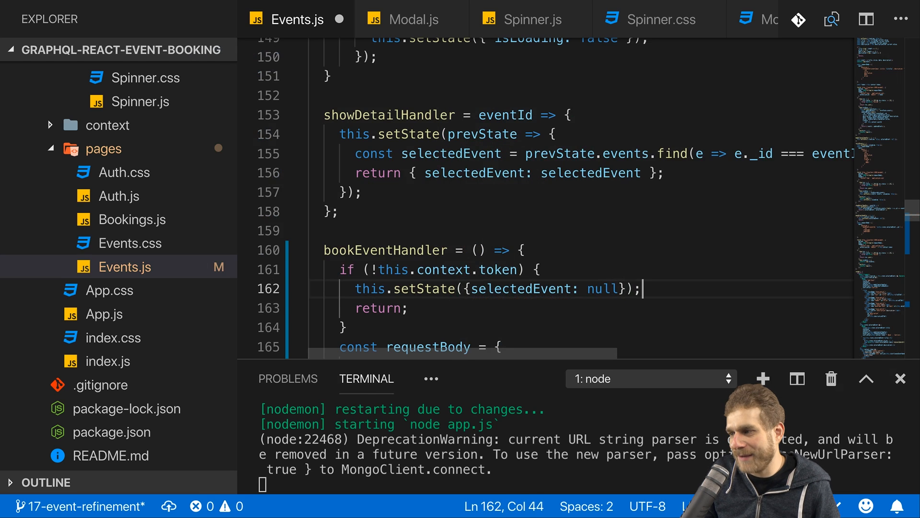
Clear selectedEvent with setState in the .then block after a successful booking.
scroll("down", 3)
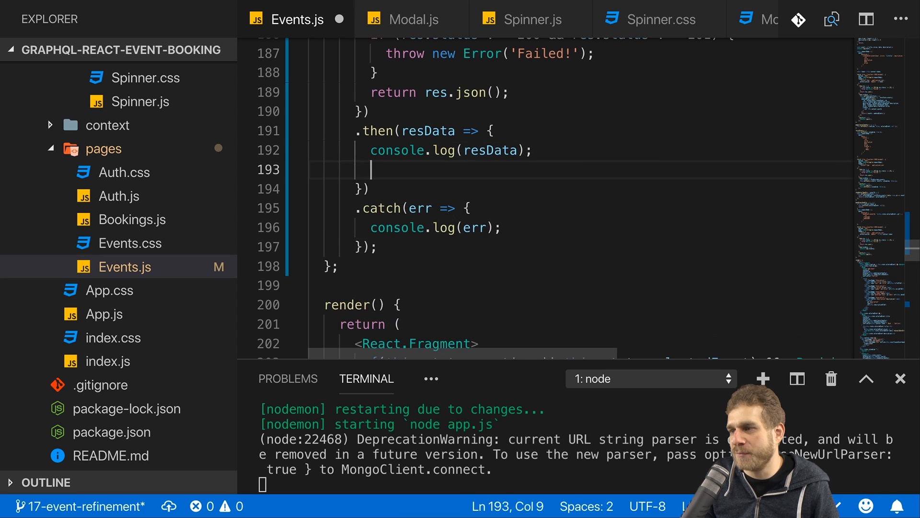
type("this.setState({selectedEvent: null});")
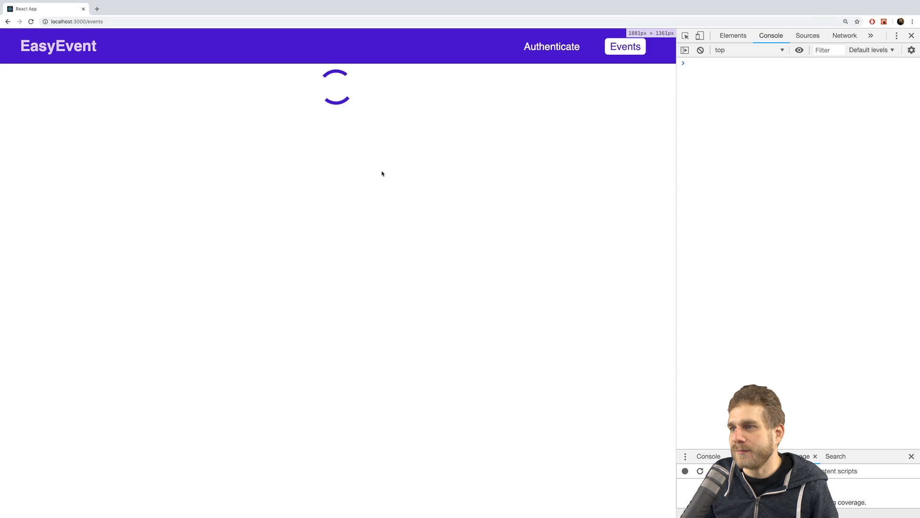
mouse_move(482, 205)
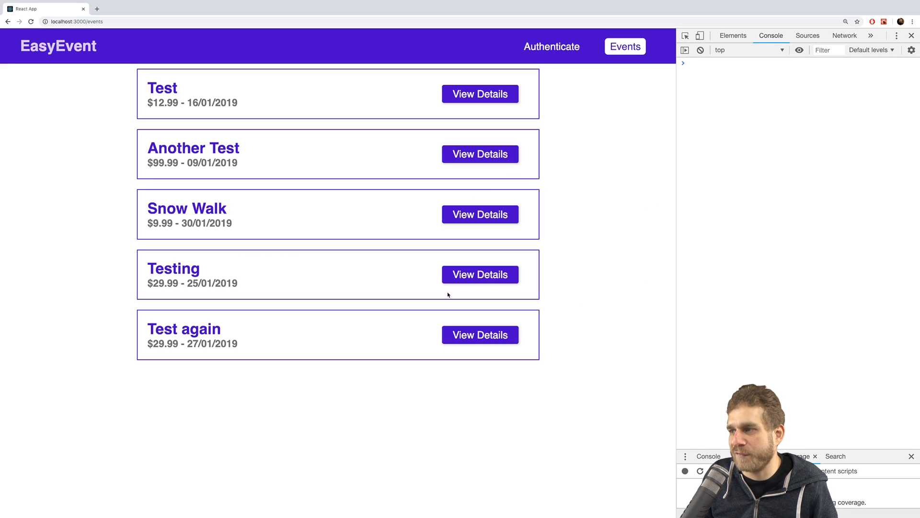
Log into EasyEvent and book the Snow Walk event from its details view.
left_click(550, 46)
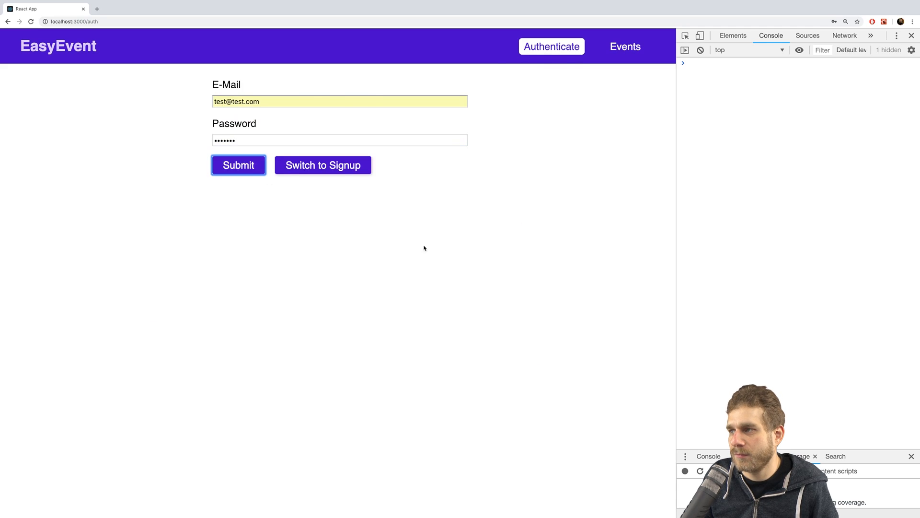
left_click(239, 165)
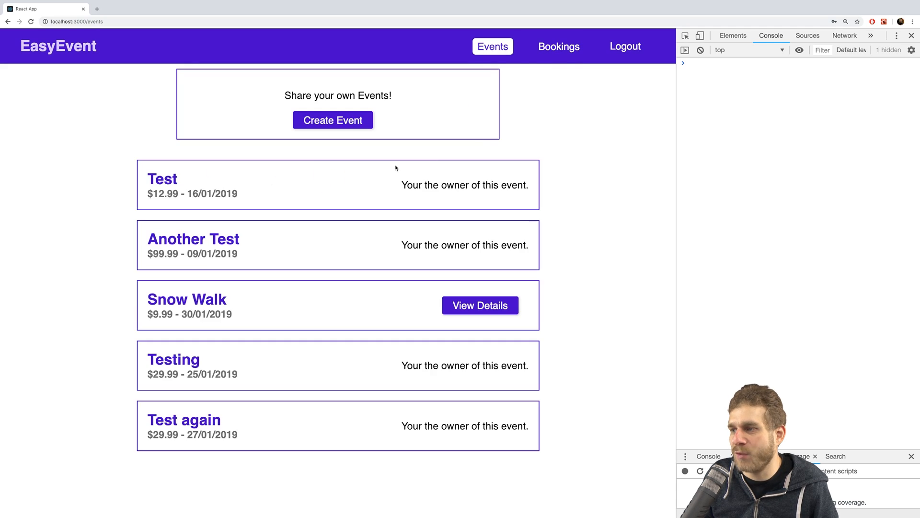
left_click(479, 305)
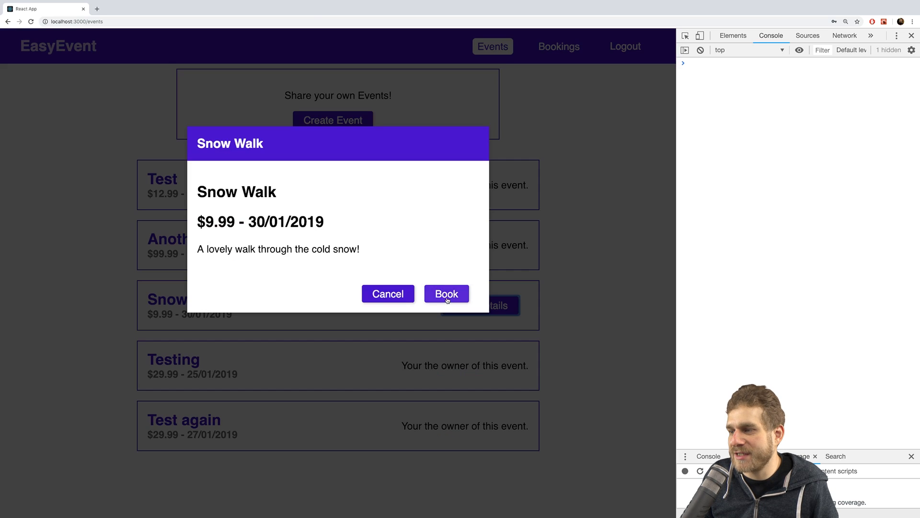
left_click(446, 293)
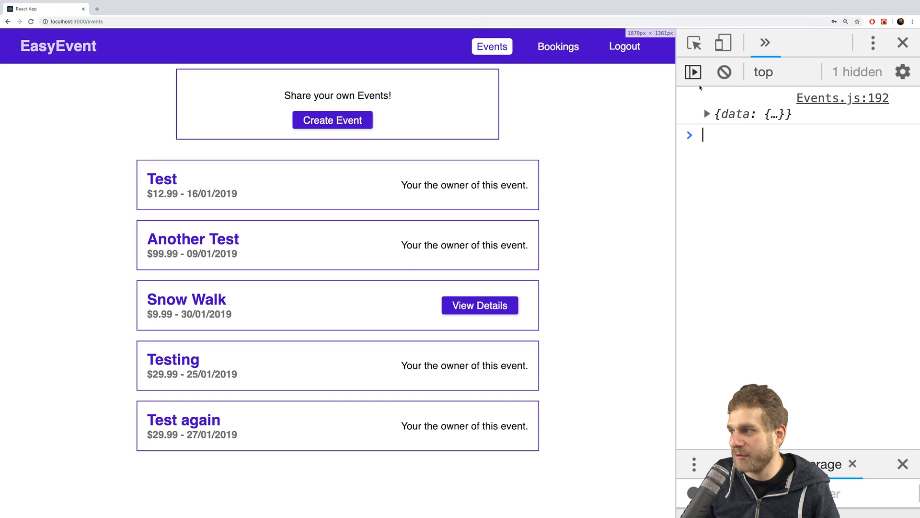
Expand the first bookEvent response, book Snow Walk again and expand the second response.
left_click(708, 113)
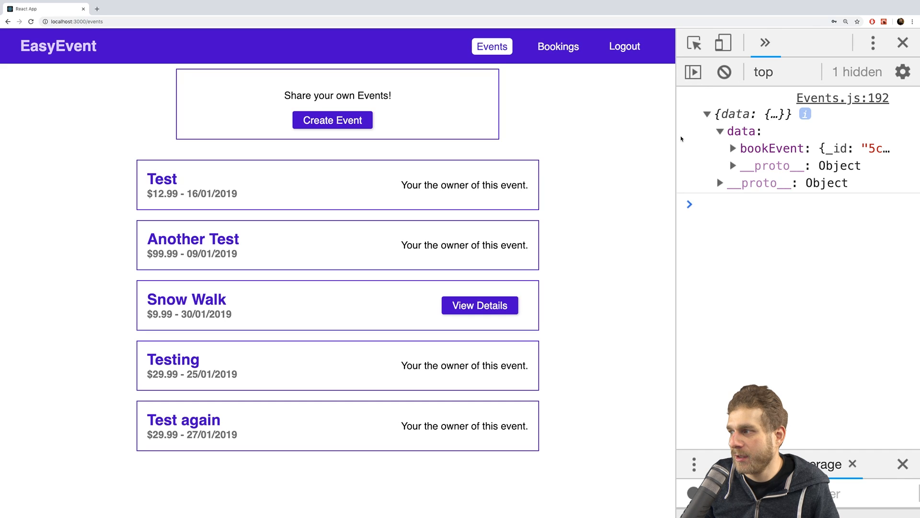
left_click(734, 147)
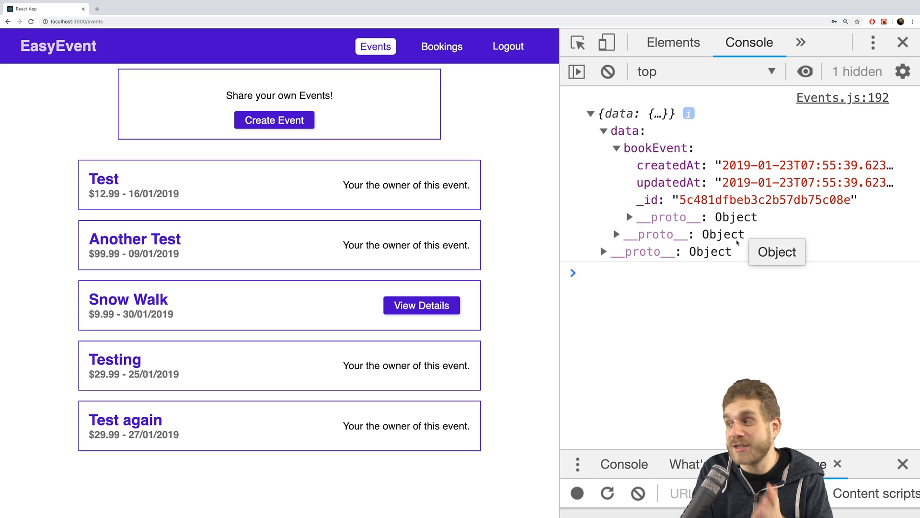
mouse_move(514, 264)
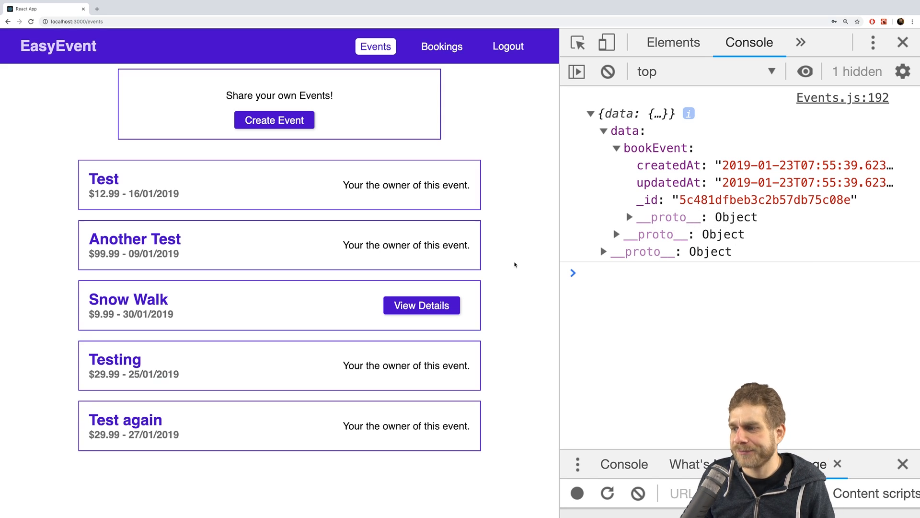
left_click(421, 305)
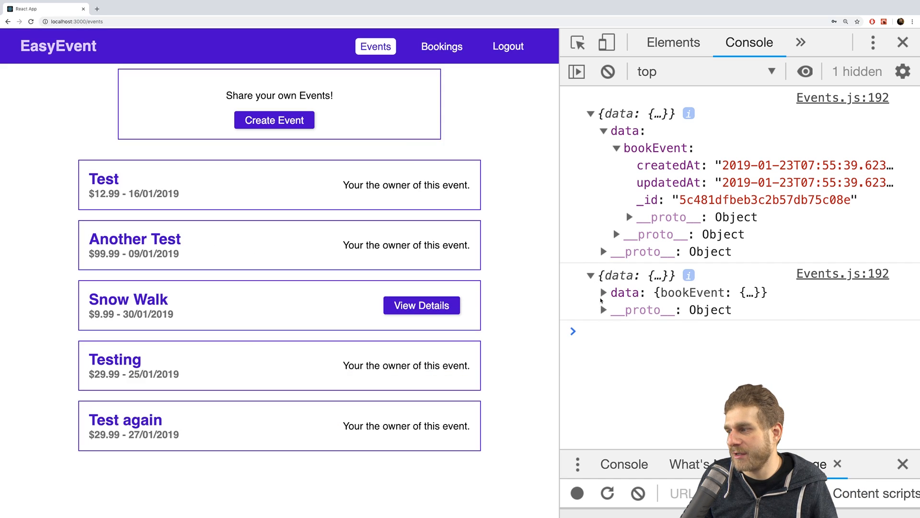
left_click(603, 292)
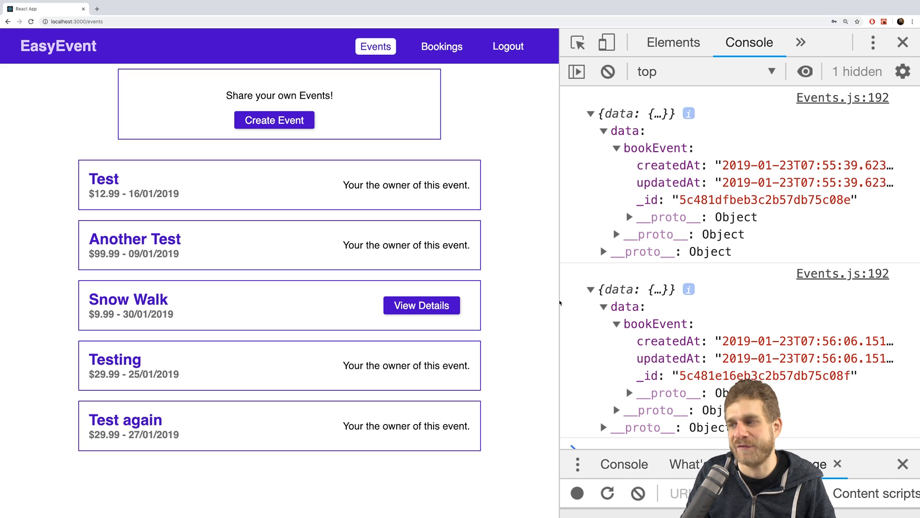
mouse_move(508, 304)
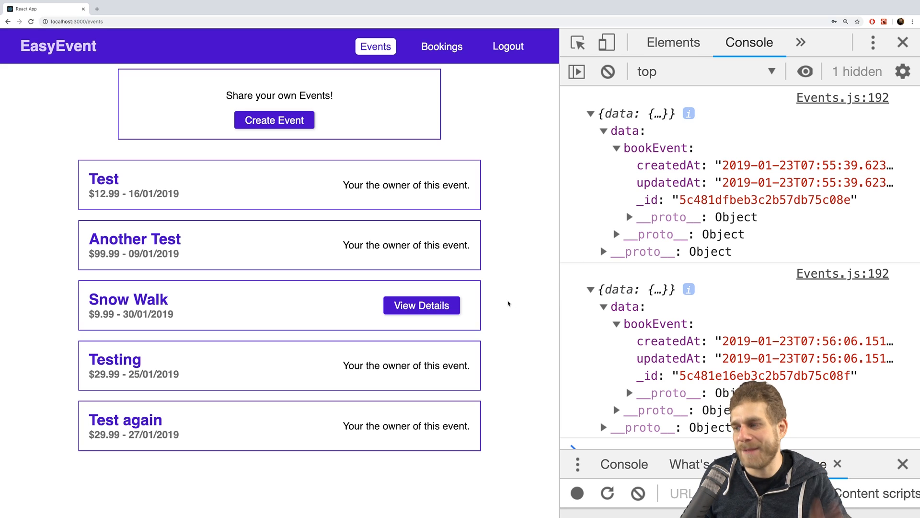
Navigate to the Bookings page from the EasyEvent navigation bar.
left_click(441, 46)
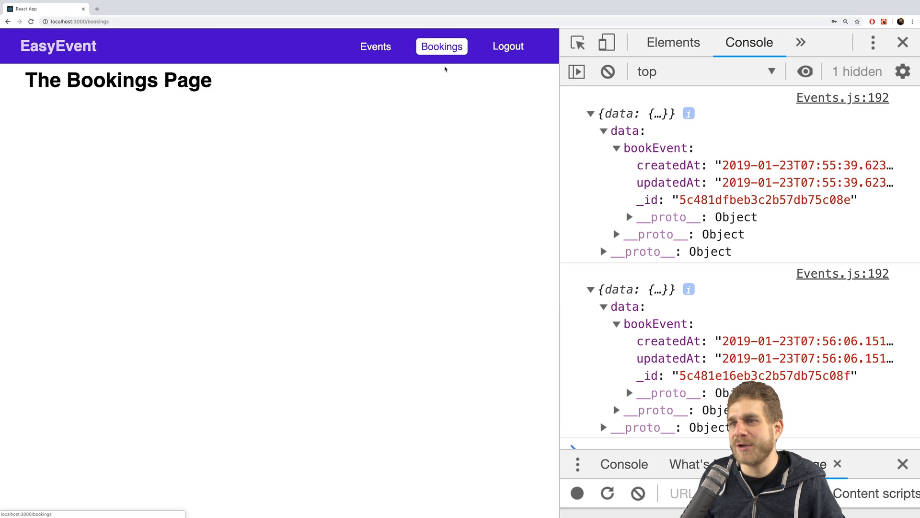
mouse_move(427, 142)
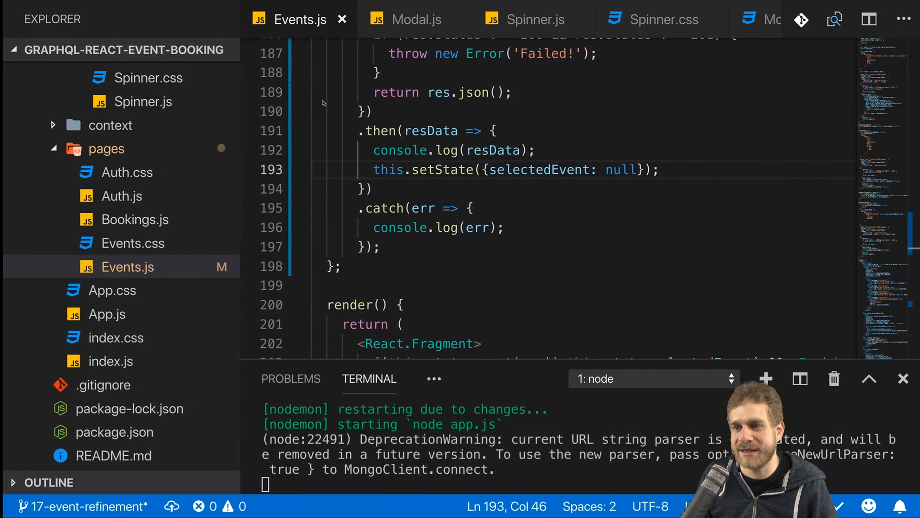
Give BookingsPage a state with a bookings array and an empty componentDidMount.
left_click(135, 219)
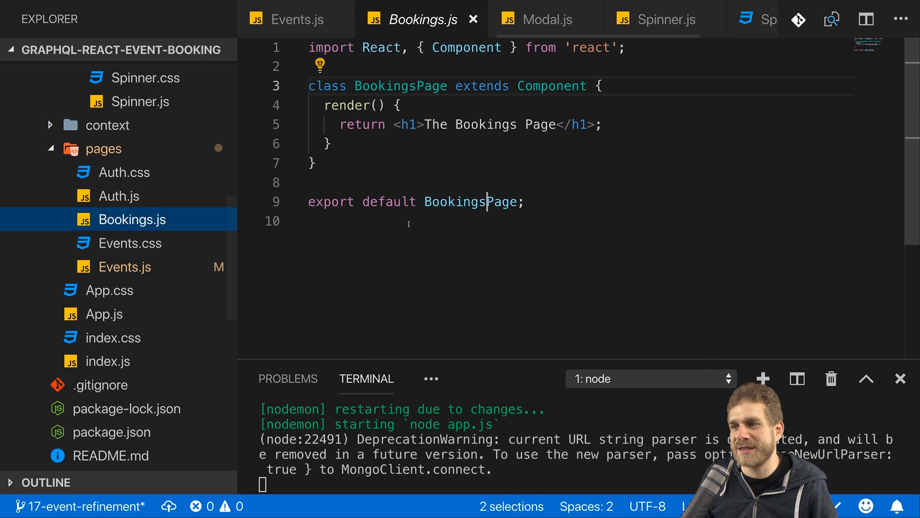
key("enter")
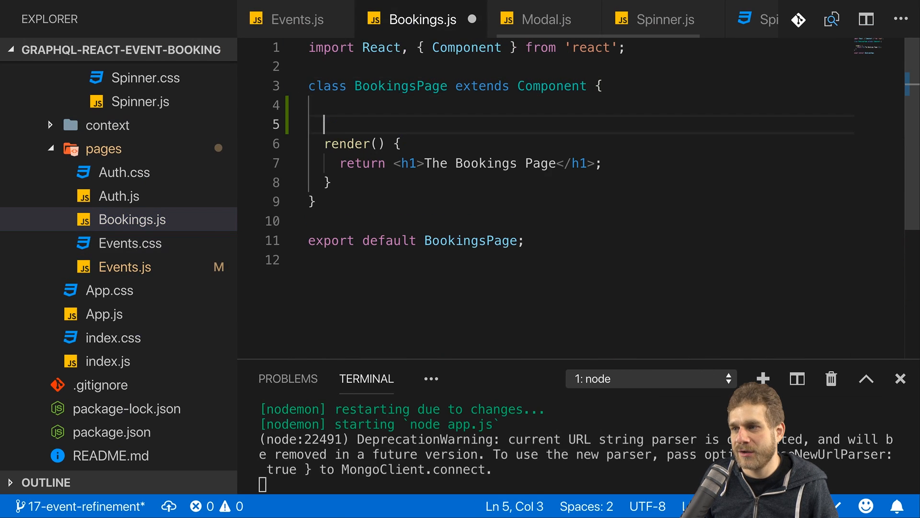
type("componentDidMount() {")
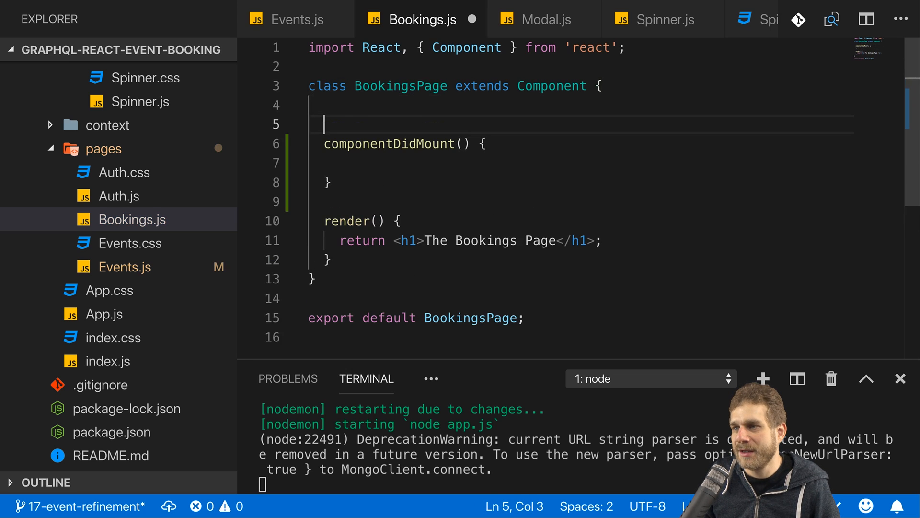
type("state = {}")
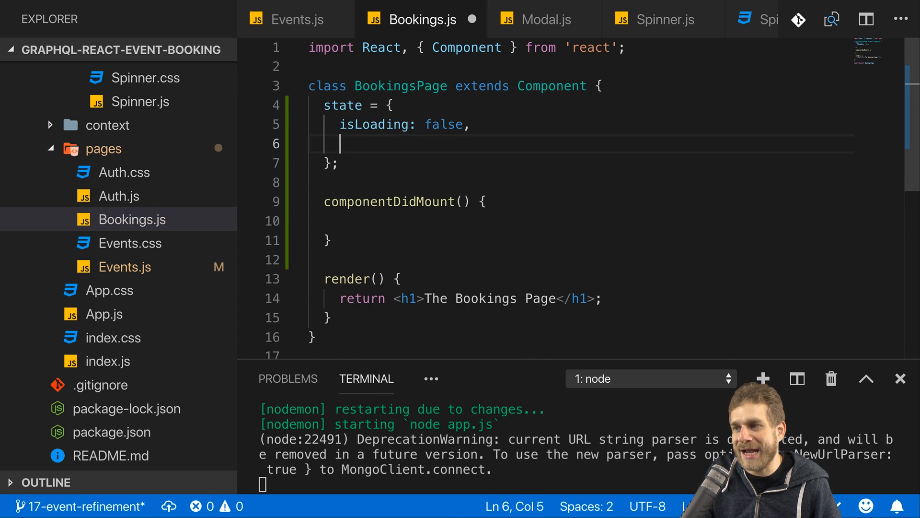
type("book")
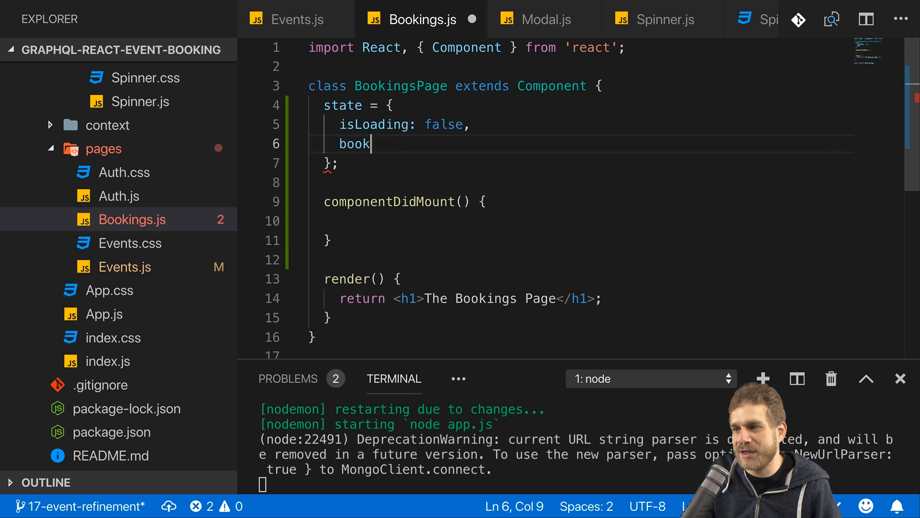
type("ings:")
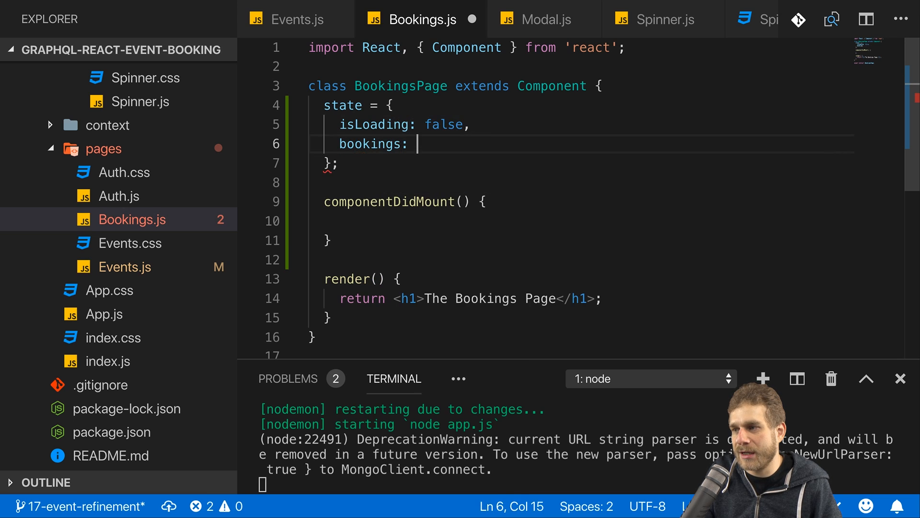
type("[]")
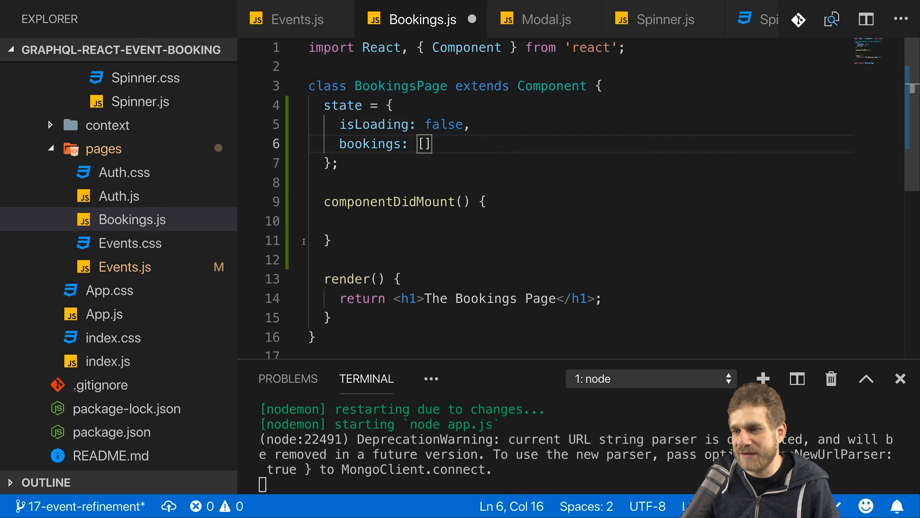
Add an empty fetchBookings = () => {}; arrow function below componentDidMount.
left_click(296, 19)
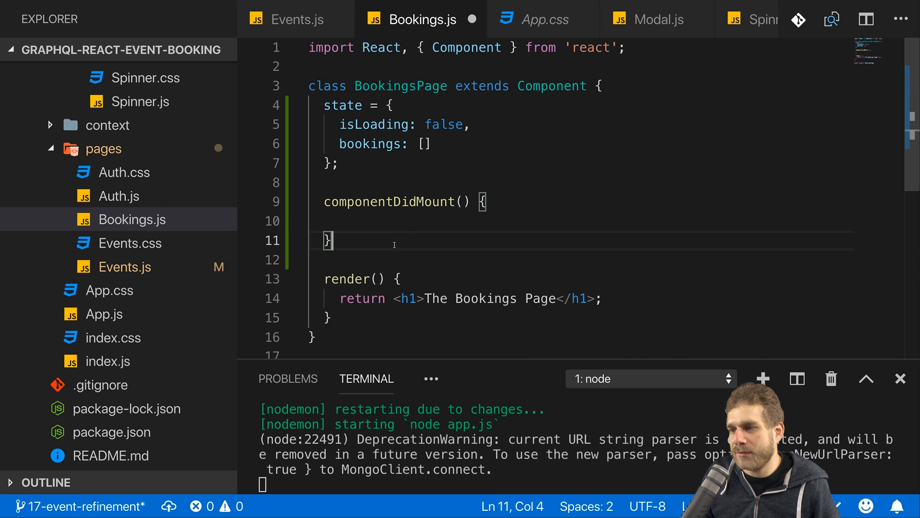
type("fetcgV")
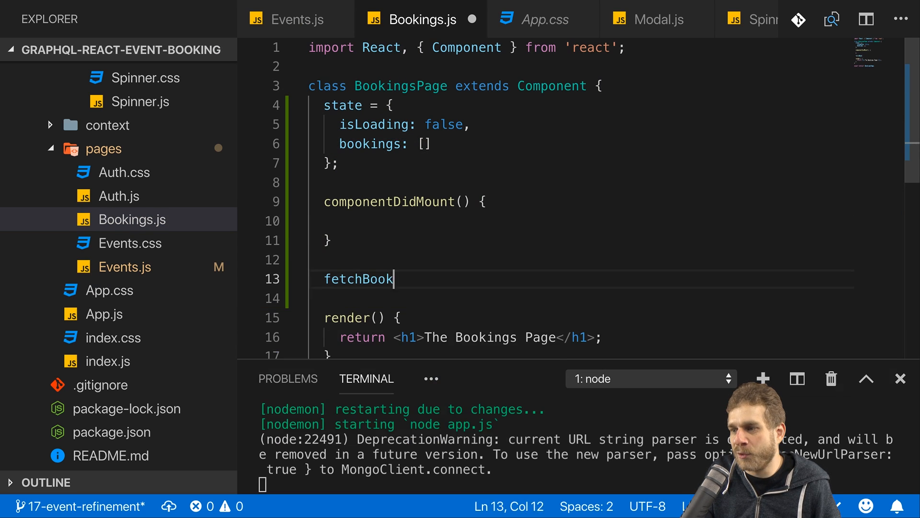
type("ings =")
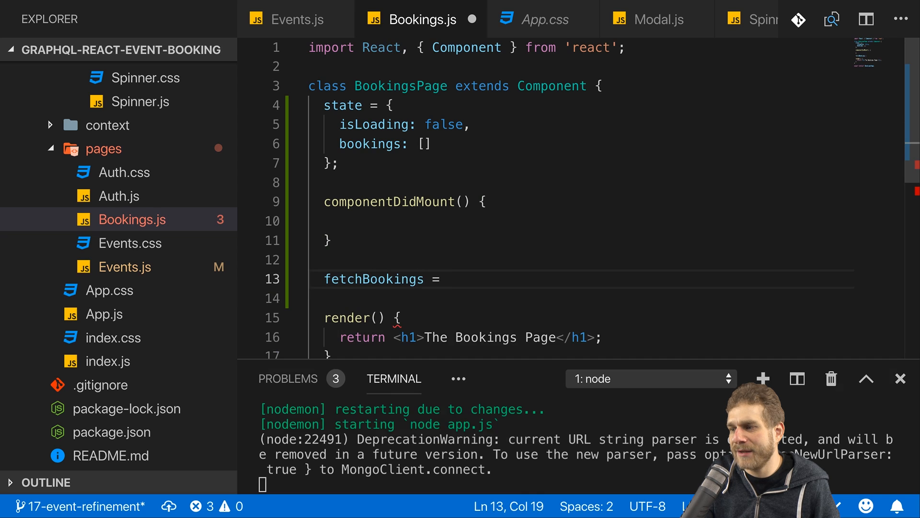
type("()")
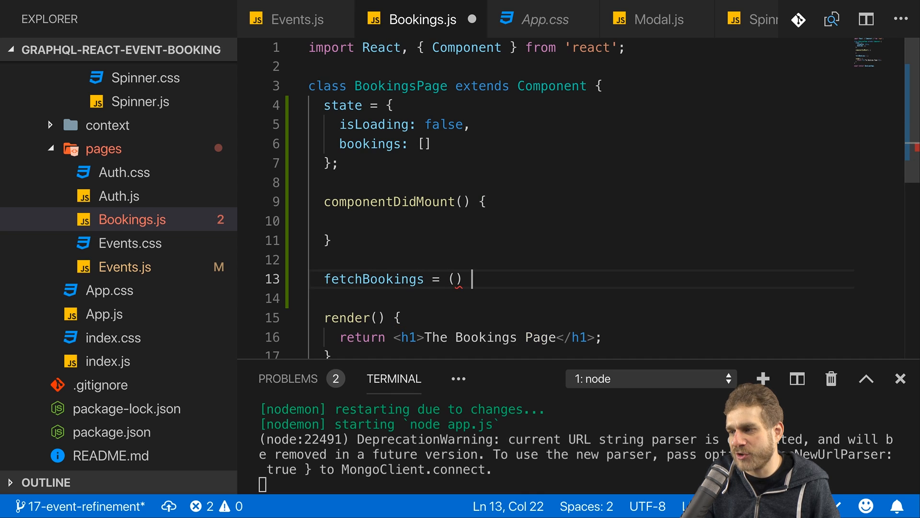
type("=> {};")
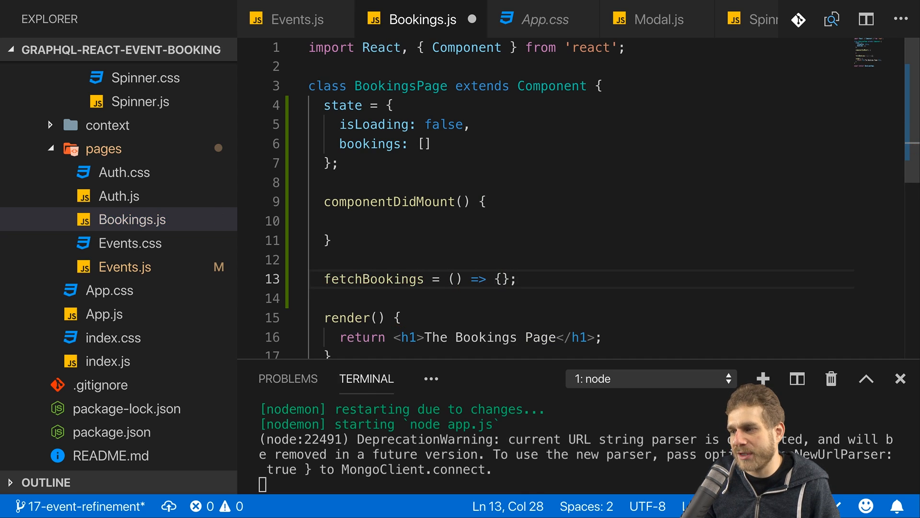
Paste the Events page's fetchEvents request code into fetchBookings and view the schema's Booking type.
left_click(125, 268)
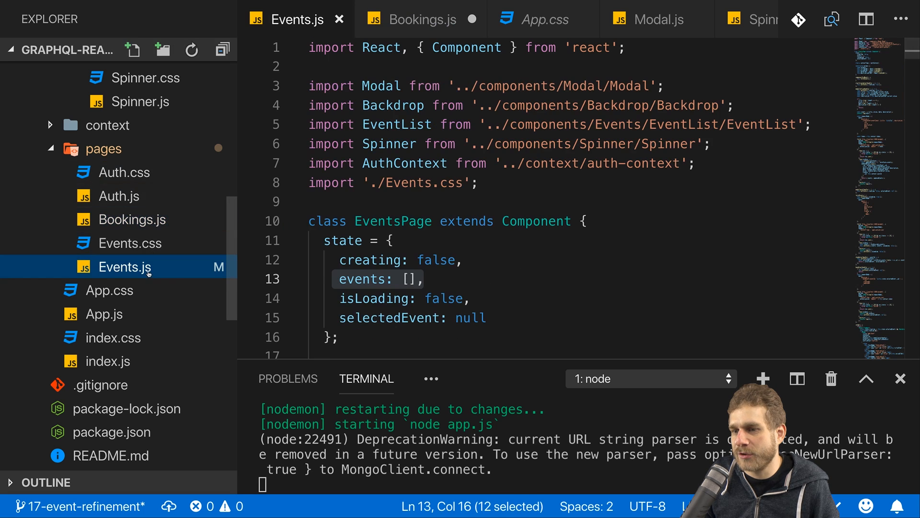
scroll("down", 3)
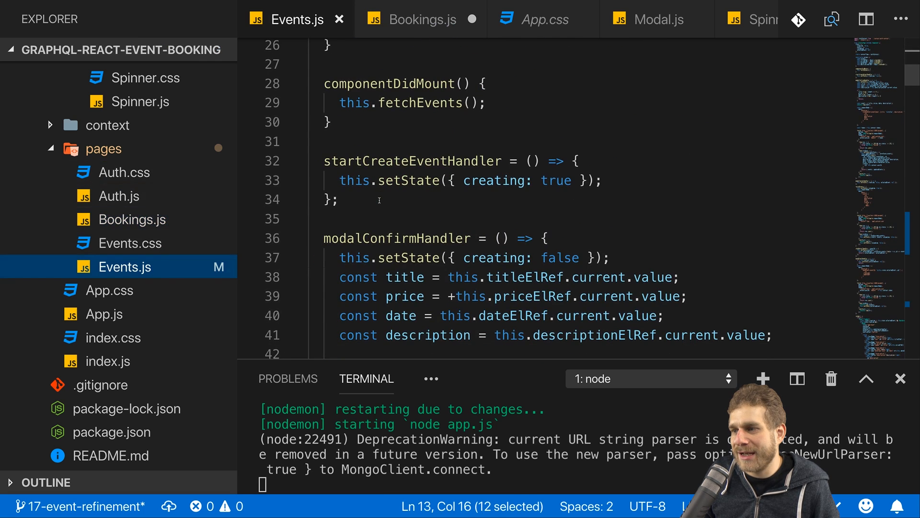
scroll("down", 3)
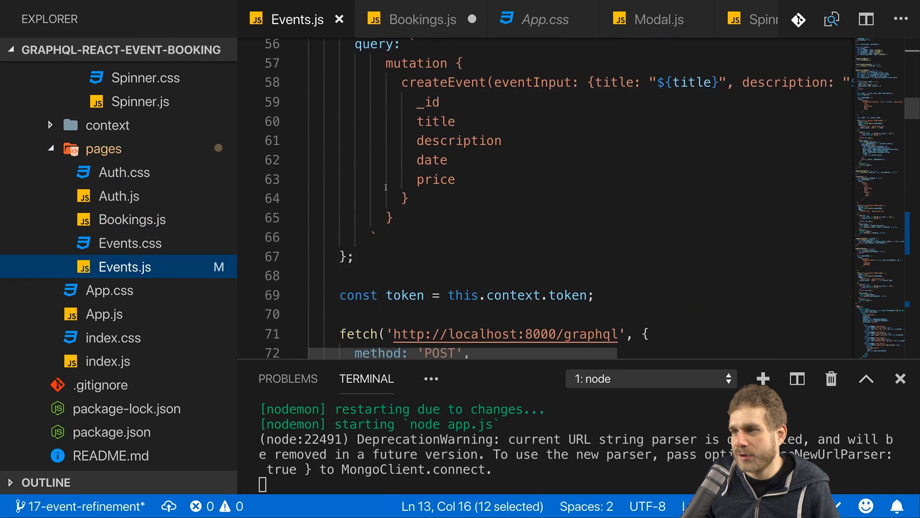
scroll("down", 3)
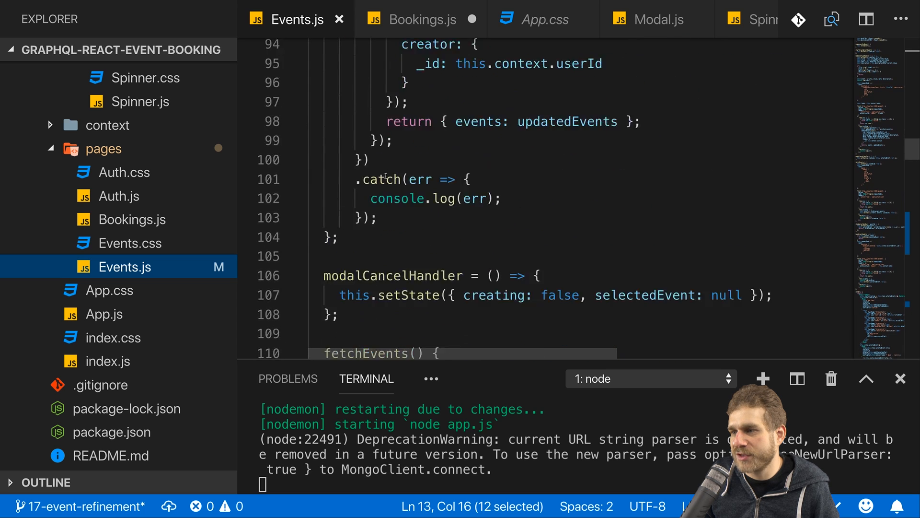
scroll("down", 3)
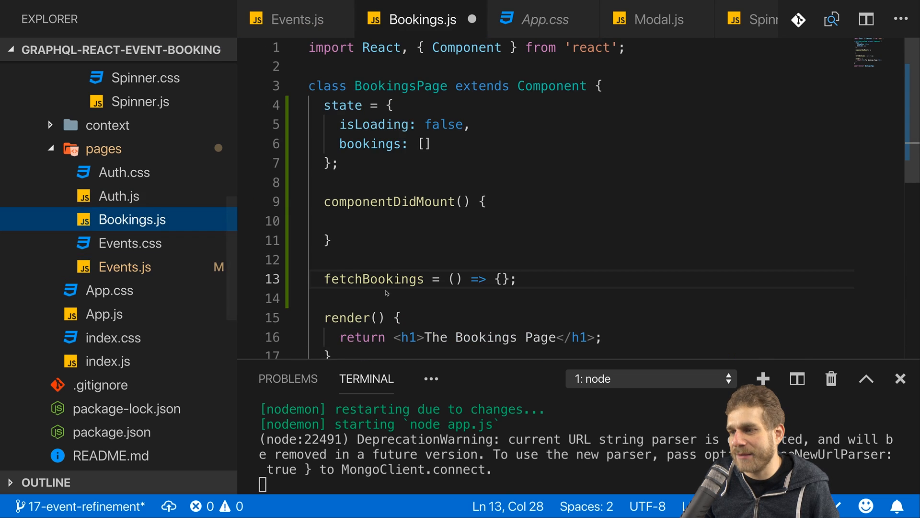
key("Enter")
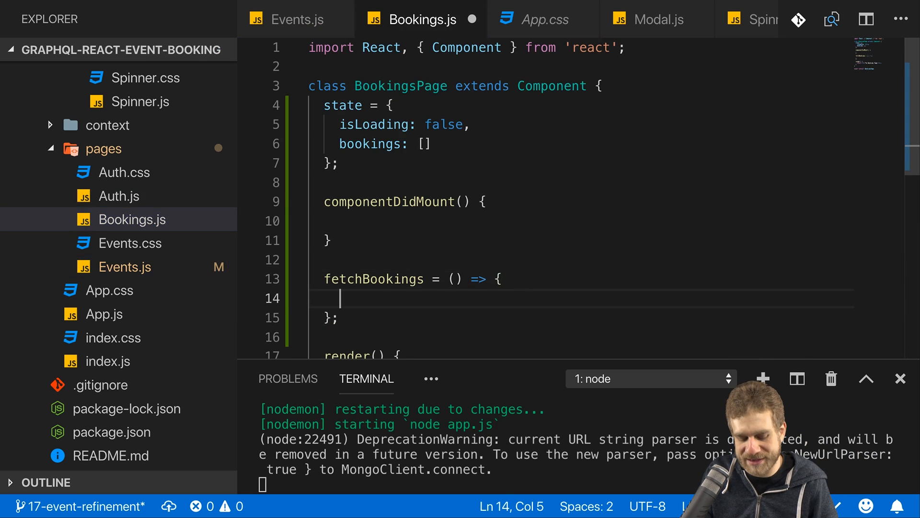
scroll("down", 3)
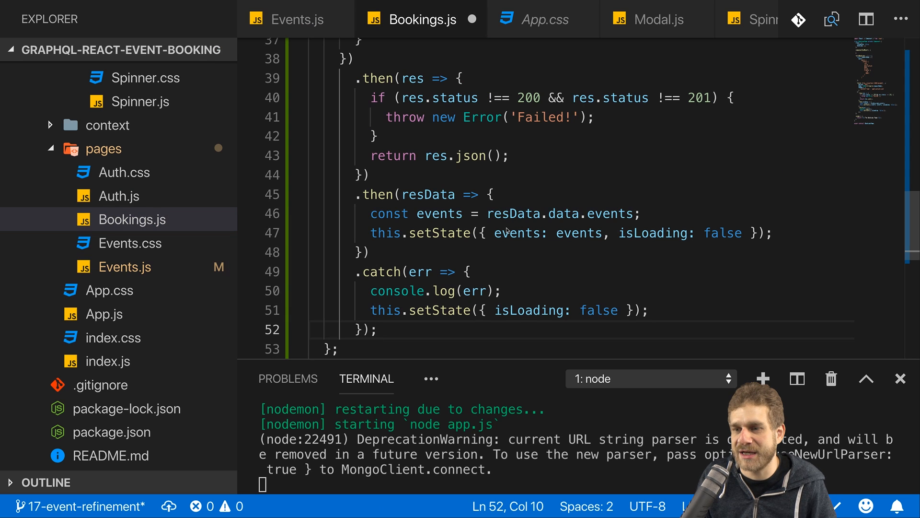
scroll("up", 3)
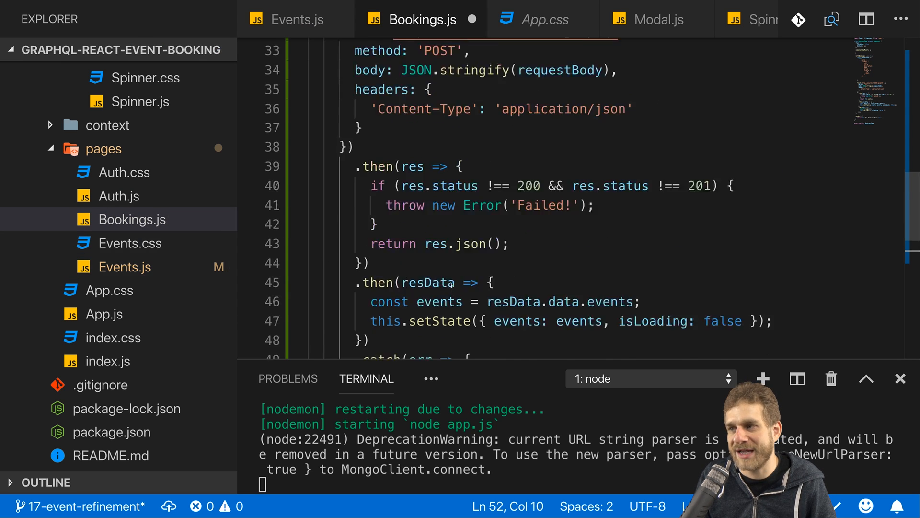
scroll("up", 3)
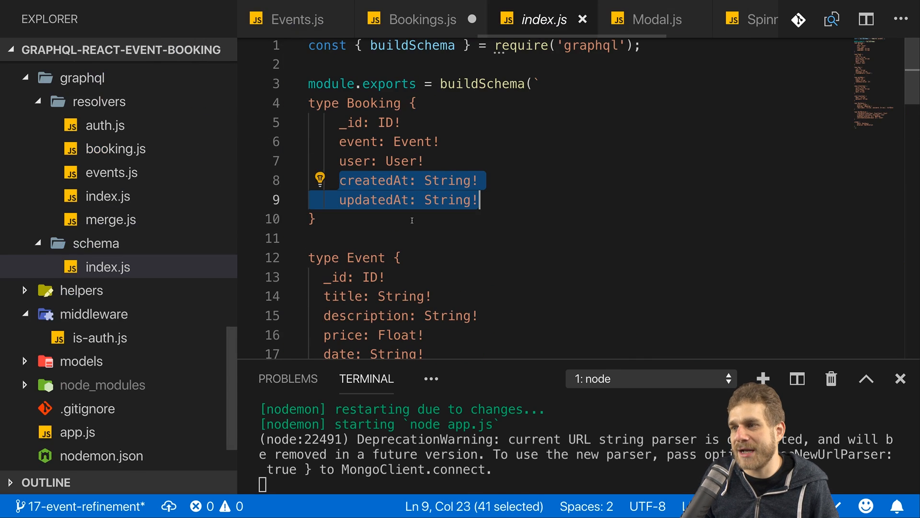
Rename the query to bookings requesting _id and createdAt.
scroll("down", 3)
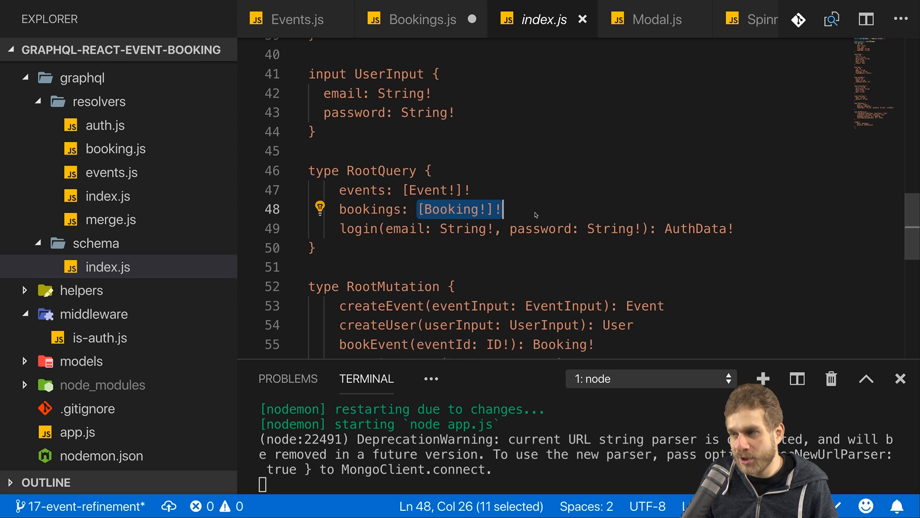
left_click(420, 19)
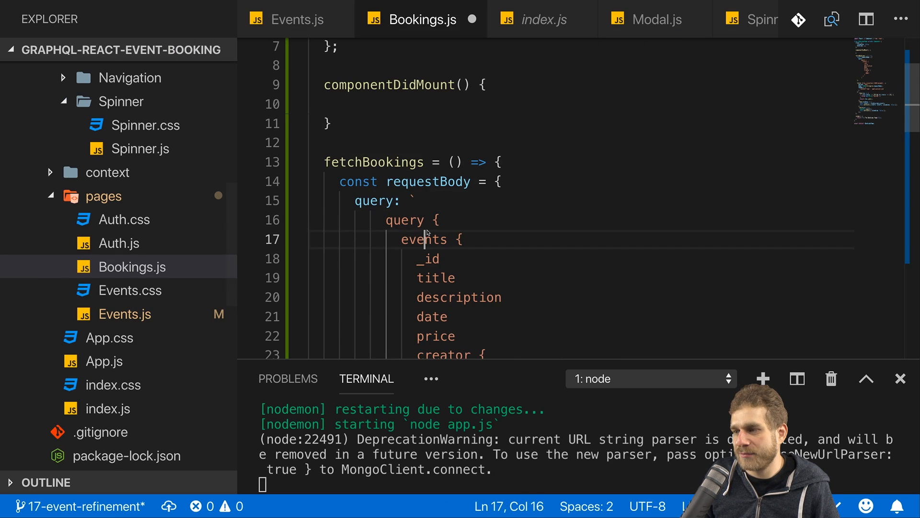
type("bookings")
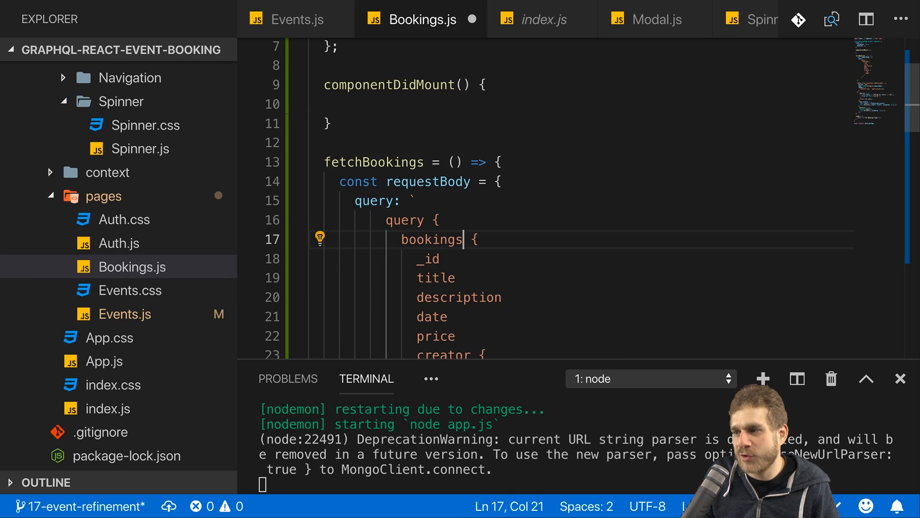
scroll("down", 3)
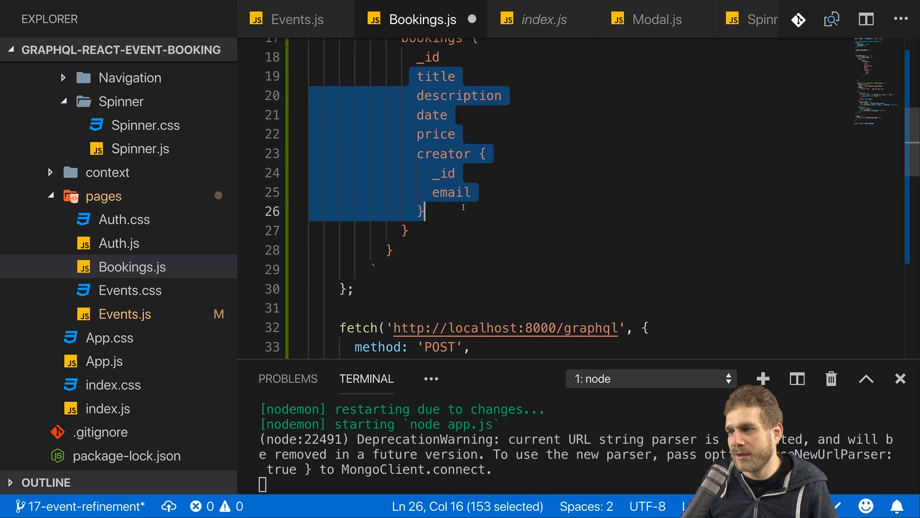
scroll("up", 3)
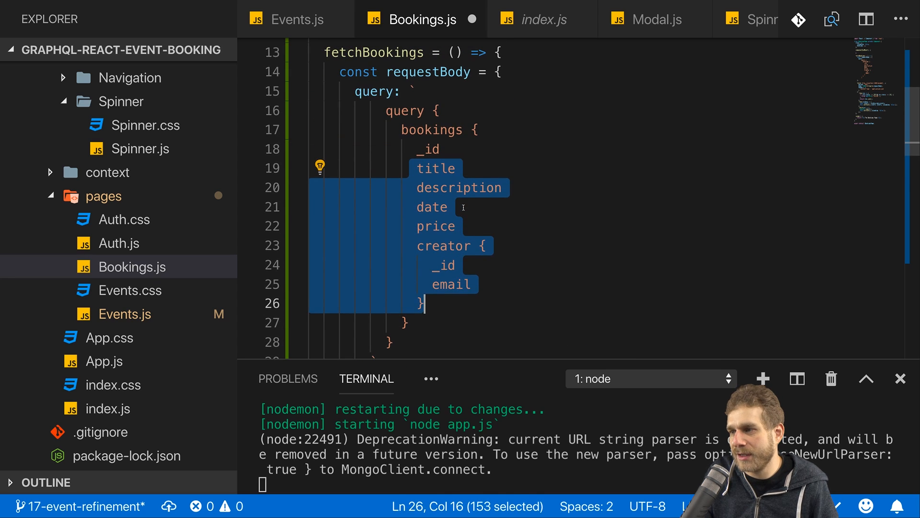
type("crea")
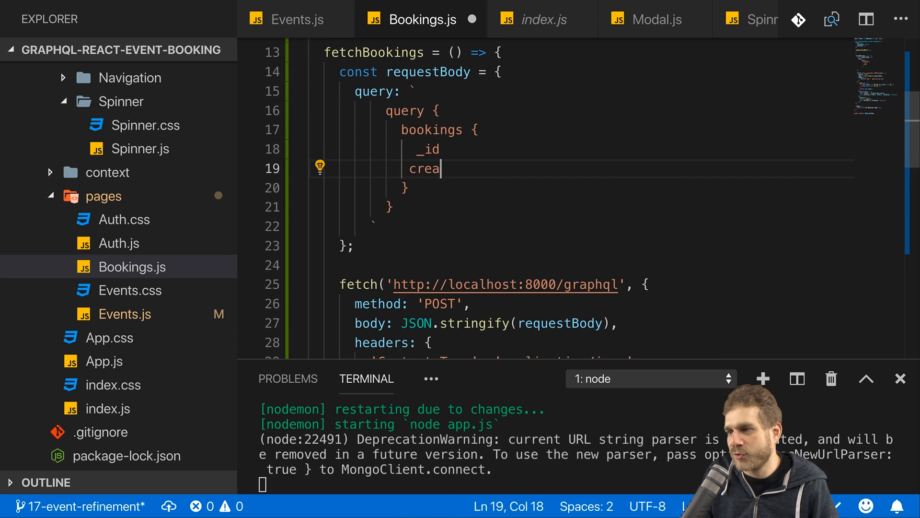
type("tedAt")
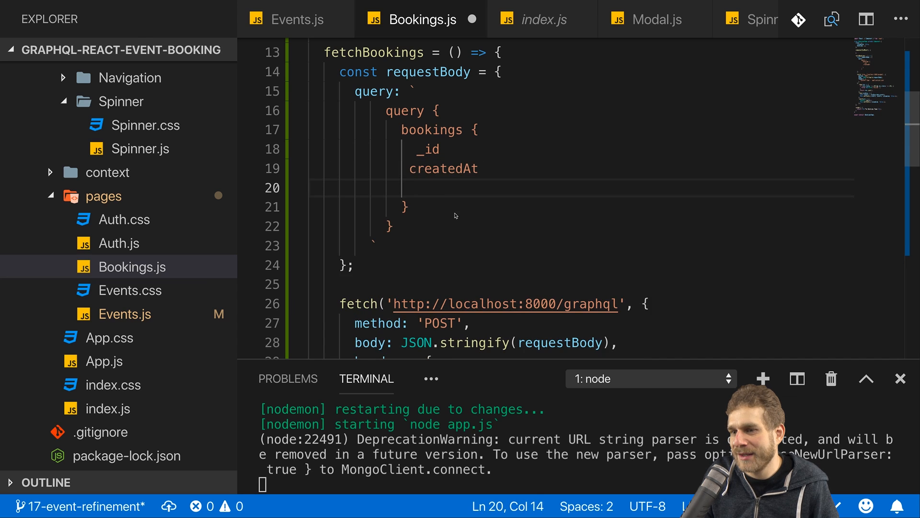
Check the schema's Booking fields, then add event { _id title date } to the query.
key("Ctrl+p")
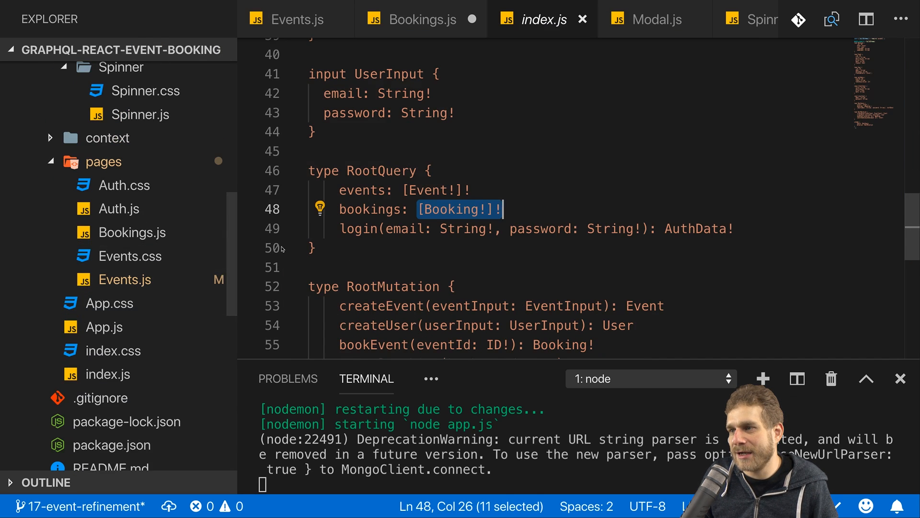
scroll("up", 3)
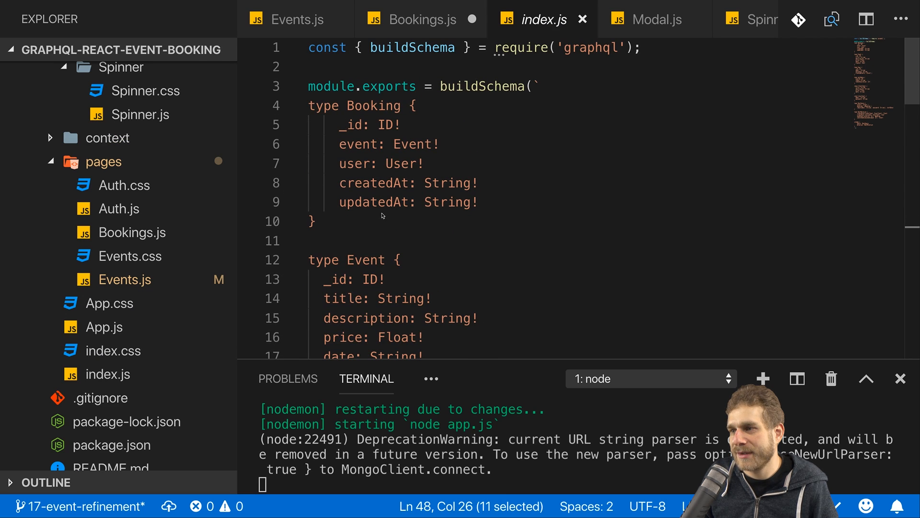
double_click(357, 143)
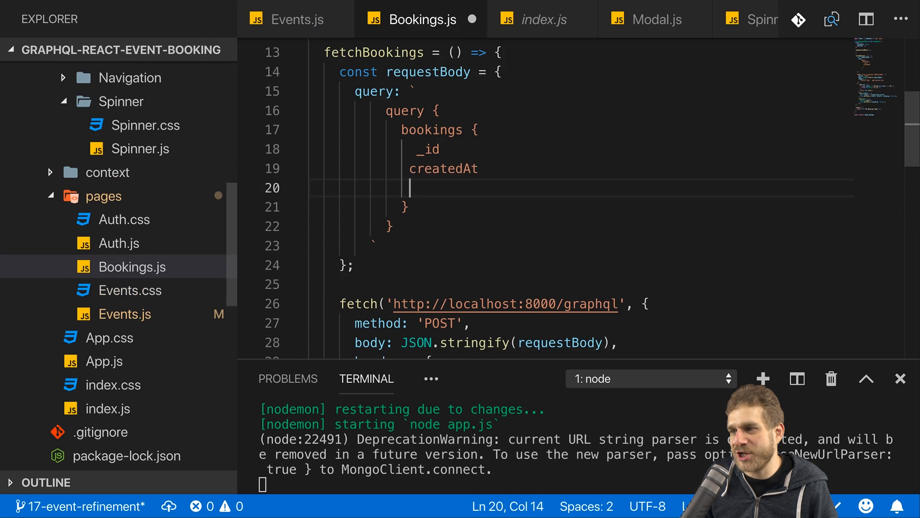
type("event {")
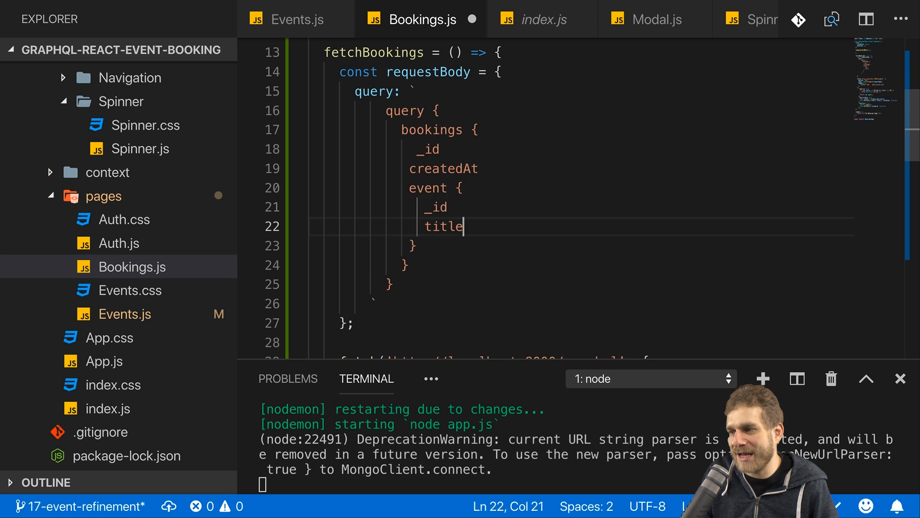
key("Enter")
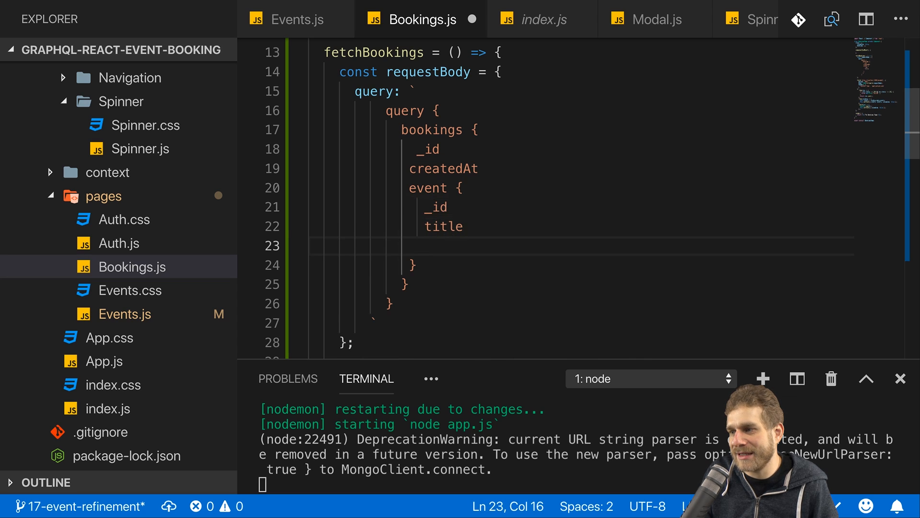
type("date")
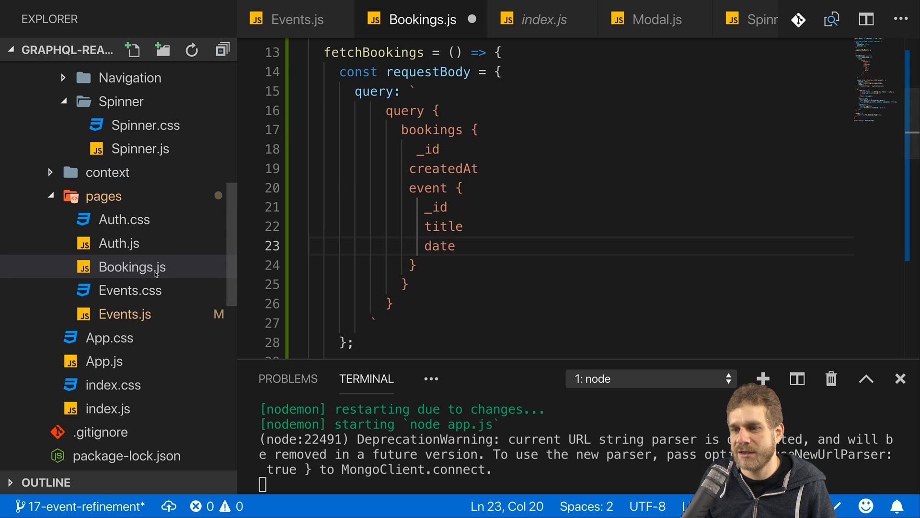
scroll("down", 3)
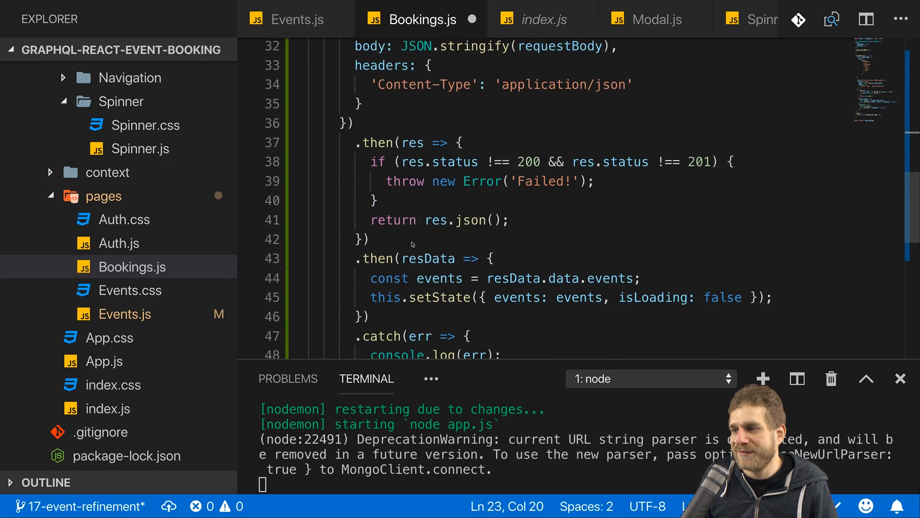
Set isLoading true in state at the start of fetchBookings.
scroll("down", 3)
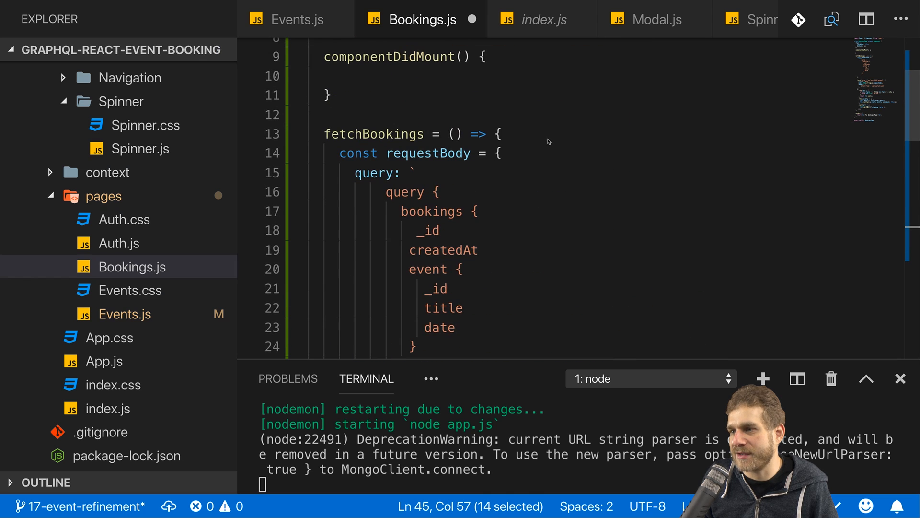
type("this.s")
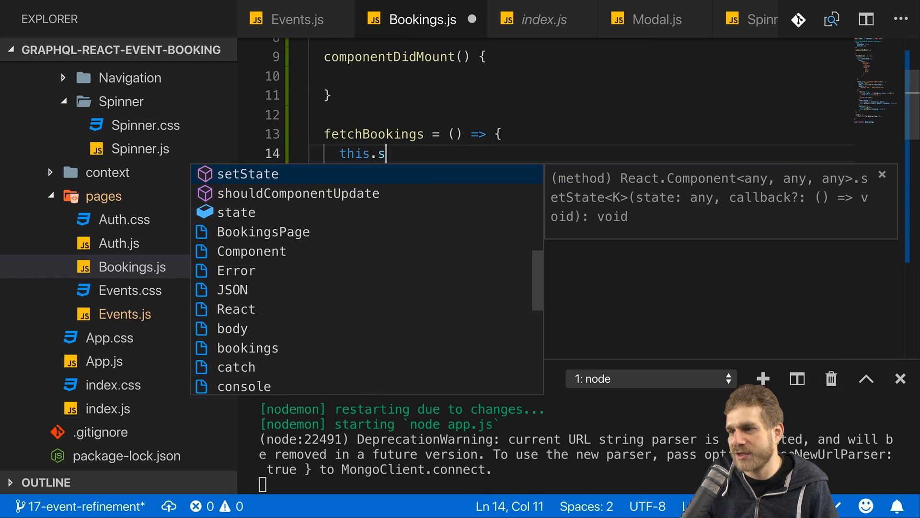
type("etState({is")
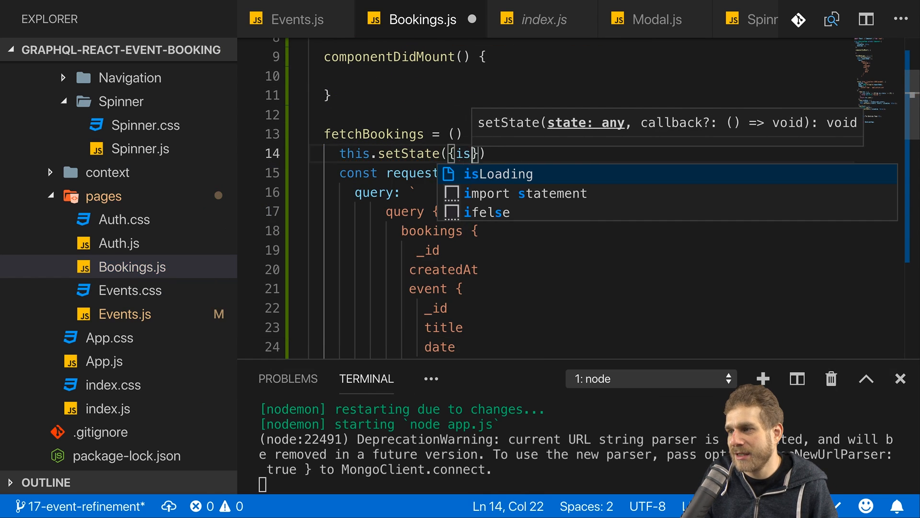
type("Loading: true});")
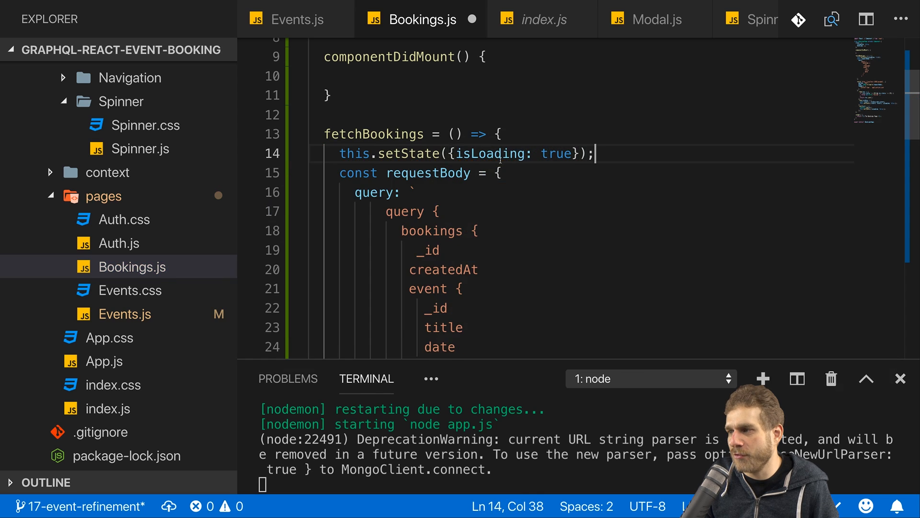
Store resData.data.bookings into the bookings state instead of events.
scroll("down", 3)
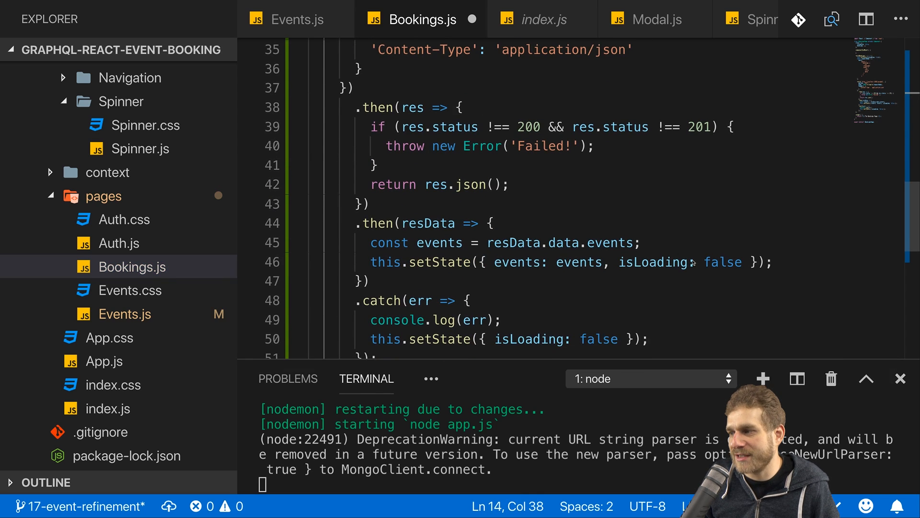
type("booking")
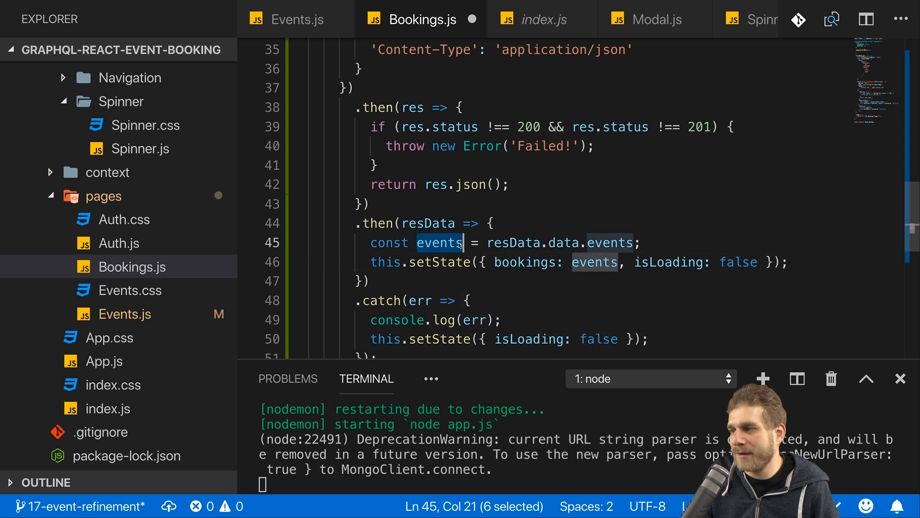
type("booking")
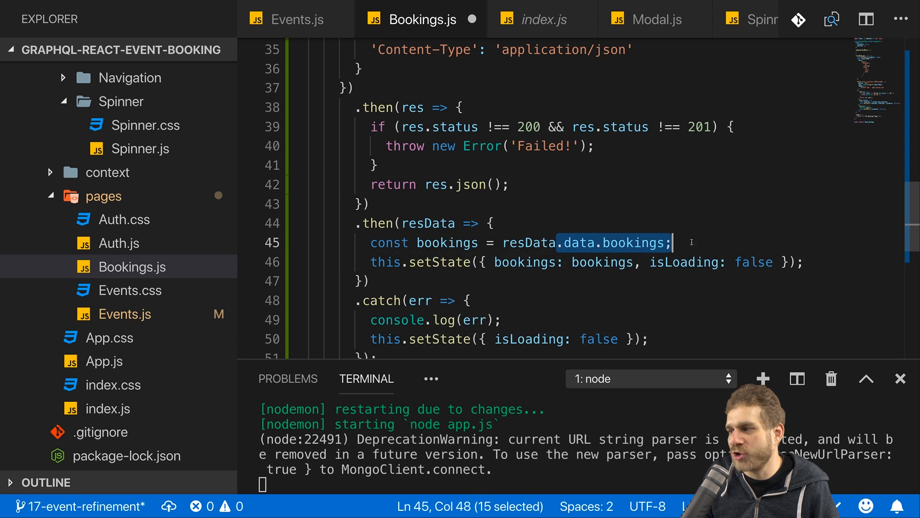
left_click(504, 243)
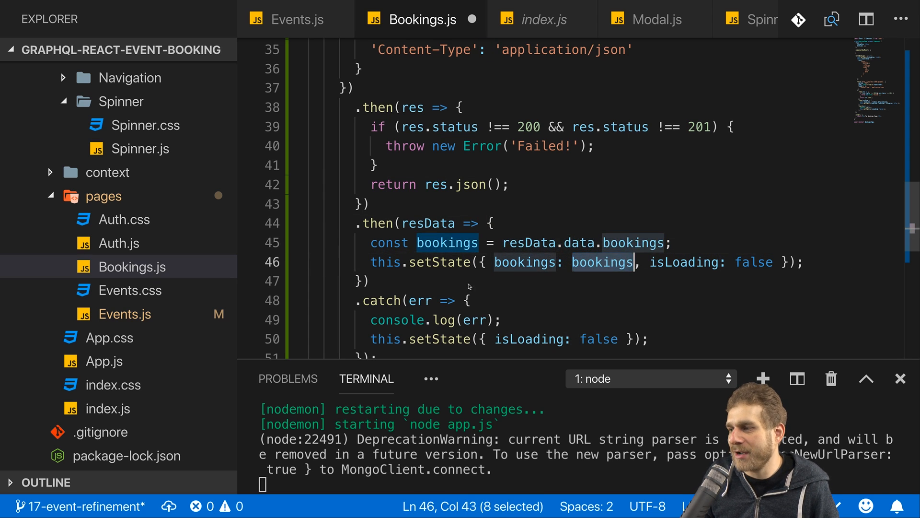
scroll("down", 3)
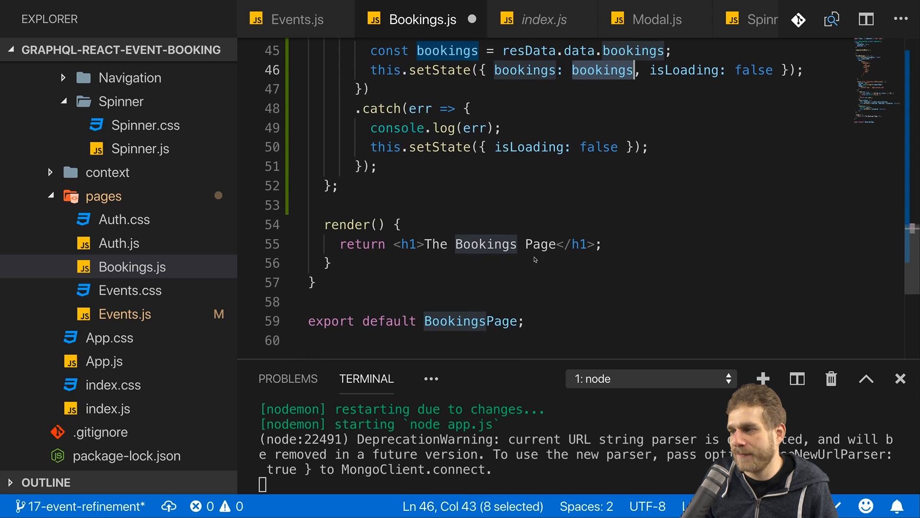
mouse_move(581, 244)
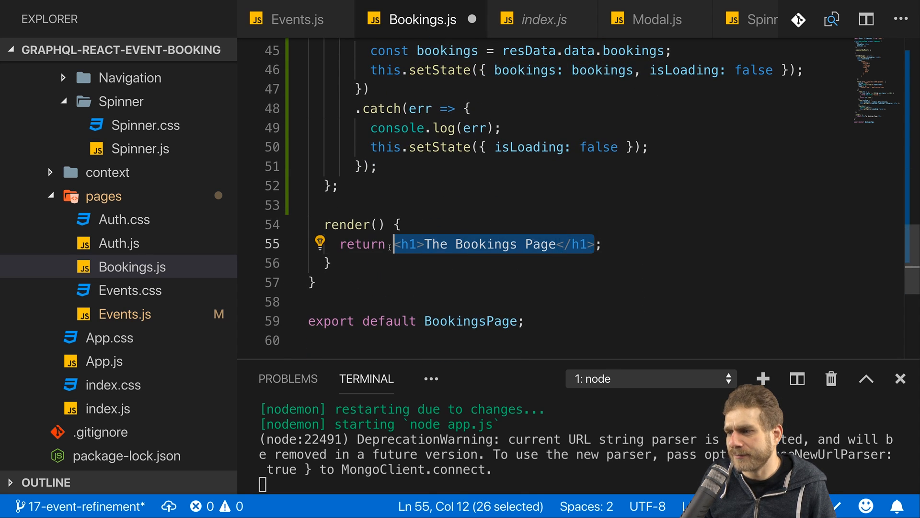
Replace the h1 with a ul that maps this.state.bookings.
type("<ul></ul>;")
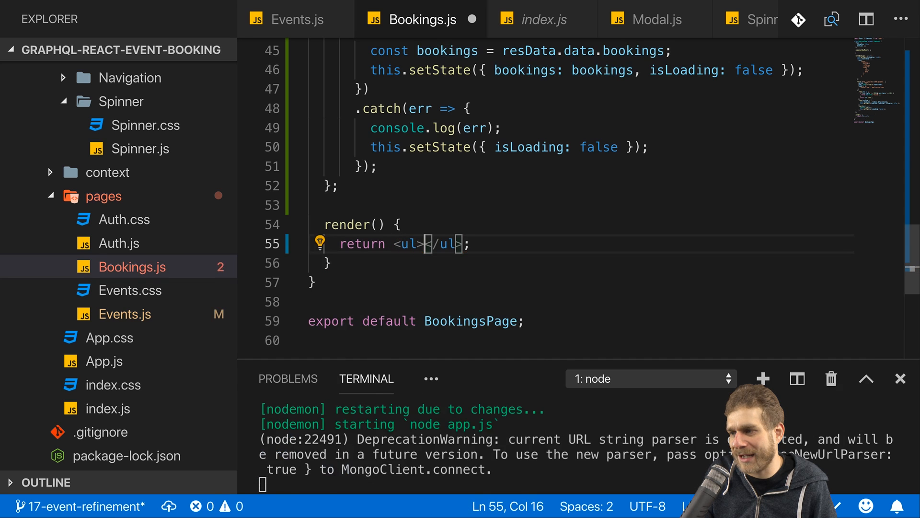
key("Enter")
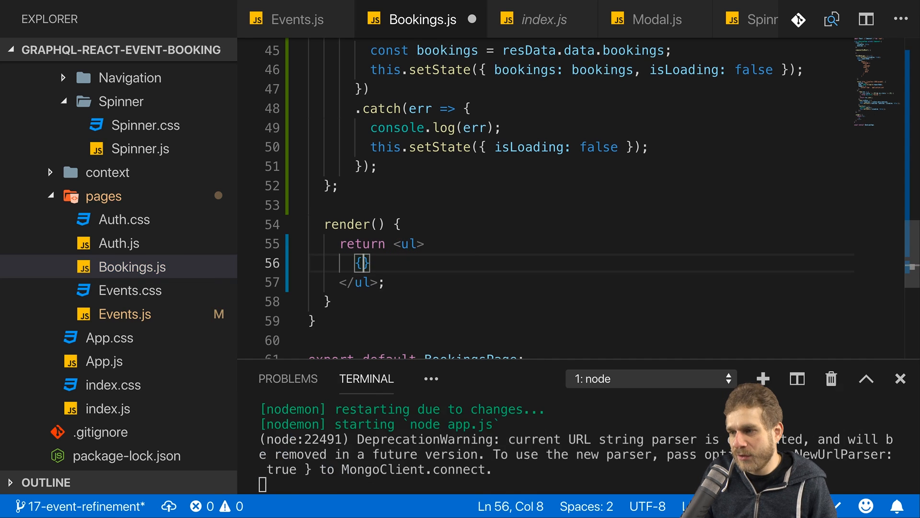
type("this.state.bookings.map(booking => <li></li>")
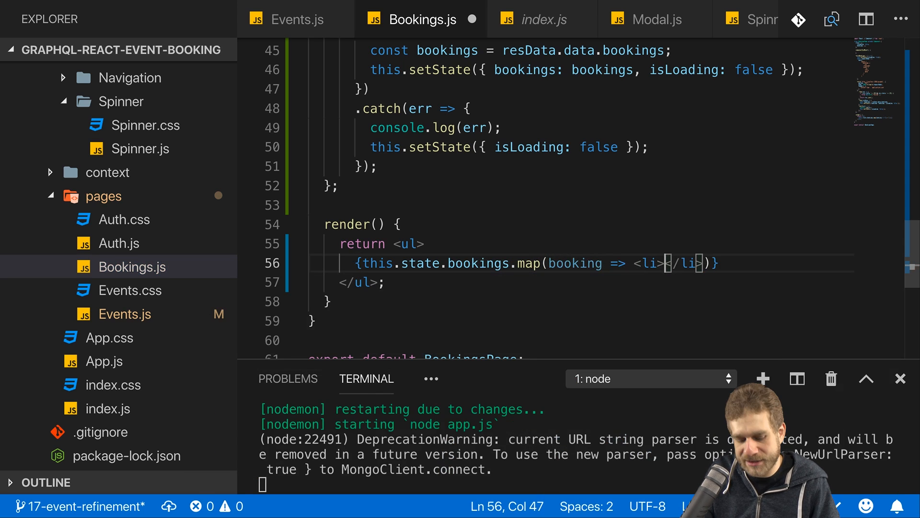
type("booking.event.title}")
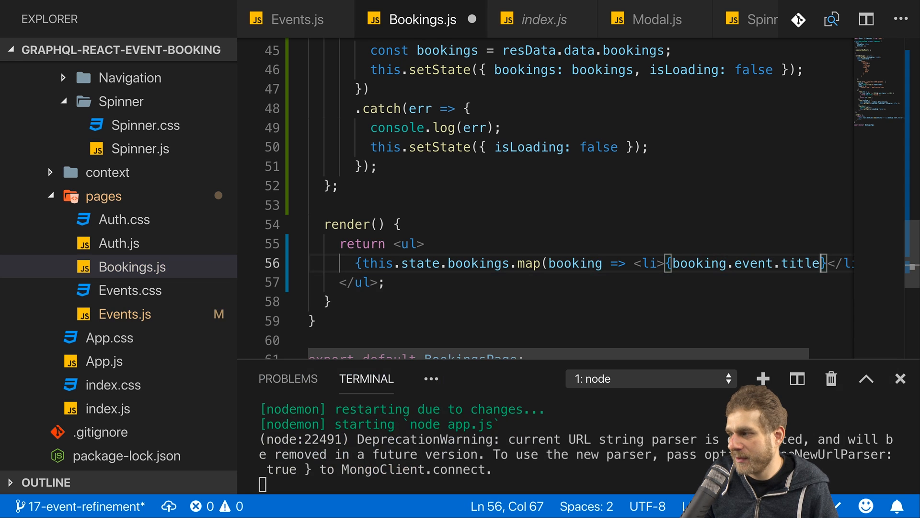
Render each li with booking.event.title and createdAt via toLocaleDateString.
type("- {}")
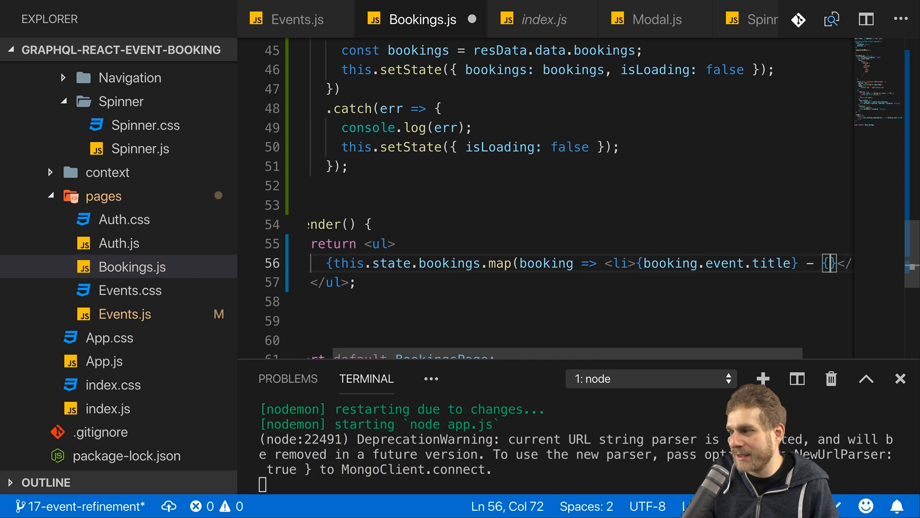
type("booking.")
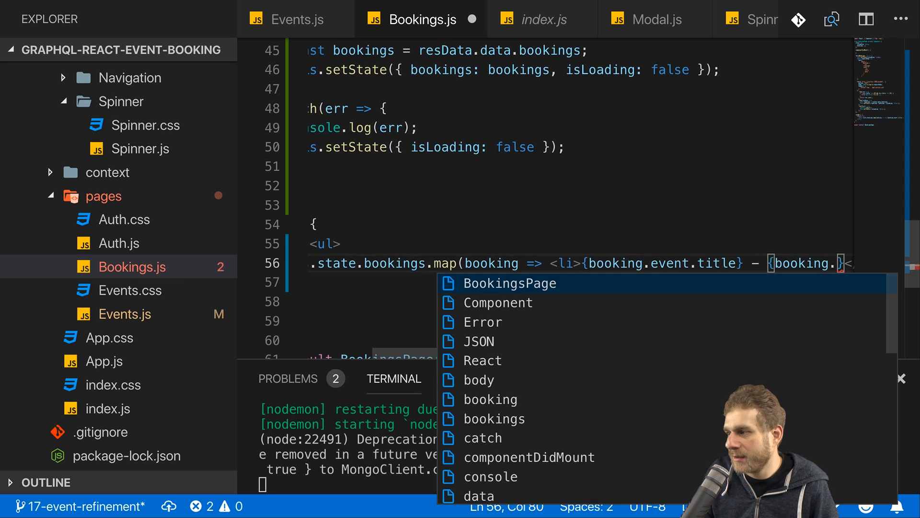
type("c")
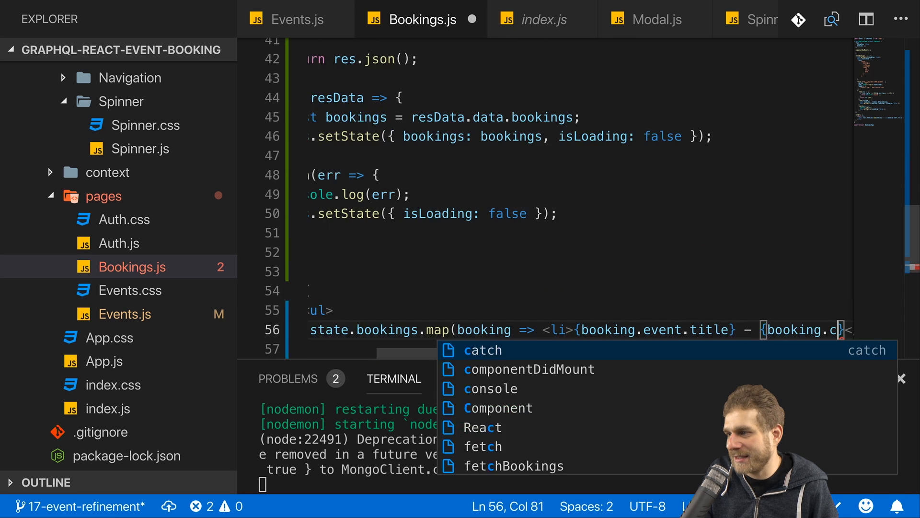
type("reatedAt")
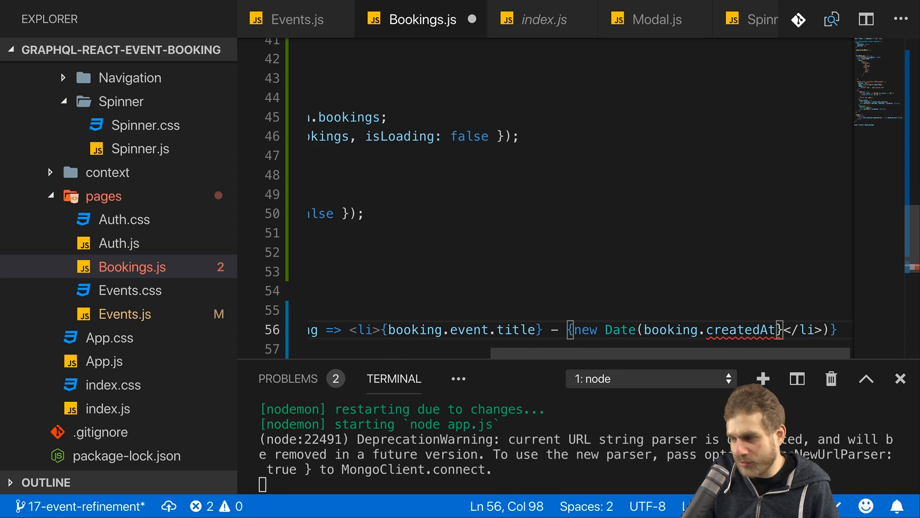
type(".tolo")
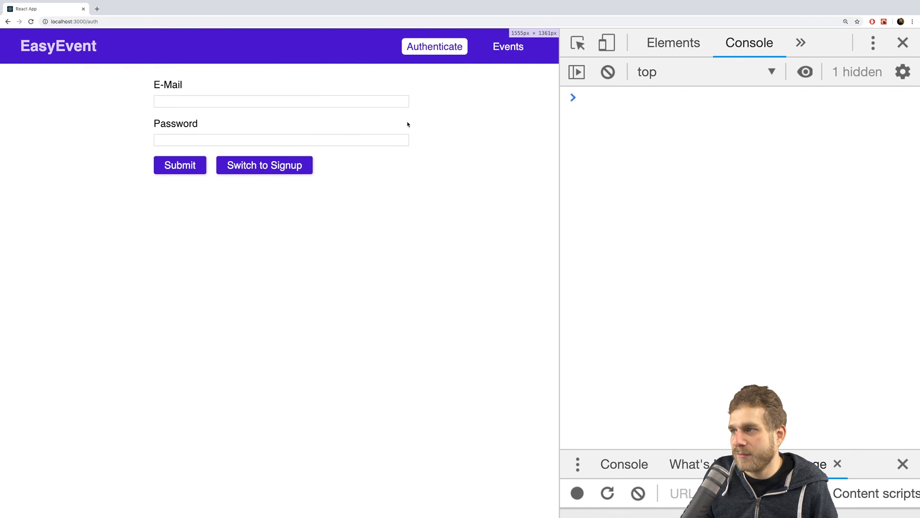
type("test@test.com")
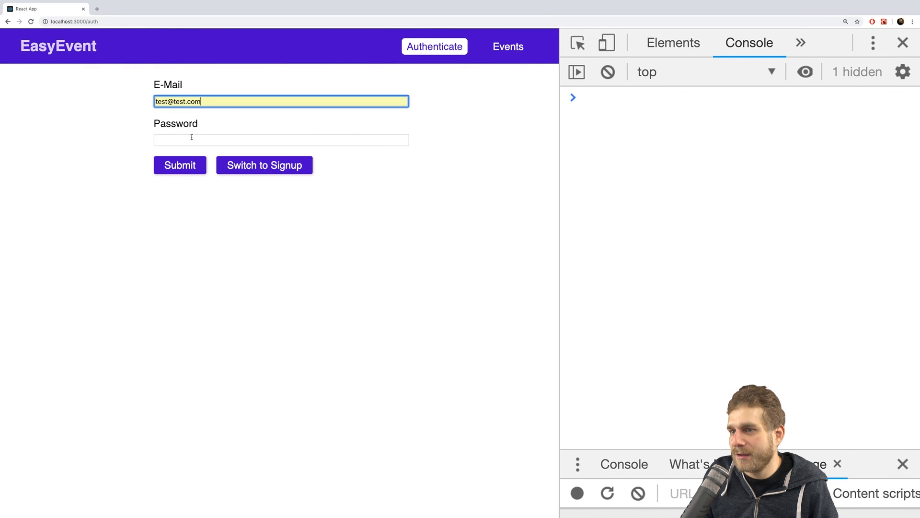
left_click(179, 165)
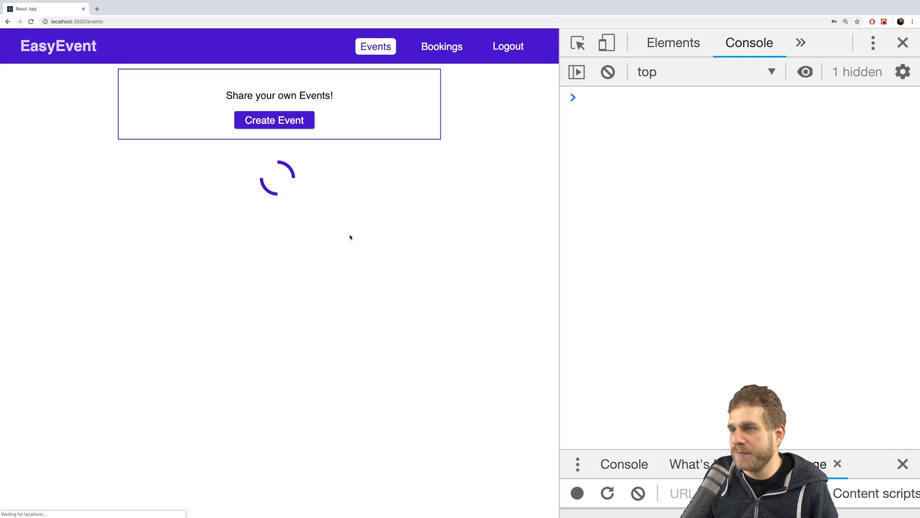
left_click(441, 46)
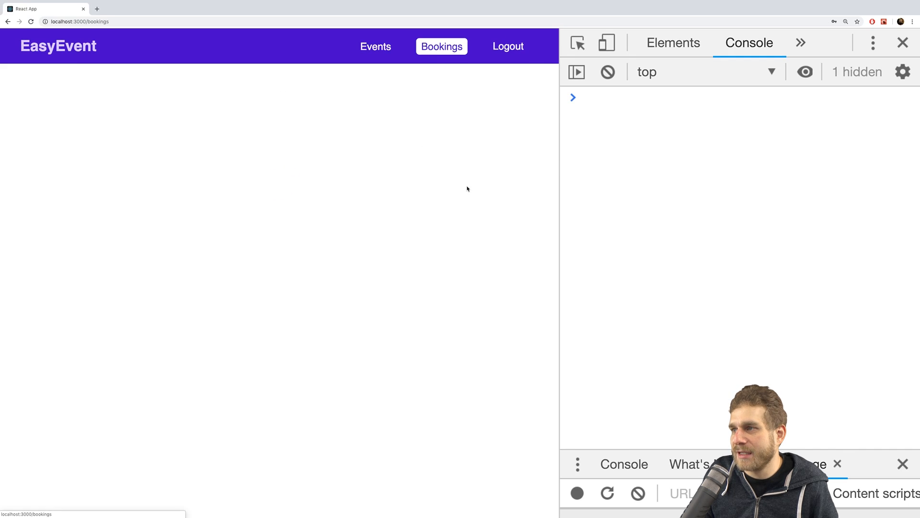
mouse_move(467, 193)
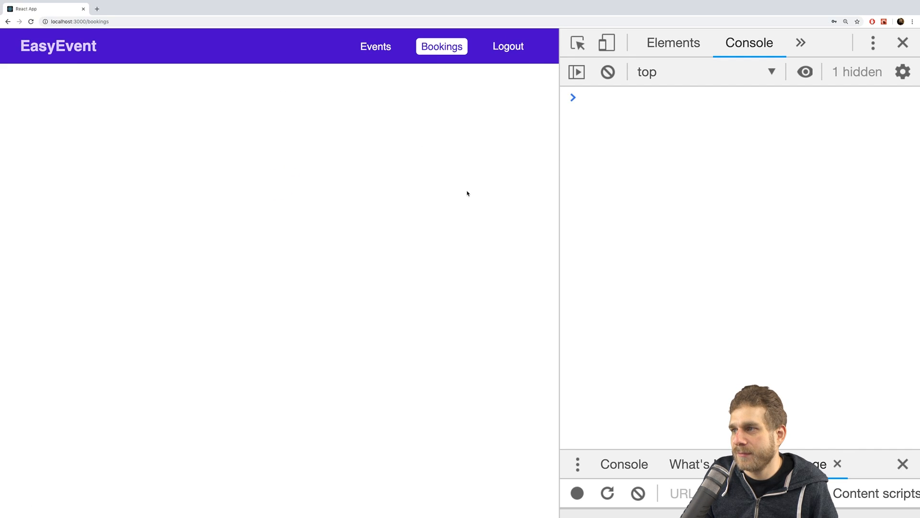
left_click(750, 42)
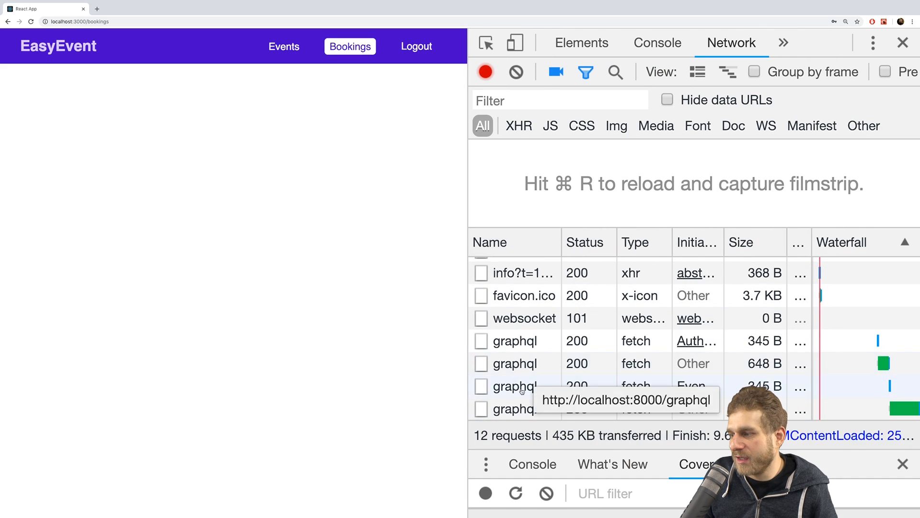
left_click(513, 410)
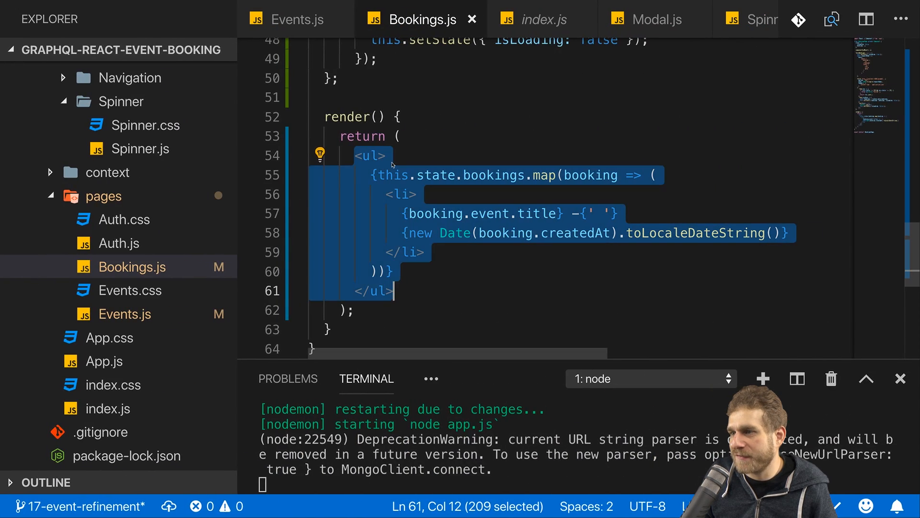
Call this.fetchBookings inside componentDidMount at the top of Bookings.js.
scroll("up", 3)
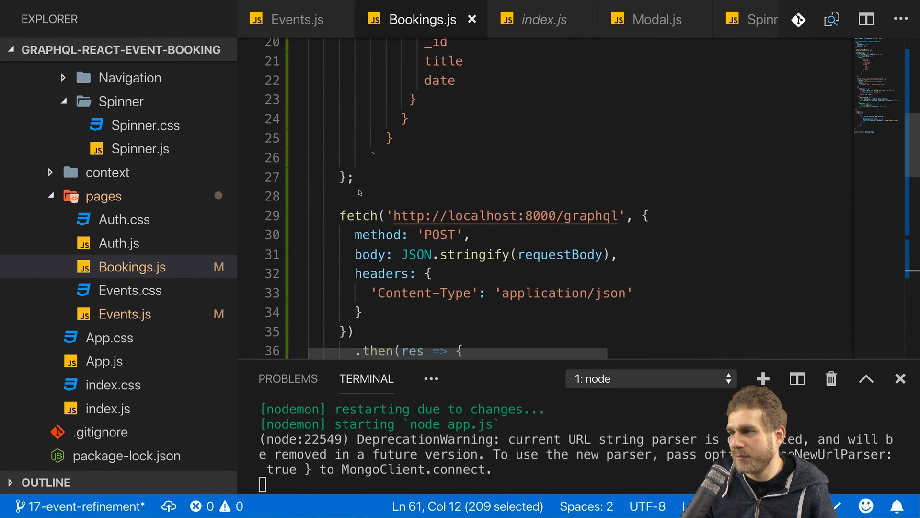
scroll("up", 3)
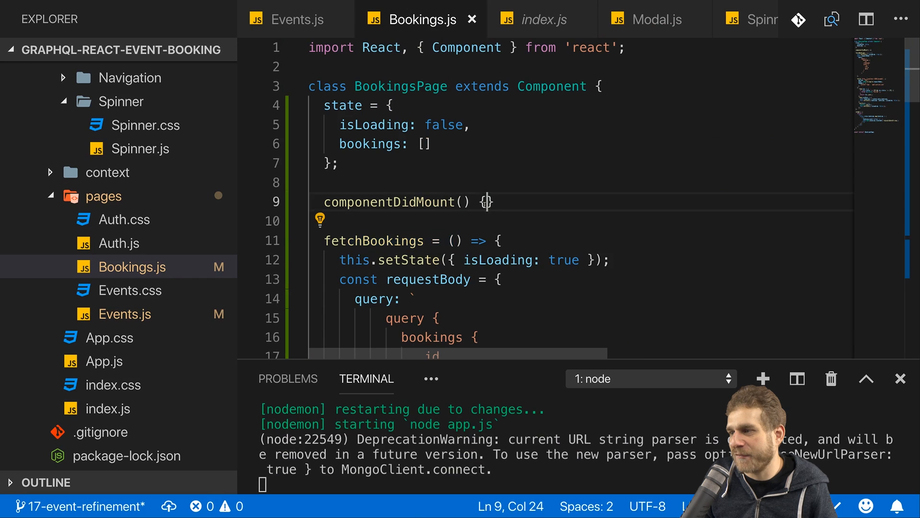
key("Enter")
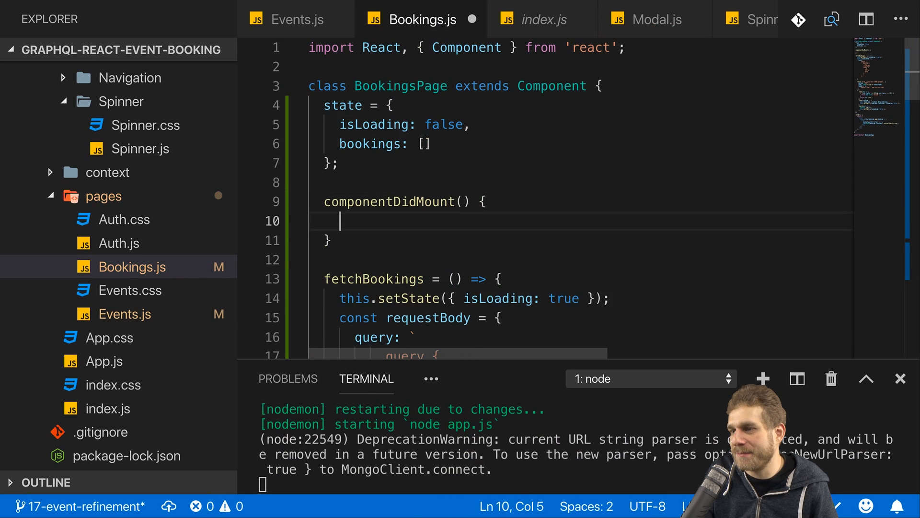
type("this.fet")
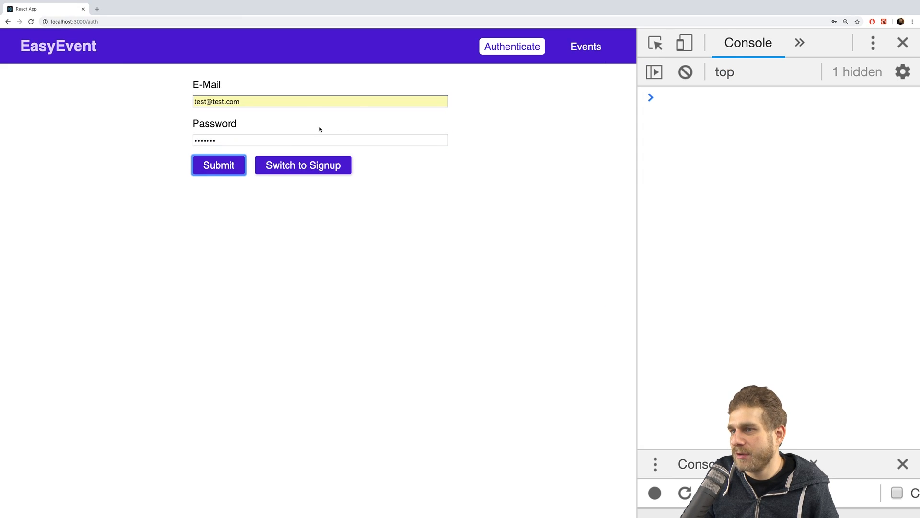
Submit the login form and read the Bookings 500 error in the DevTools console.
left_click(218, 165)
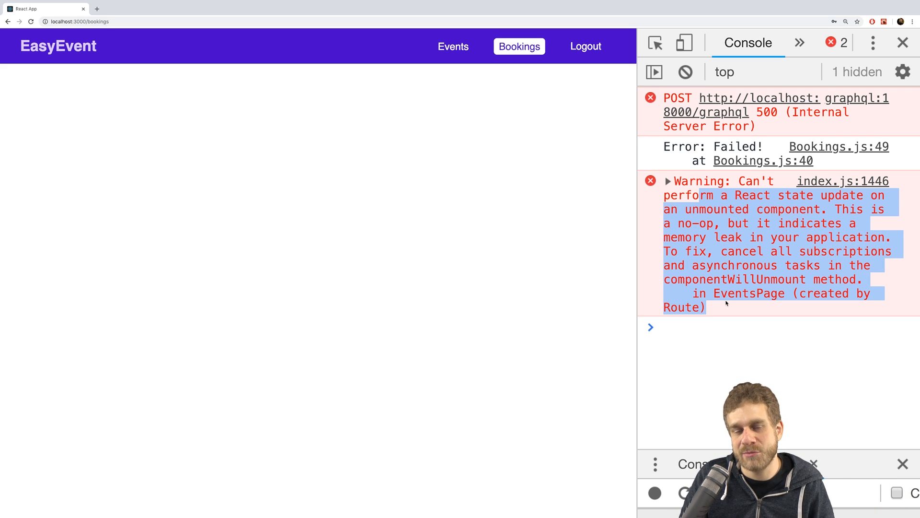
mouse_move(791, 196)
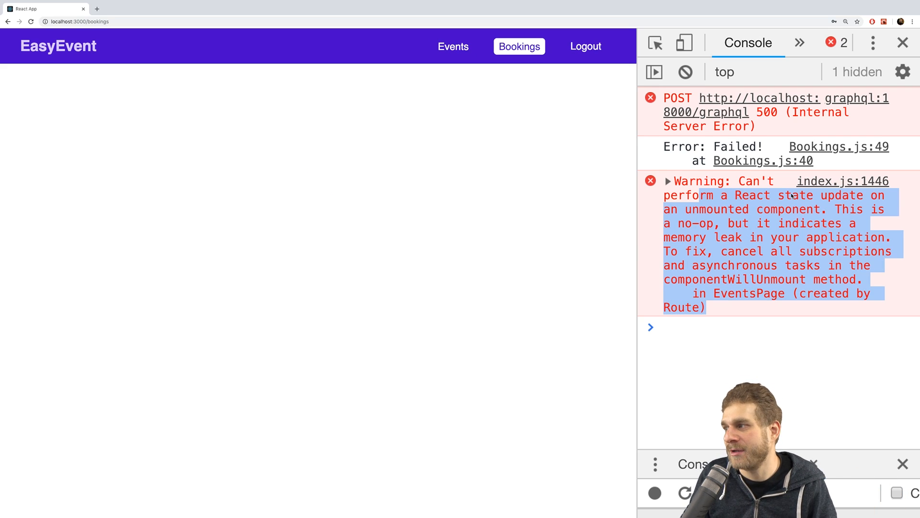
mouse_move(763, 161)
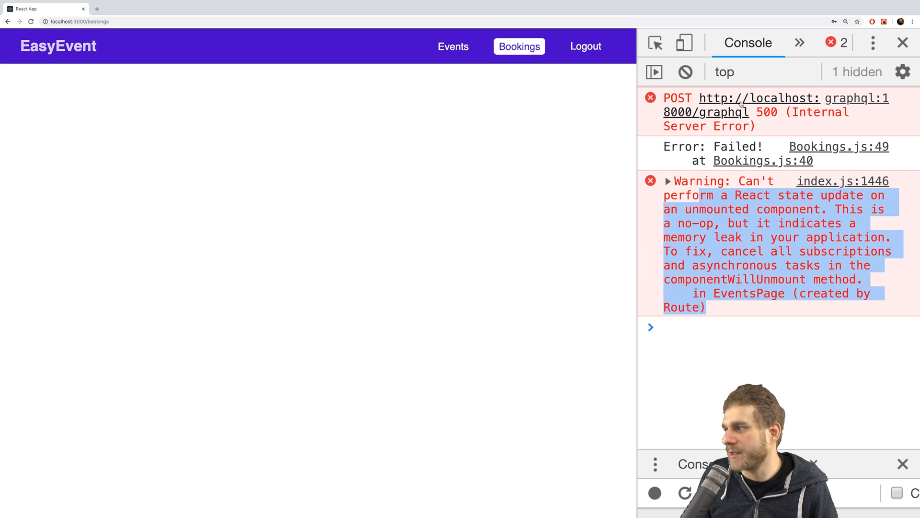
left_click(800, 42)
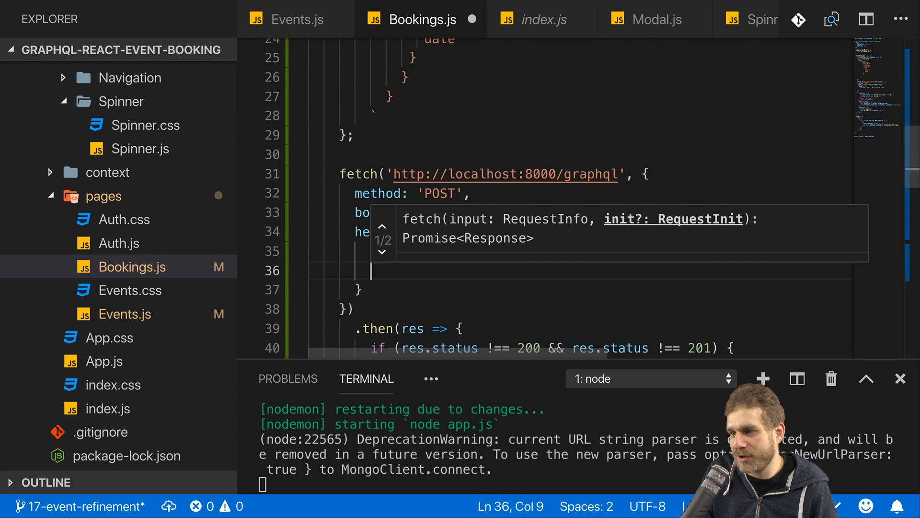
Add an 'Authorization': 'Bearer ' + this.context.token header to the bookings fetch request.
type("'Authori")
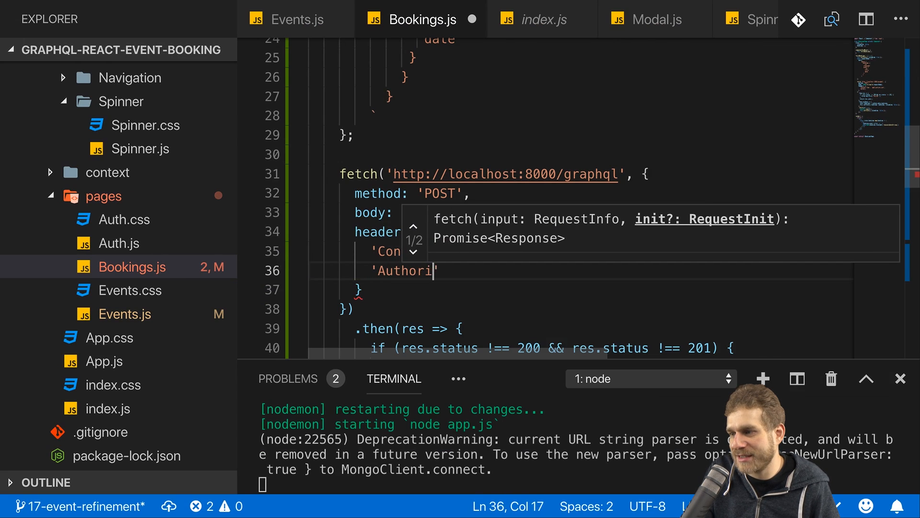
type("zation': '")
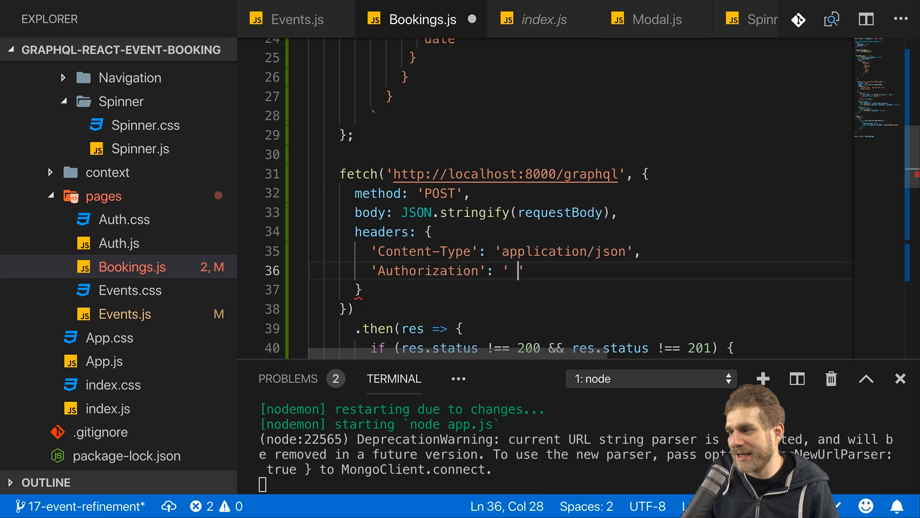
type("Bearer ' +")
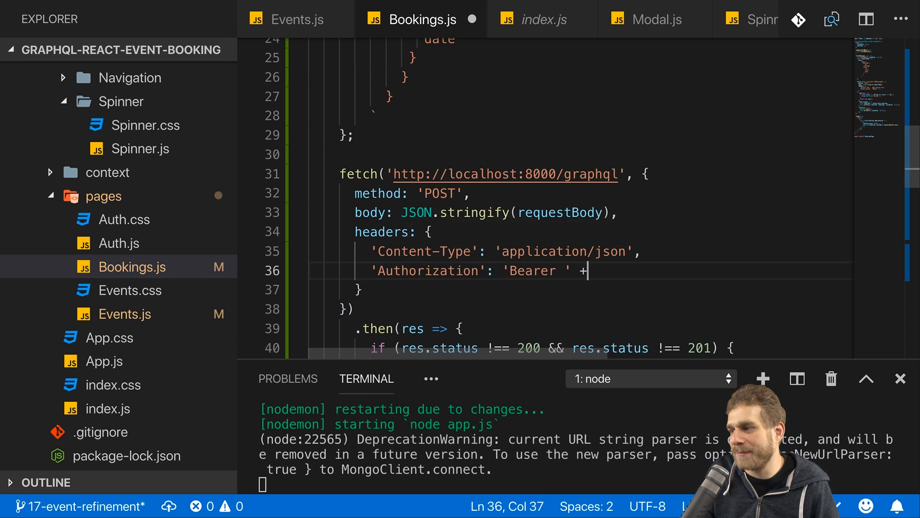
type("this.contextt")
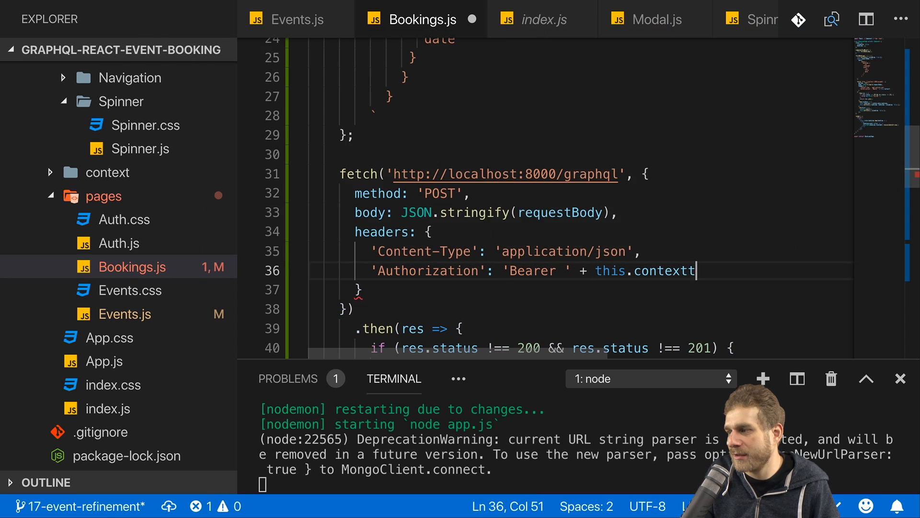
type(".token")
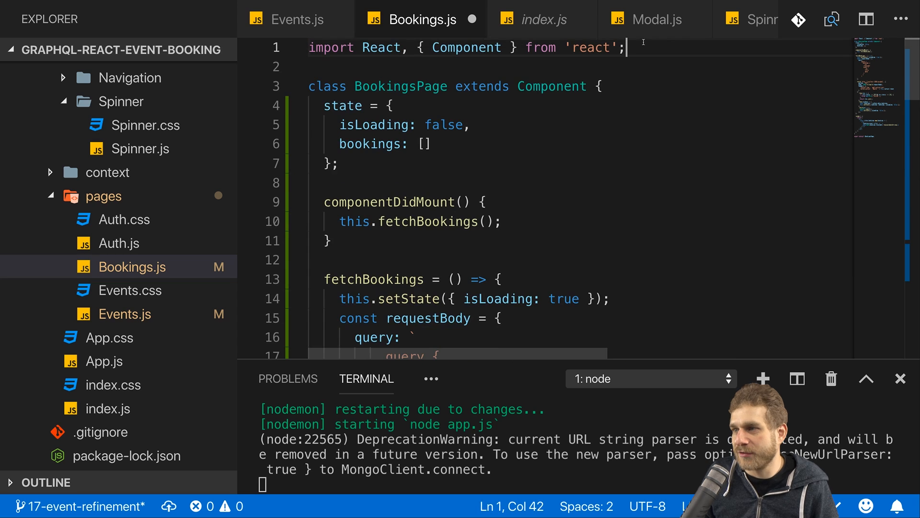
Import AuthContext from the context folder at the top of Bookings.js.
type("import")
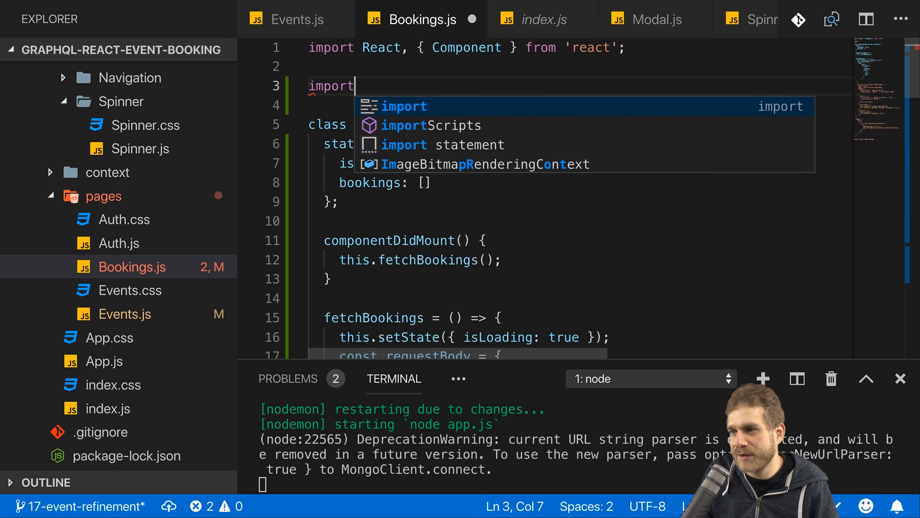
type("AuthContext")
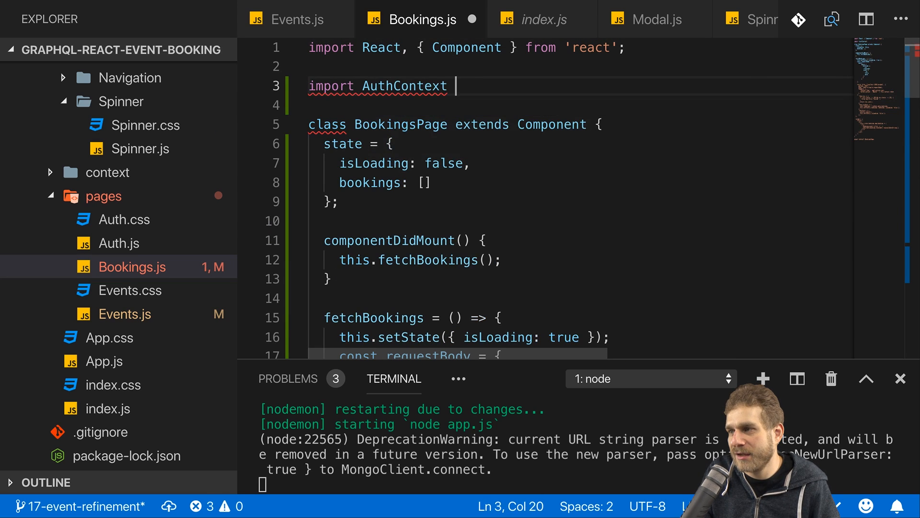
type("from '../context/auth-context")
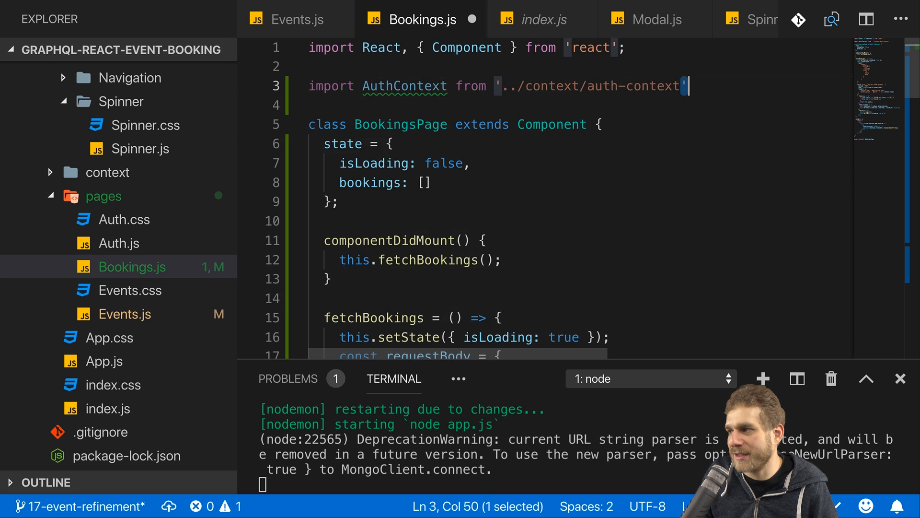
Declare static contextType = AuthContext on BookingsPage after the state object.
left_click(340, 202)
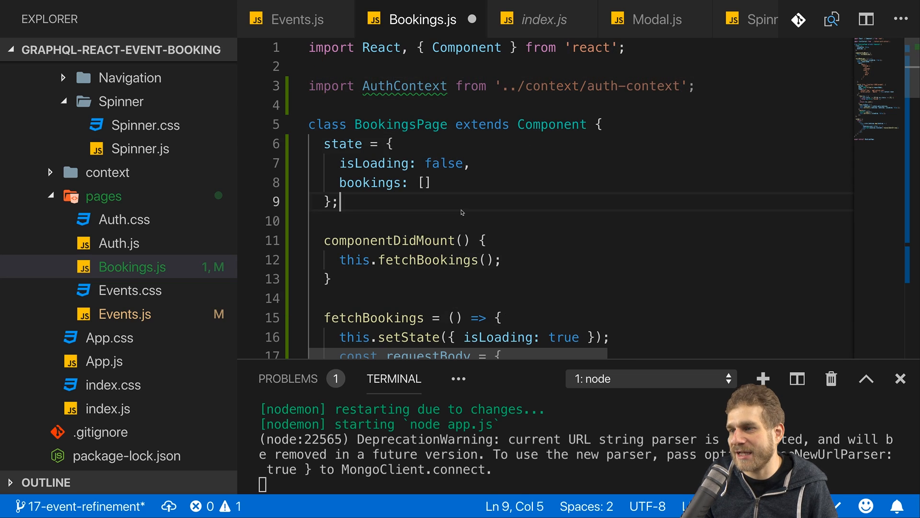
type("static contextType = AuthContext;")
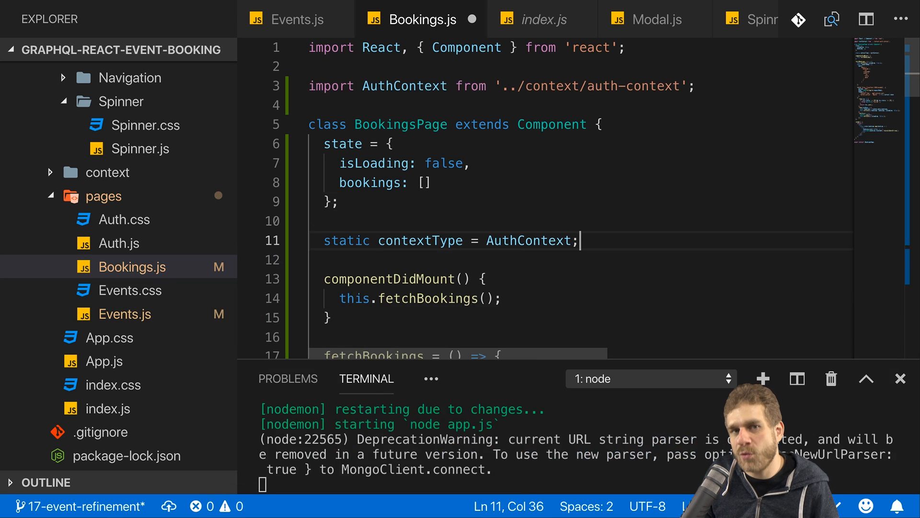
scroll("down", 3)
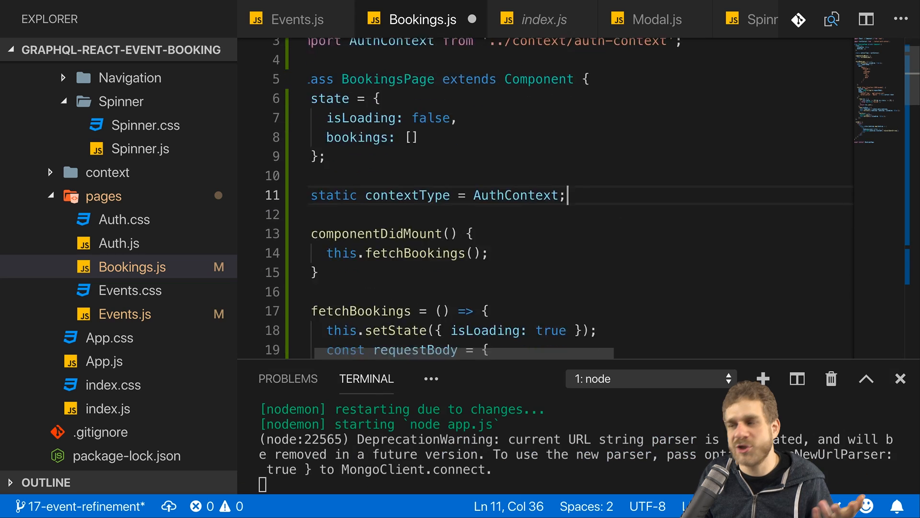
scroll("down", 3)
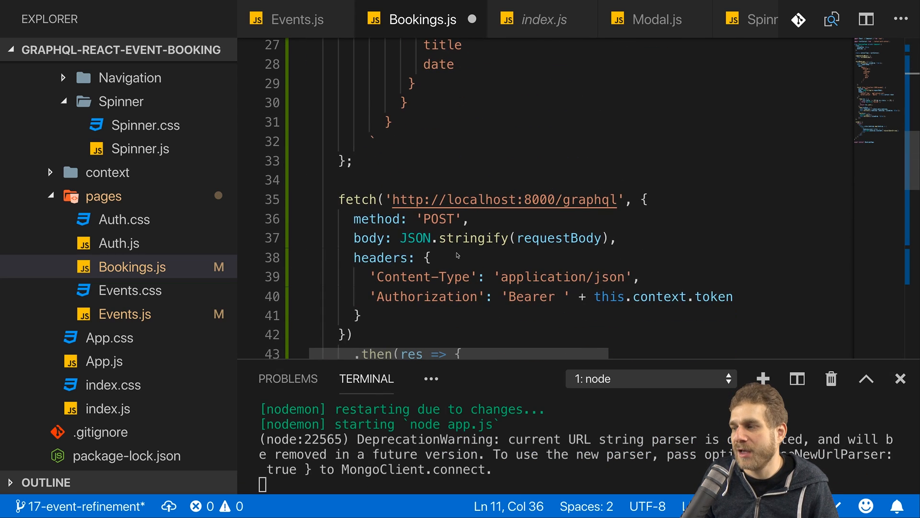
double_click(634, 296)
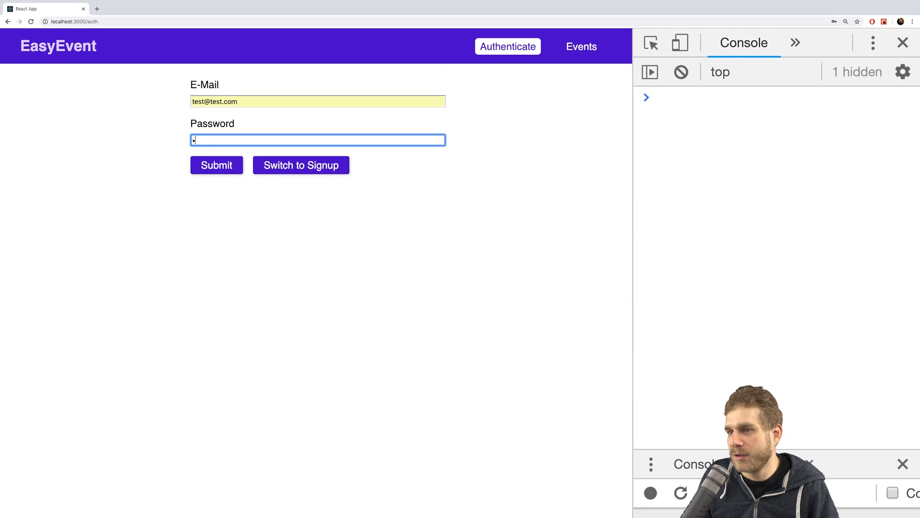
Submit the EasyEvent login form and navigate to the Bookings page.
left_click(216, 165)
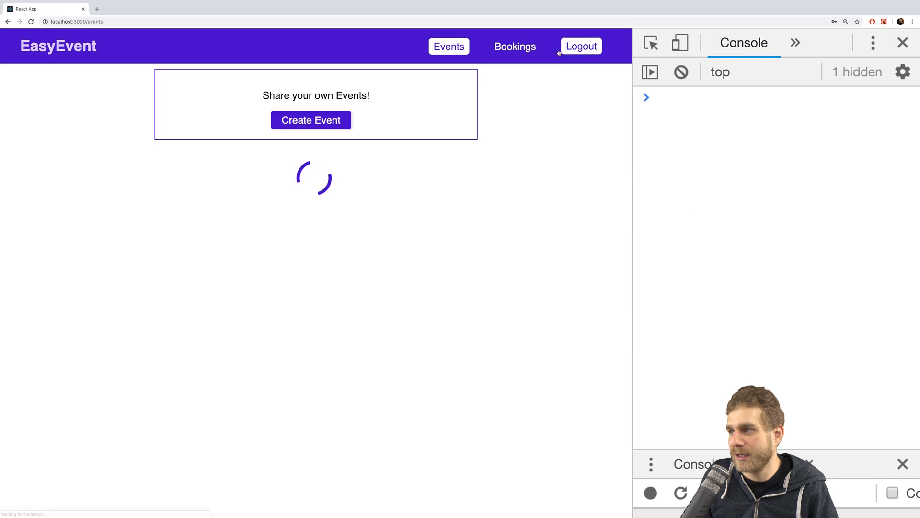
left_click(515, 46)
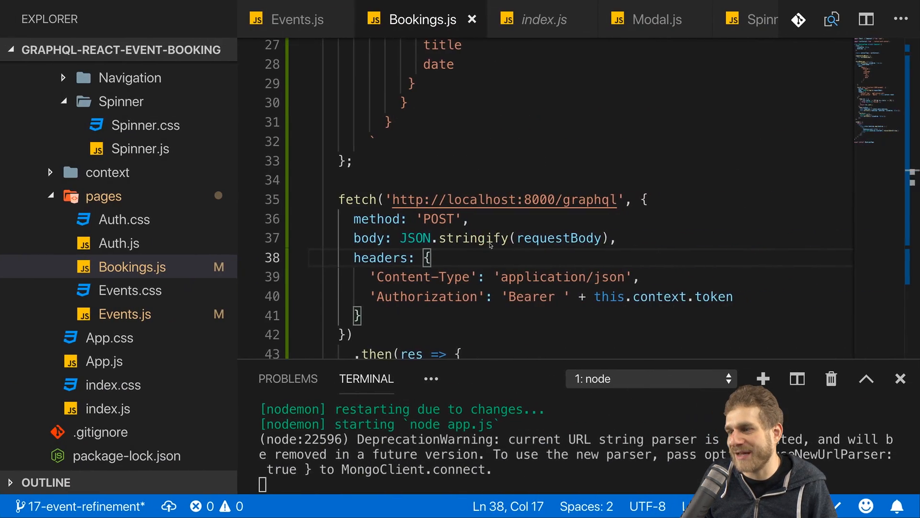
Add key={booking._id} to each booking <li> in the Bookings render list.
scroll("down", 3)
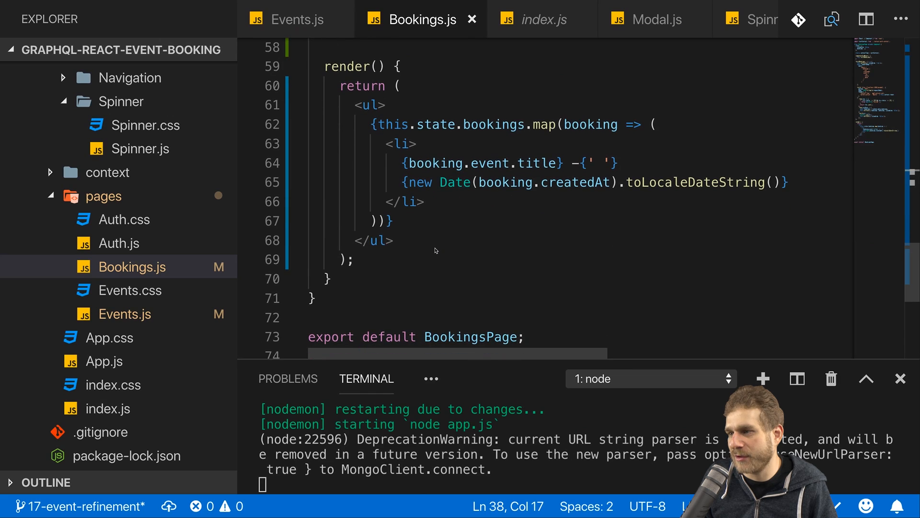
type("key=")
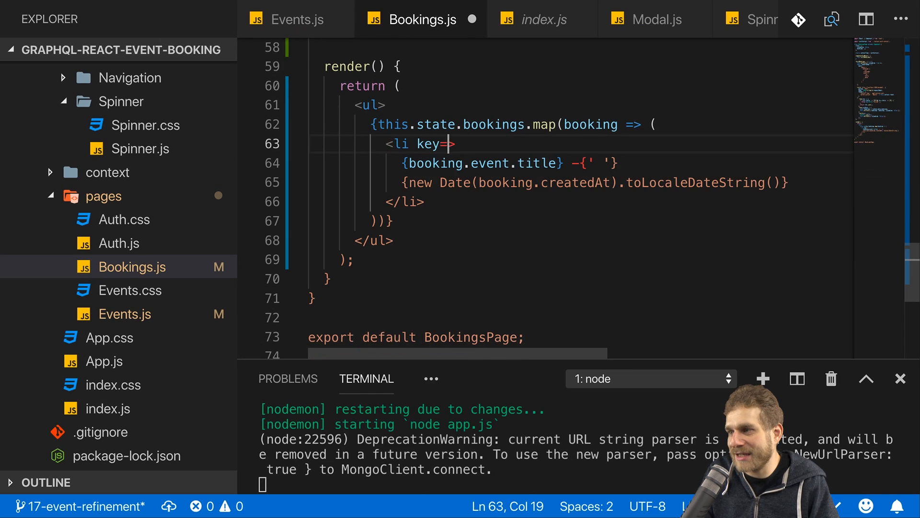
type("{booking._id")
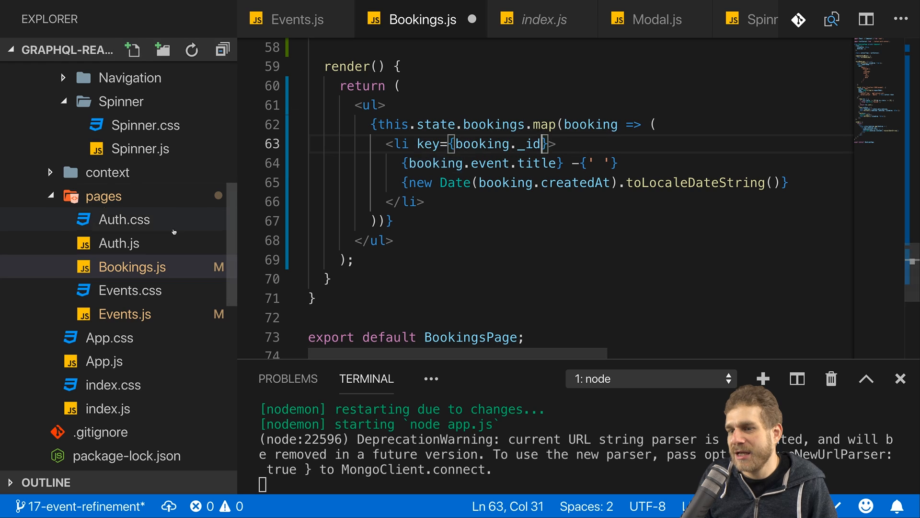
In Events.js, add an isActive = true class property to the Events page component.
left_click(296, 19)
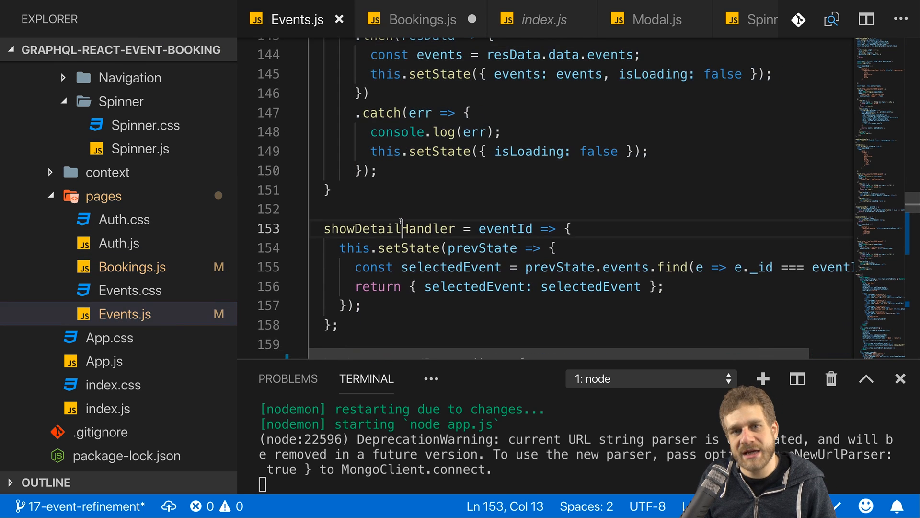
double_click(387, 229)
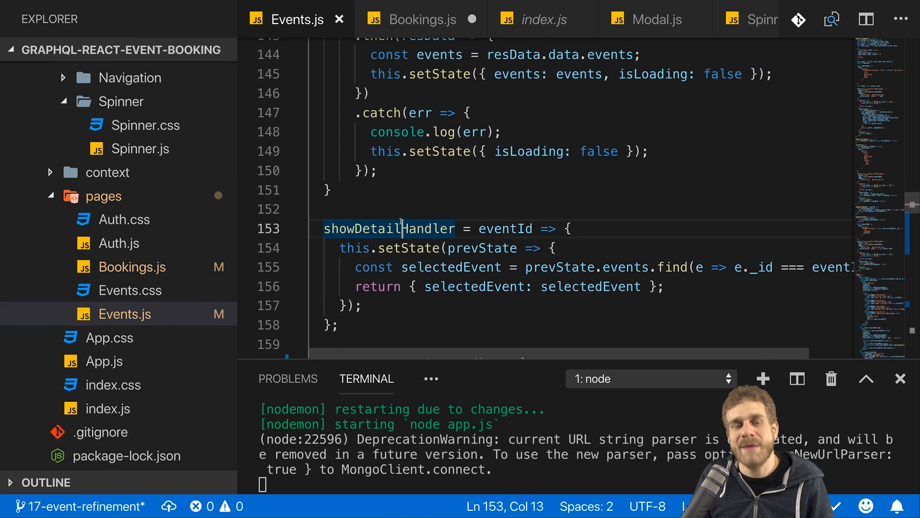
scroll("down", 3)
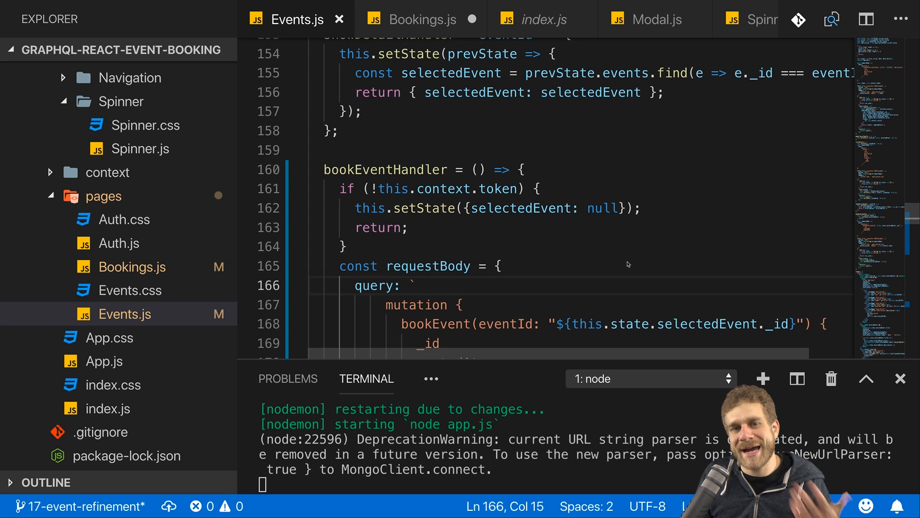
scroll("up", 3)
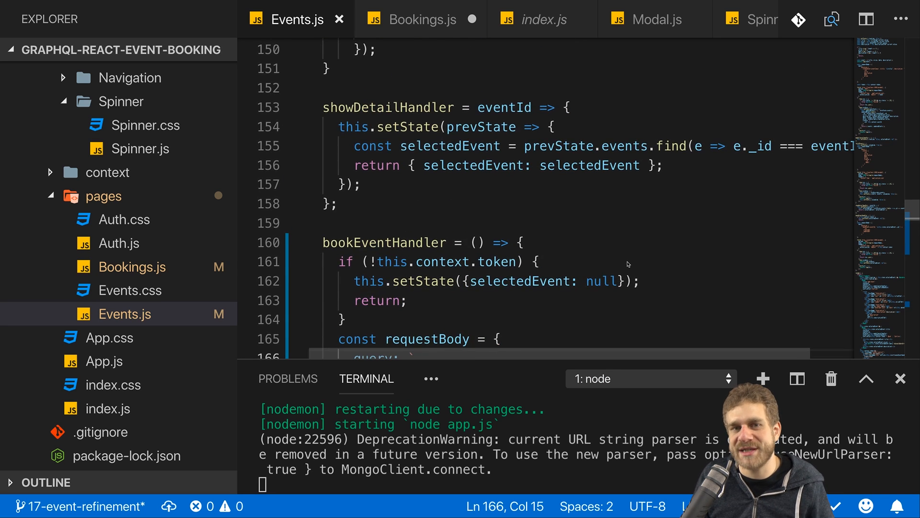
scroll("up", 3)
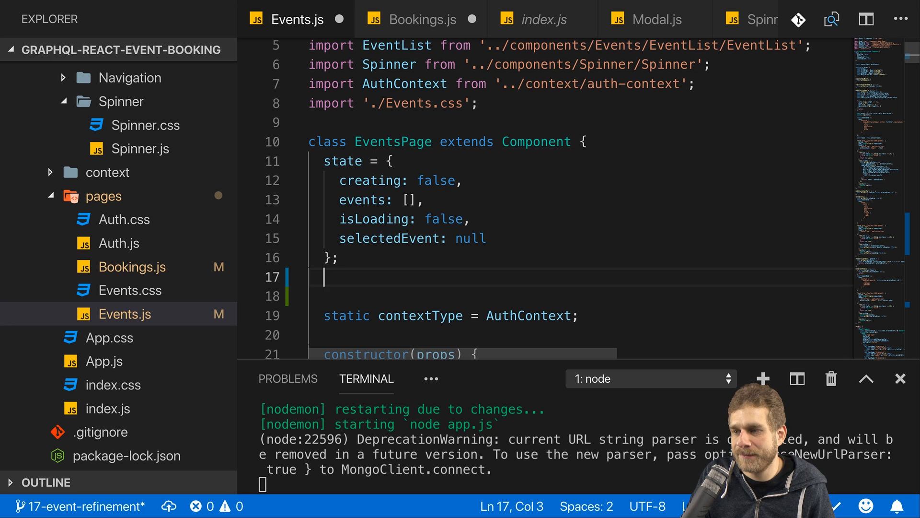
type("isAct")
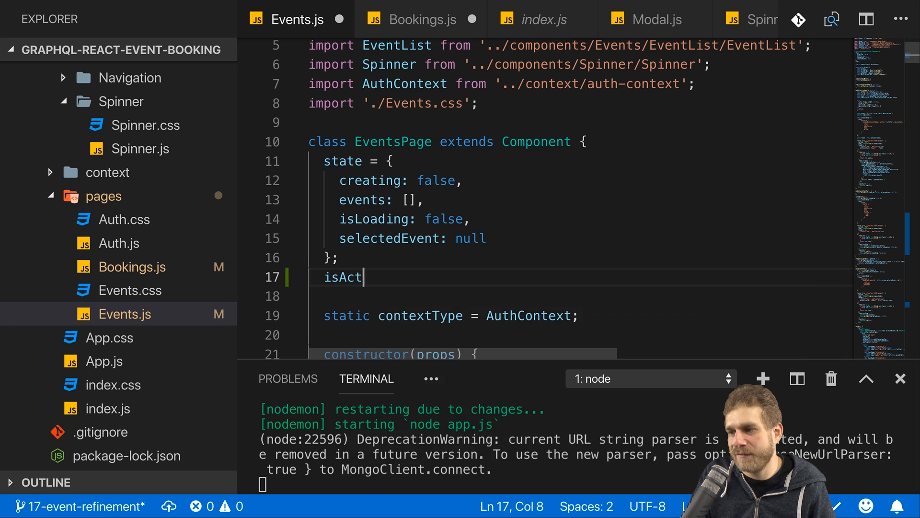
type("ive = tr")
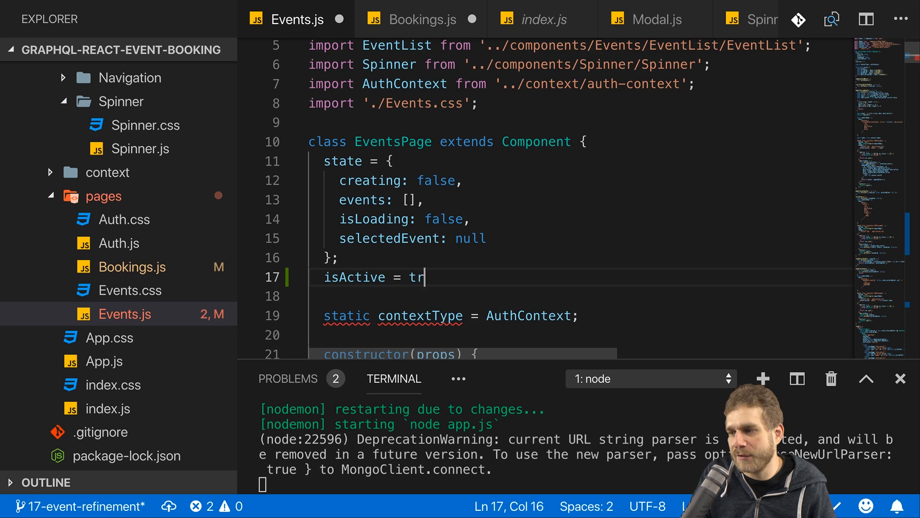
type("ue;")
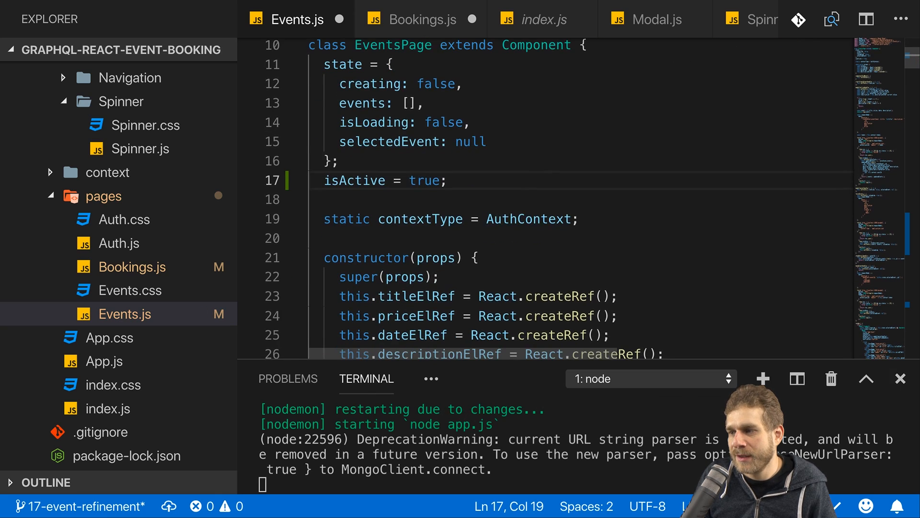
Add componentWillUnmount that sets this.isActive = false.
scroll("down", 3)
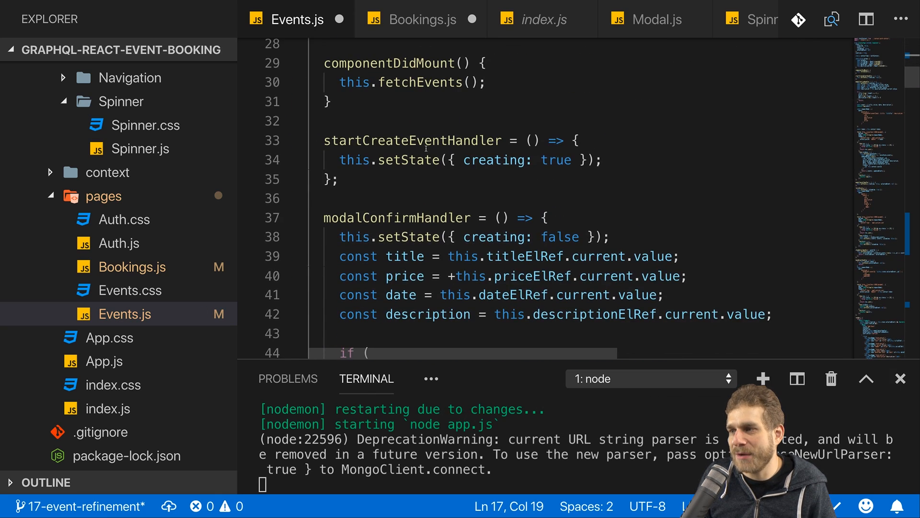
scroll("down", 3)
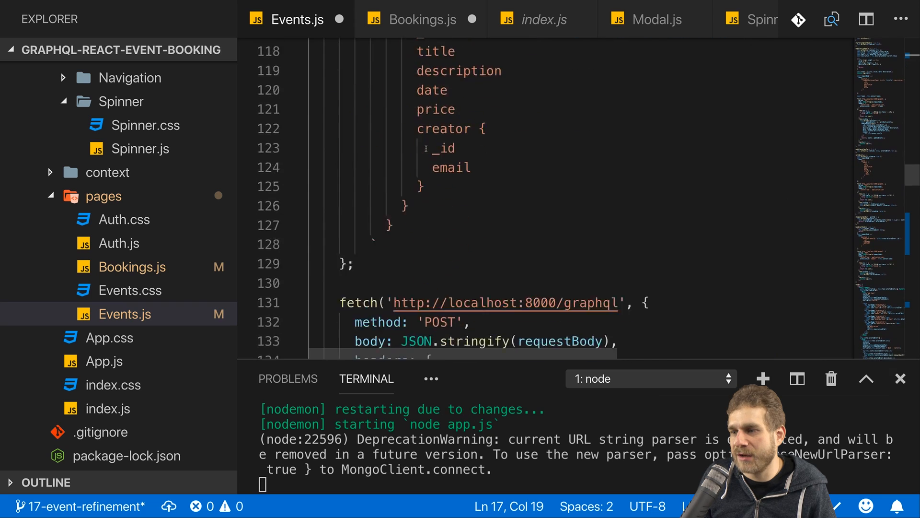
scroll("down", 3)
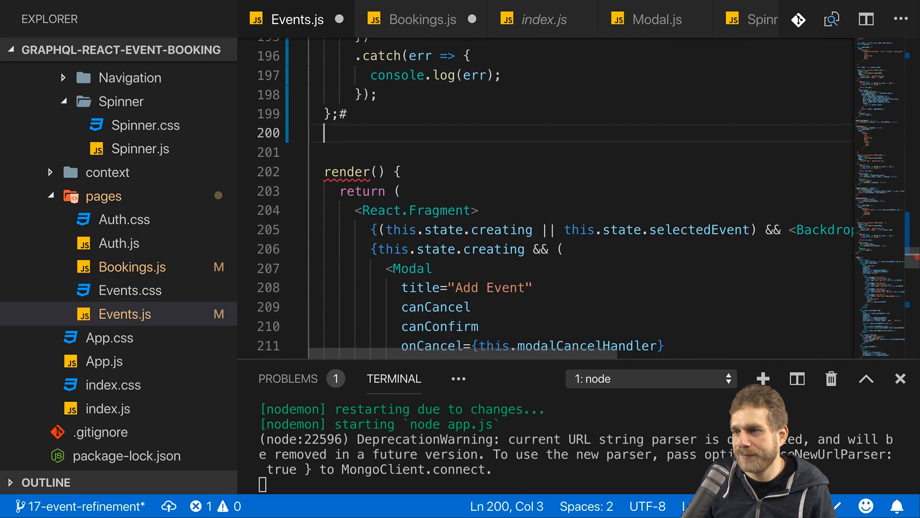
type("componentWillUnmount(")
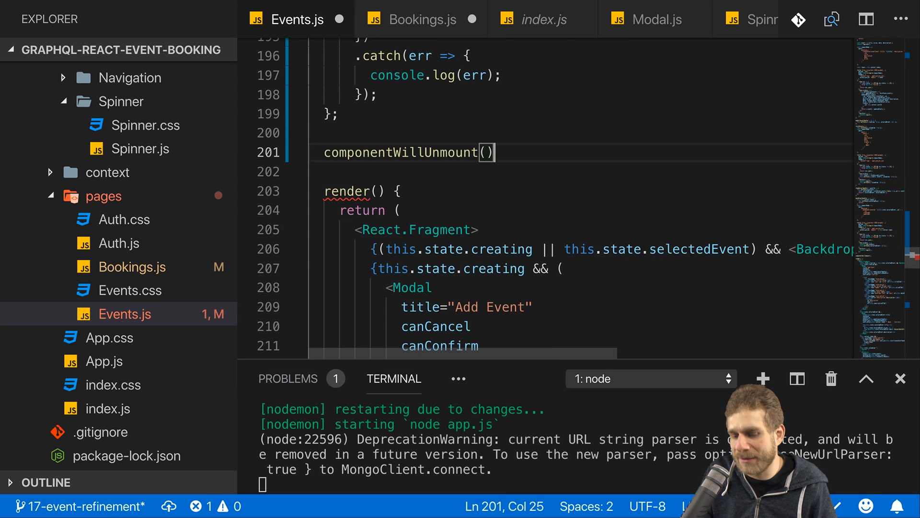
type("{")
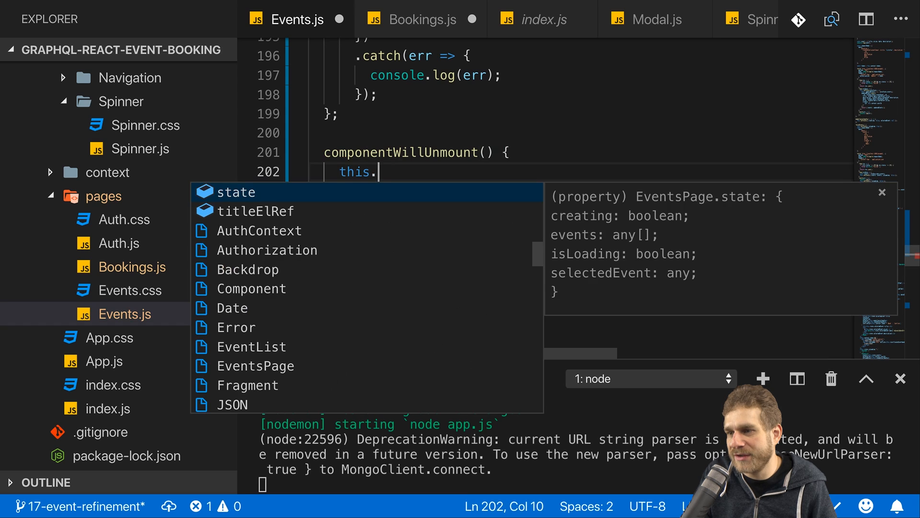
type("isActive =")
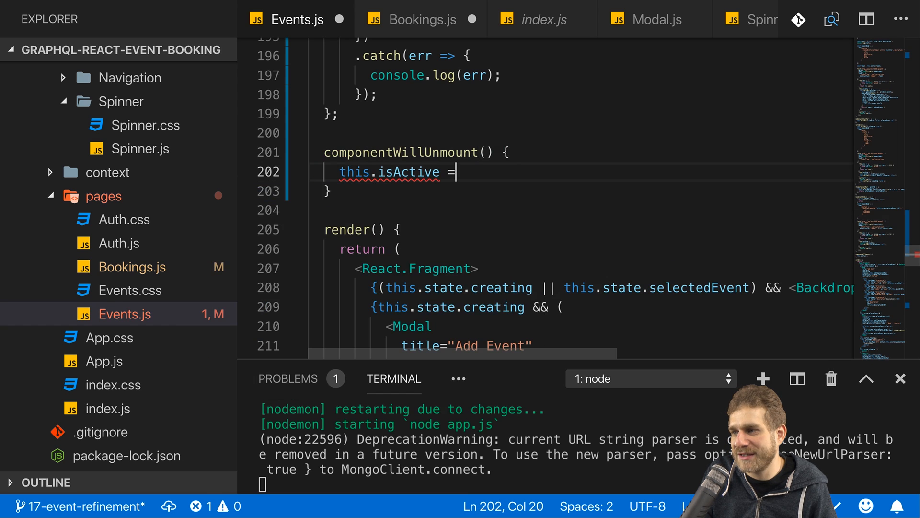
type("false,")
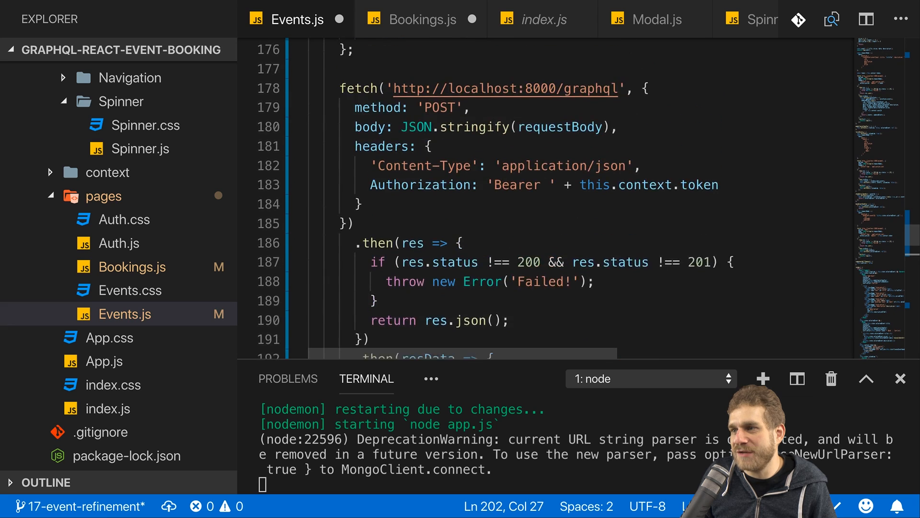
Wrap the fetch then and catch setState calls in if (this.isActive) checks.
scroll("up", 3)
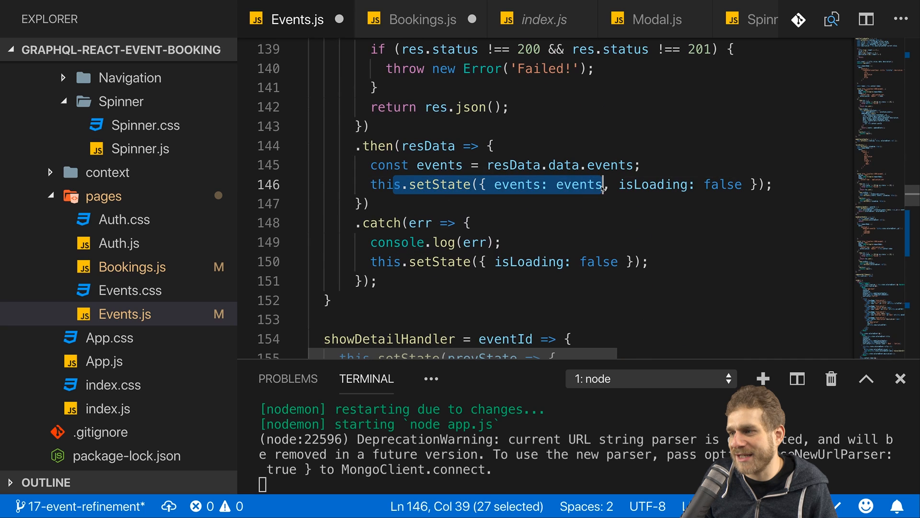
key("Enter")
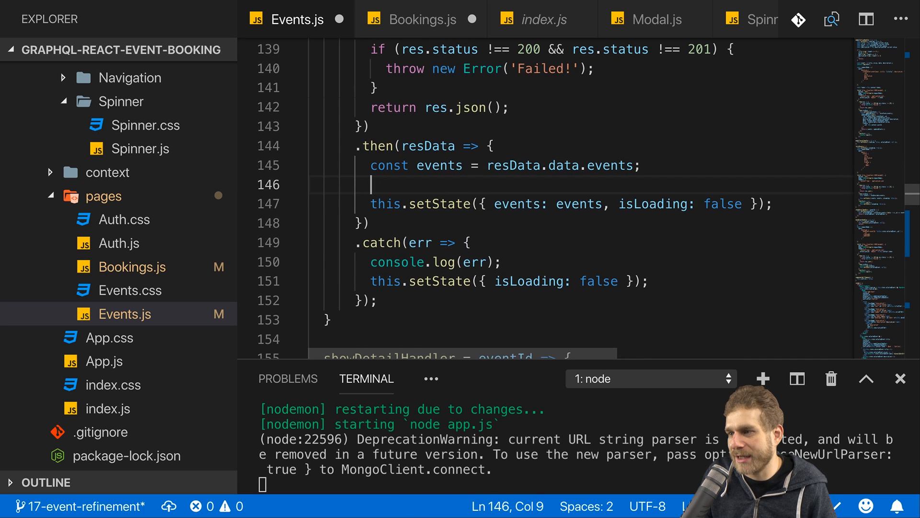
type("if (this.isActive) {")
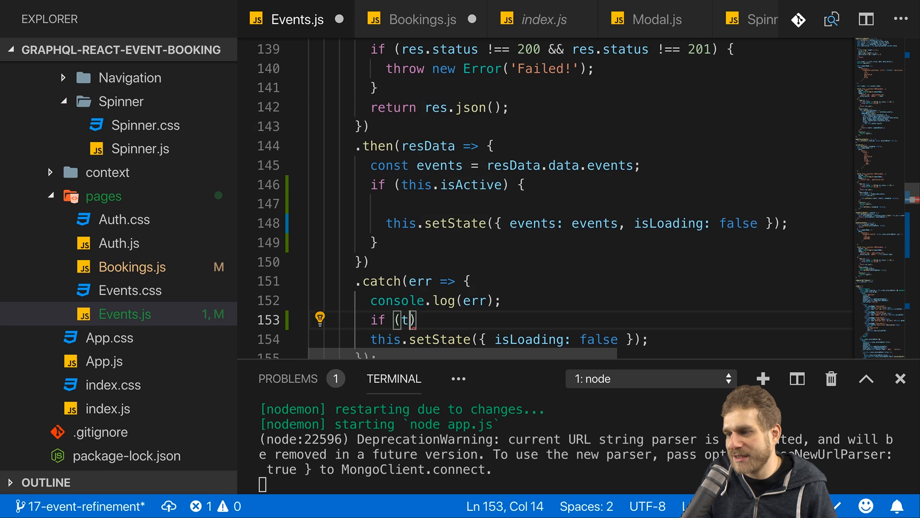
type("his.isActive")
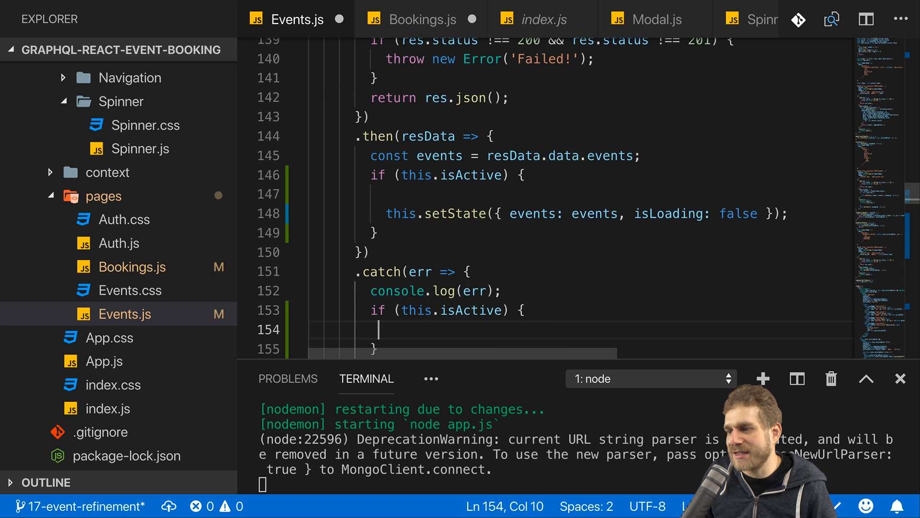
type("this.setState({ isLoading: false });")
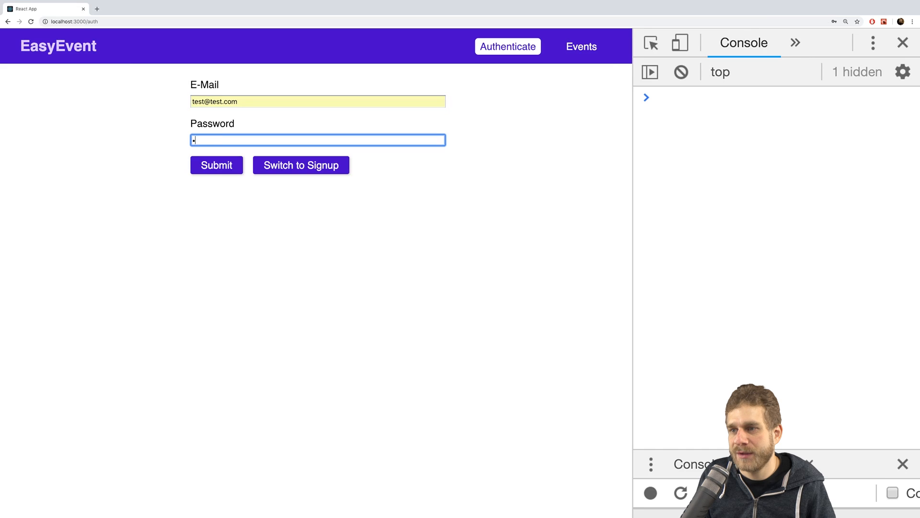
Submit the login form and go to the Bookings page in EasyEvent.
left_click(216, 165)
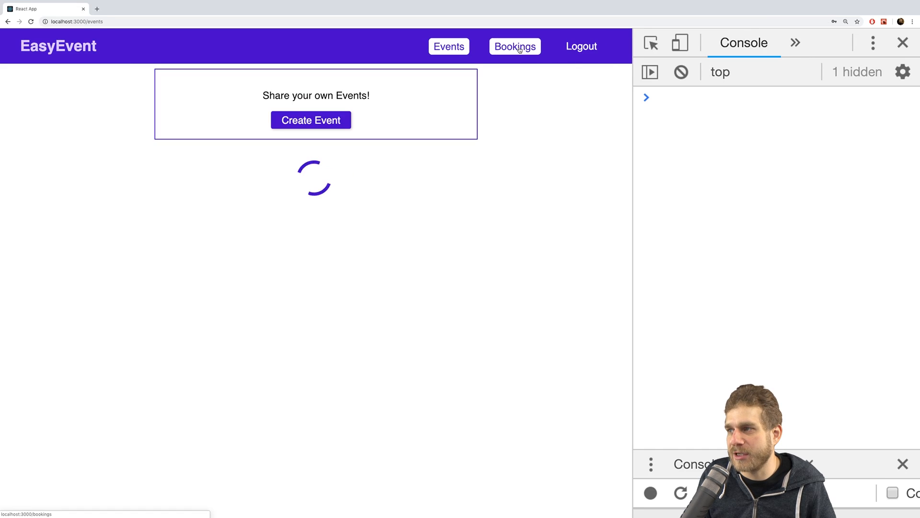
left_click(515, 46)
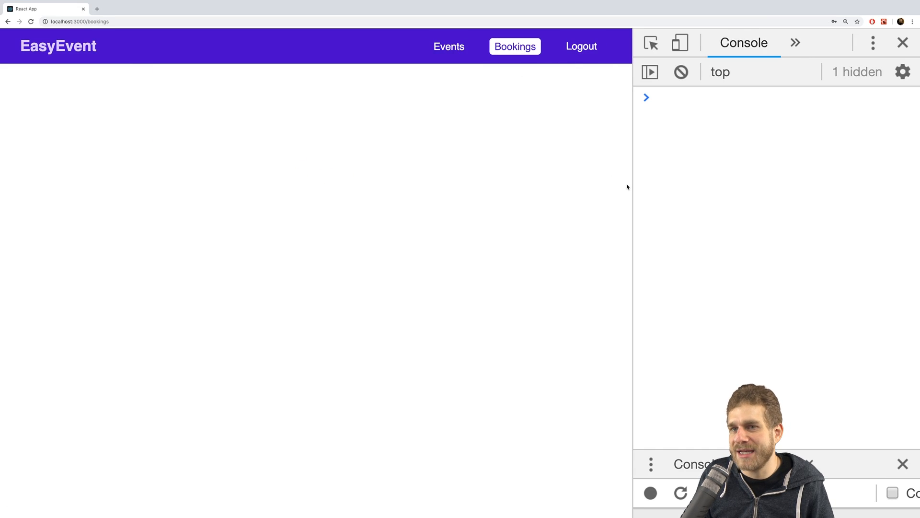
mouse_move(247, 124)
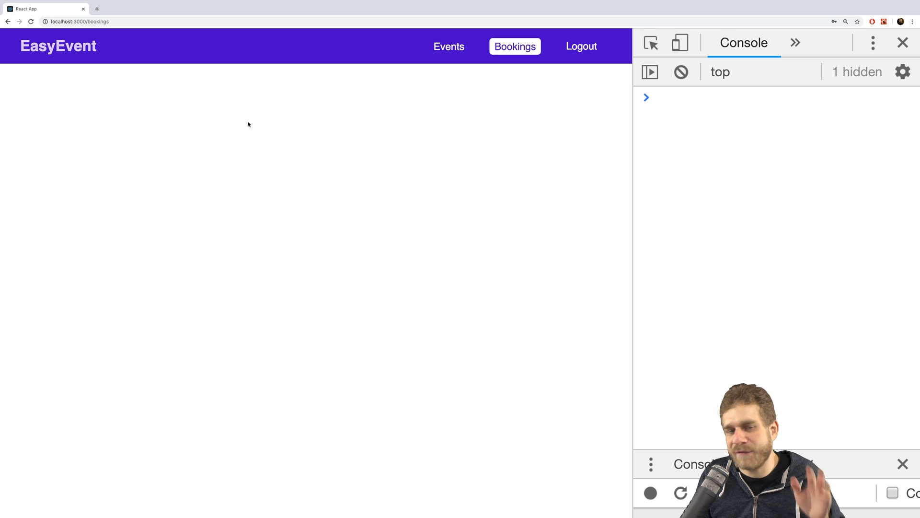
mouse_move(253, 122)
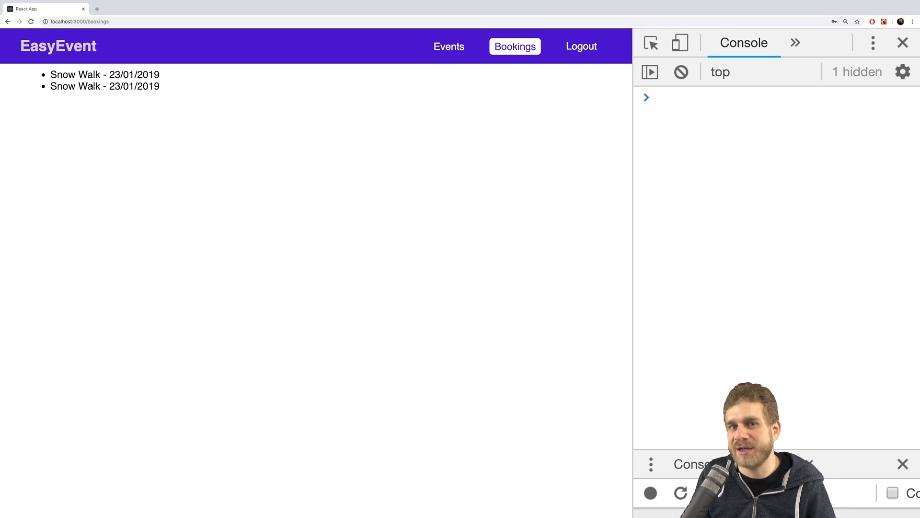
mouse_move(120, 101)
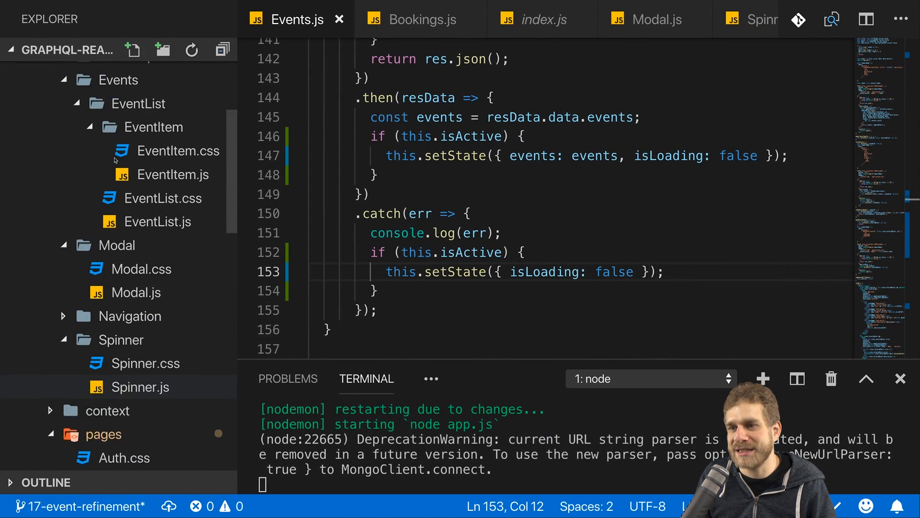
In Bookings.js, wrap the render output in React.Fragment and import the Spinner component.
scroll("down", 3)
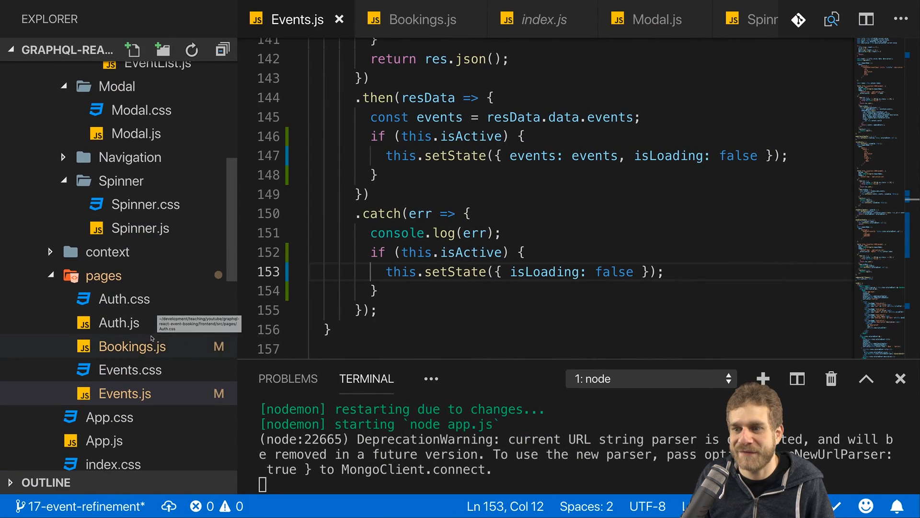
left_click(132, 346)
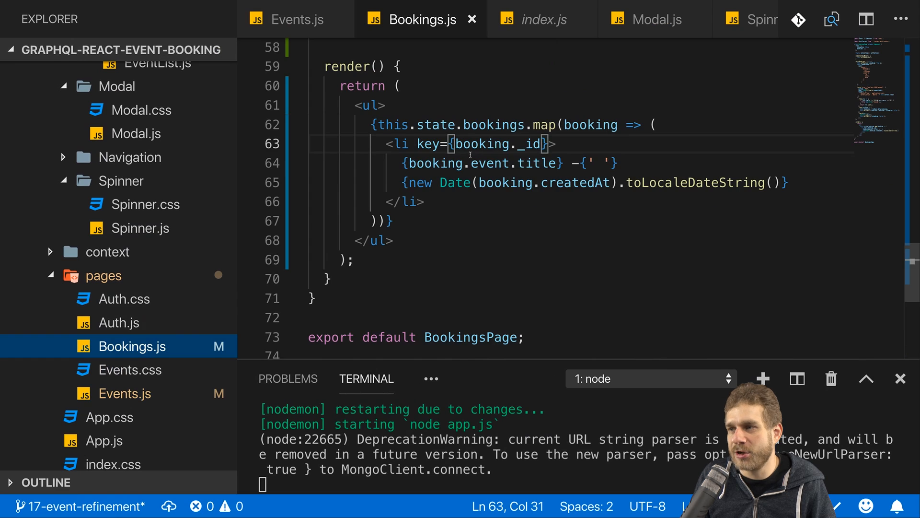
type("<R")
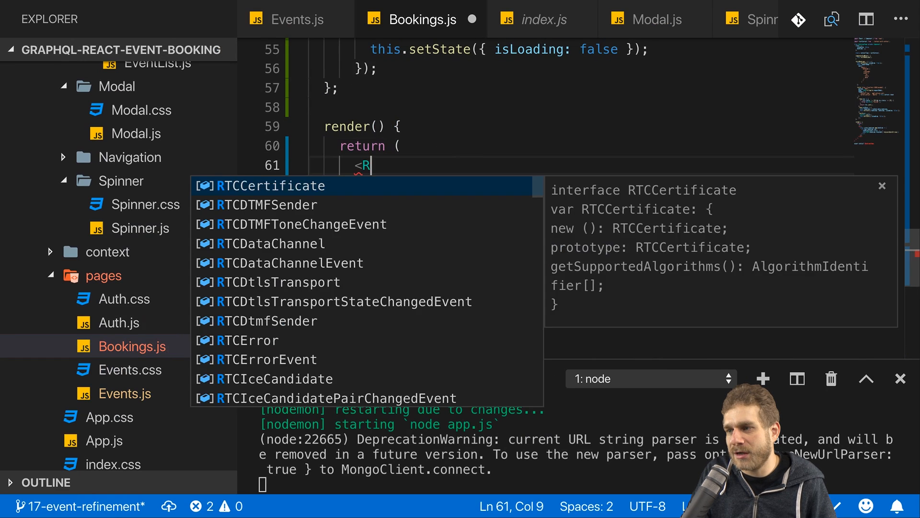
type("eact.Fragment")
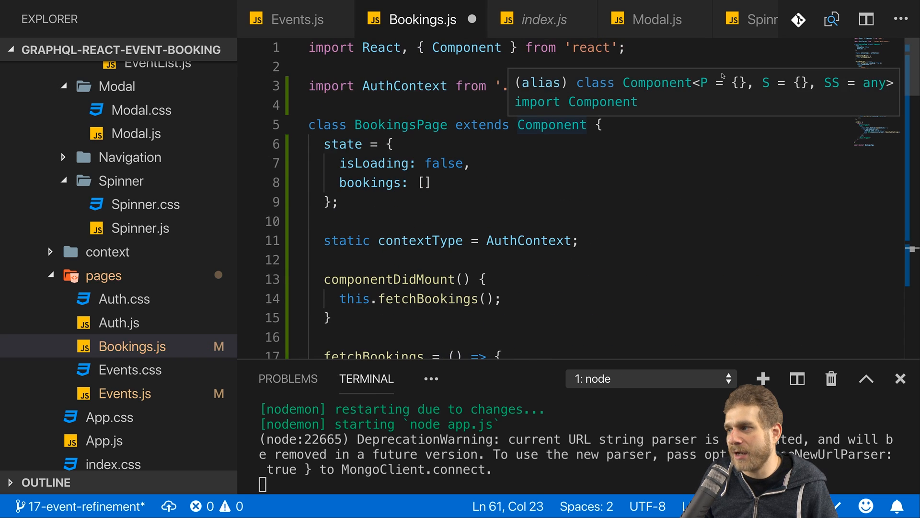
type("immp")
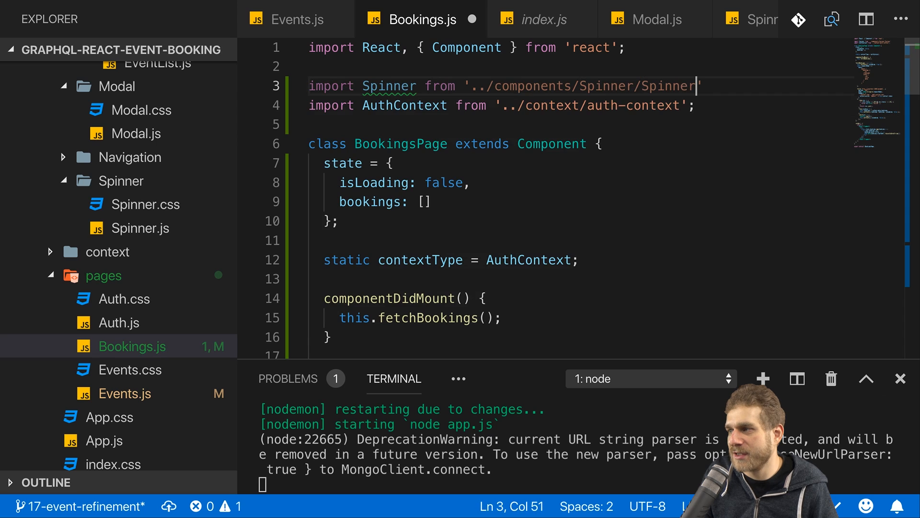
Render this.state.isLoading ? <Spinner /> : (<ul>…</ul>) so the spinner shows while loading.
scroll("down", 3)
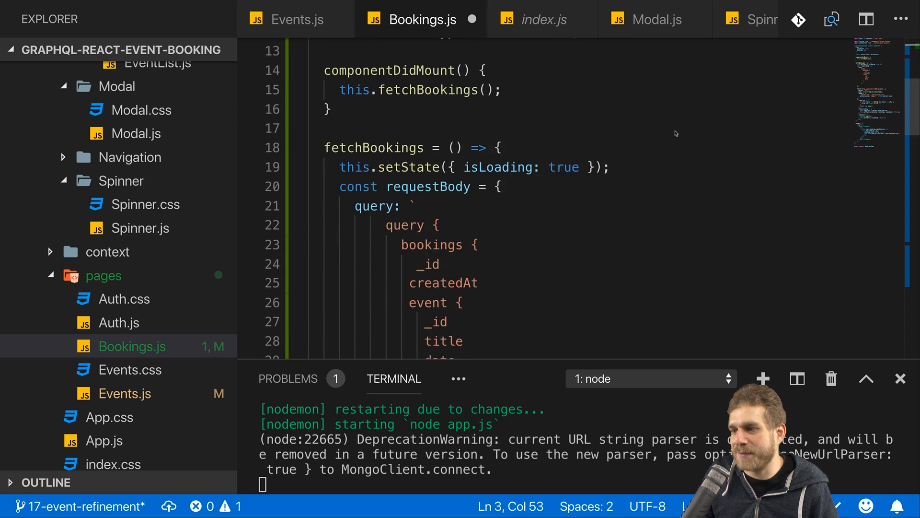
scroll("down", 3)
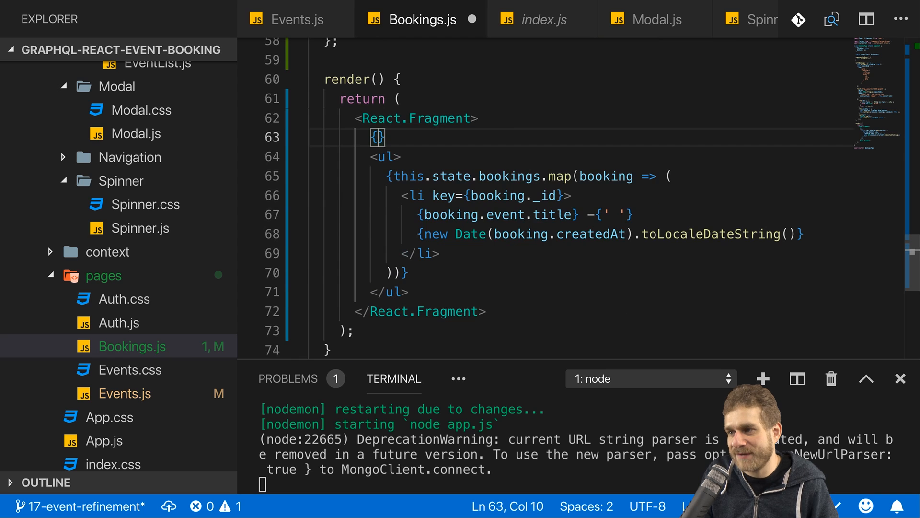
type("this.state.isLoading &&")
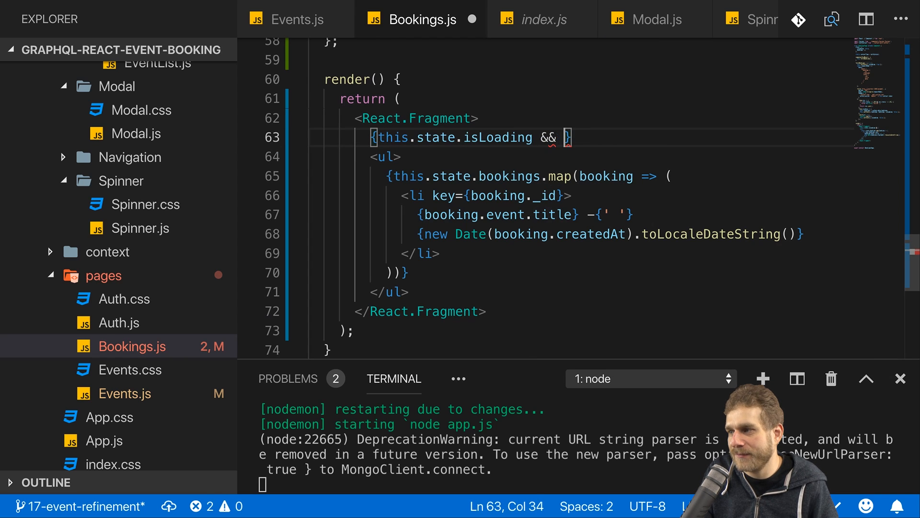
type("<Spinner")
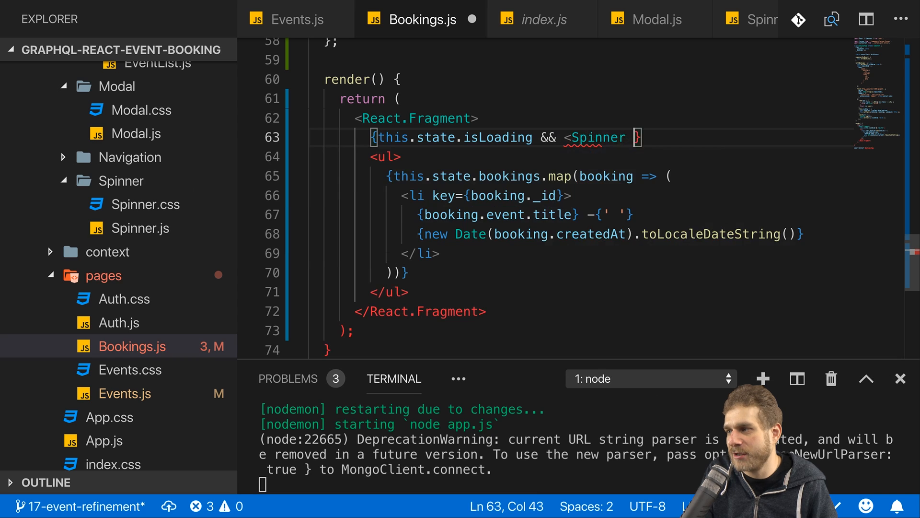
type("? <Spinner />")
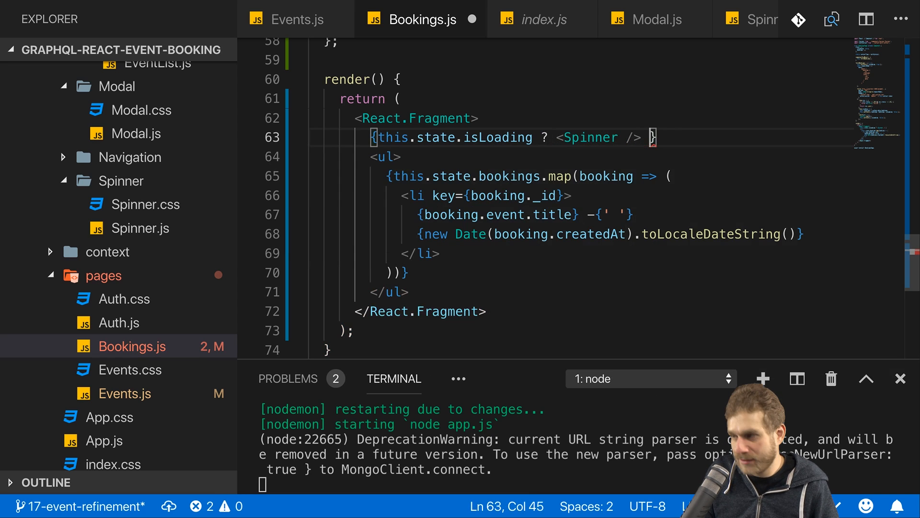
type(": ()")
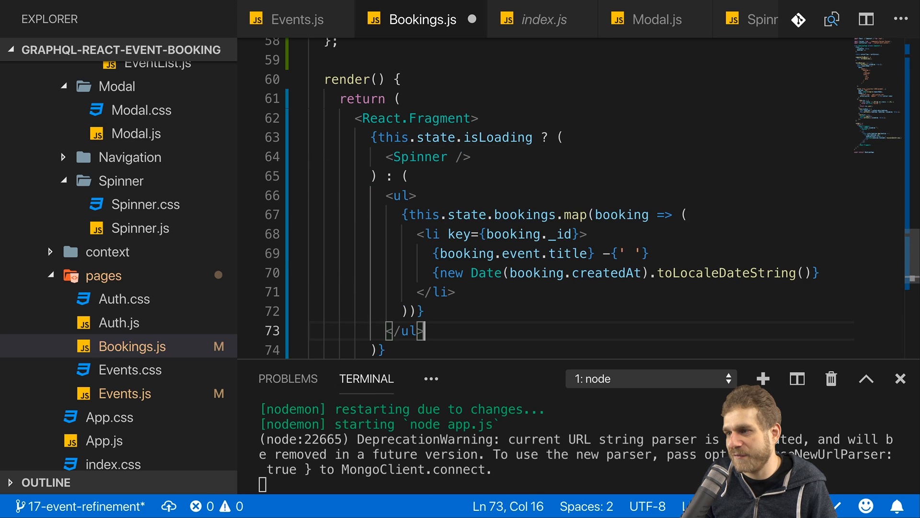
mouse_move(418, 157)
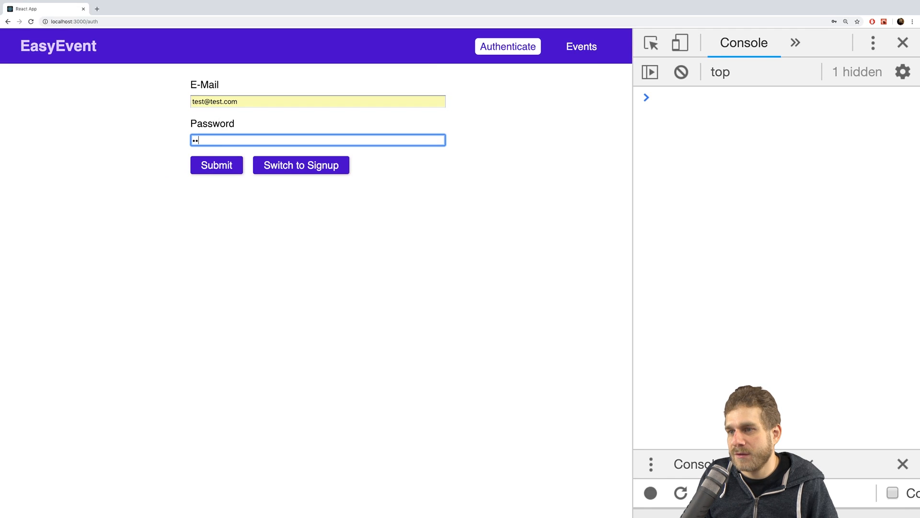
Log in, check the Events page loads, then return to the Bookings list of Snow Walk bookings.
left_click(216, 165)
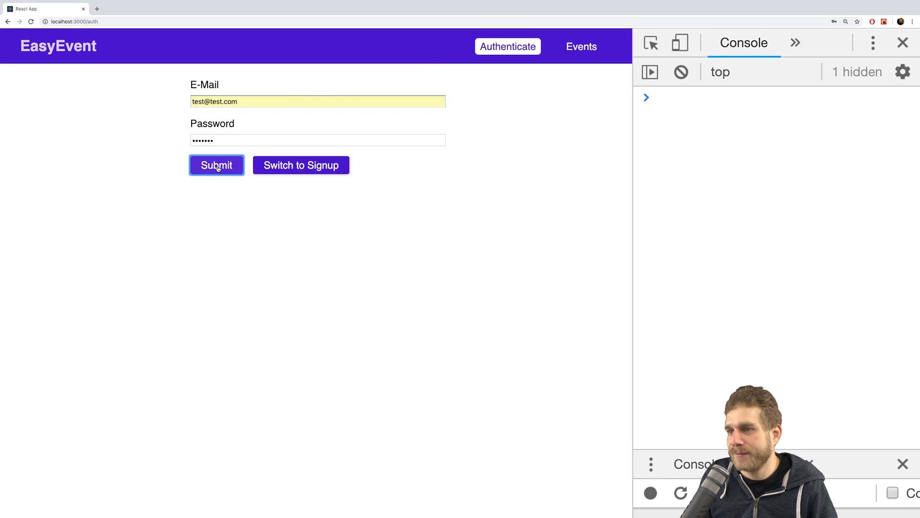
left_click(215, 165)
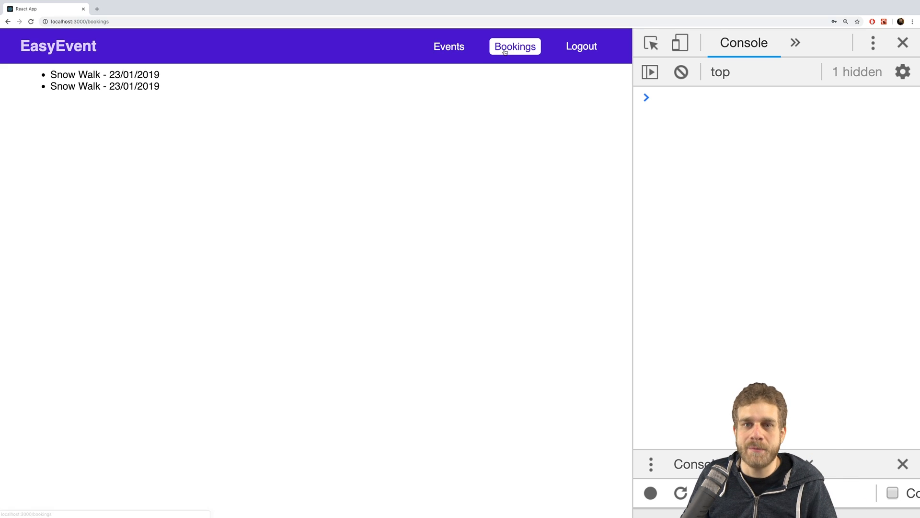
left_click(449, 46)
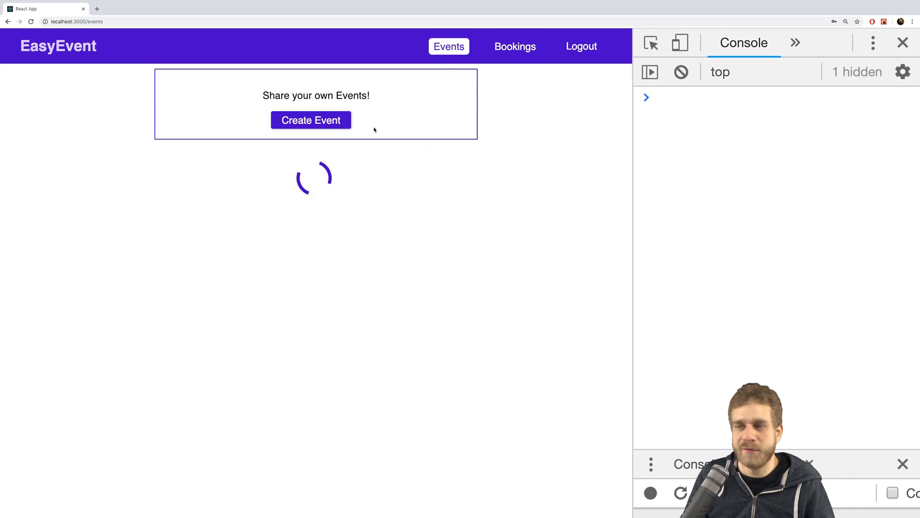
mouse_move(414, 141)
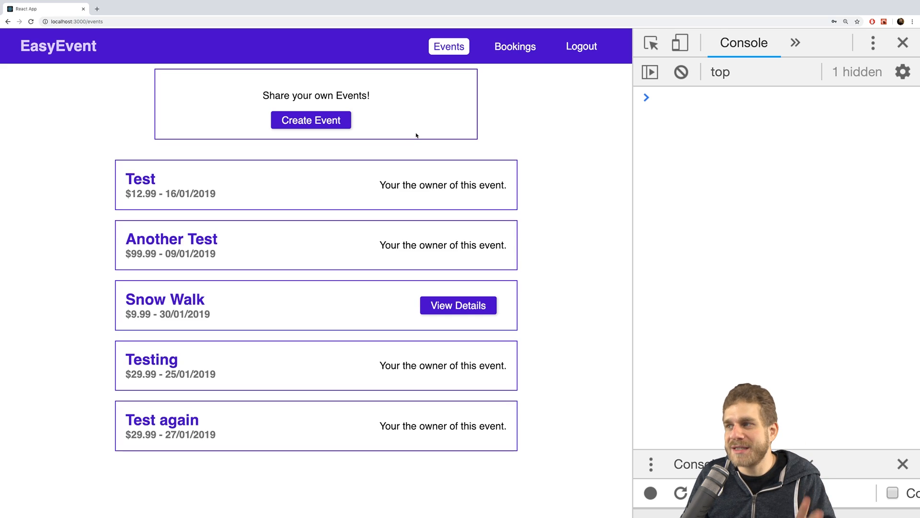
left_click(514, 46)
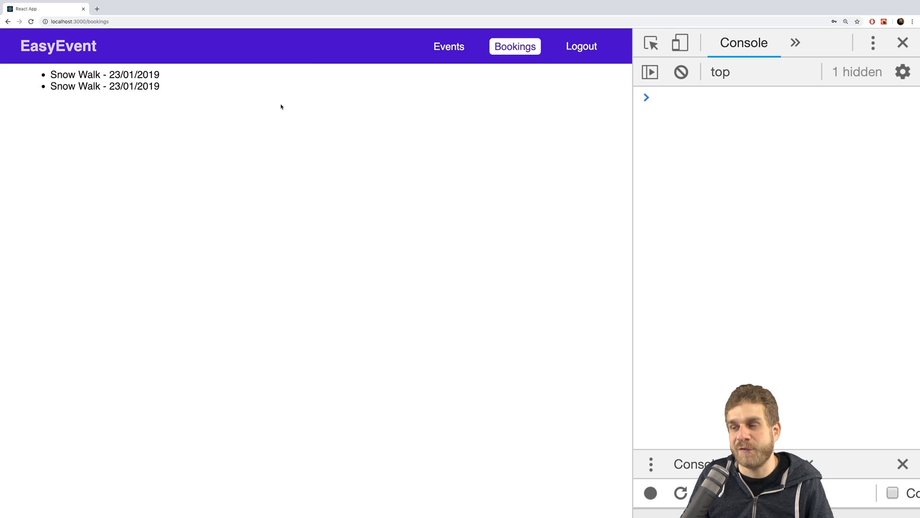
mouse_move(210, 114)
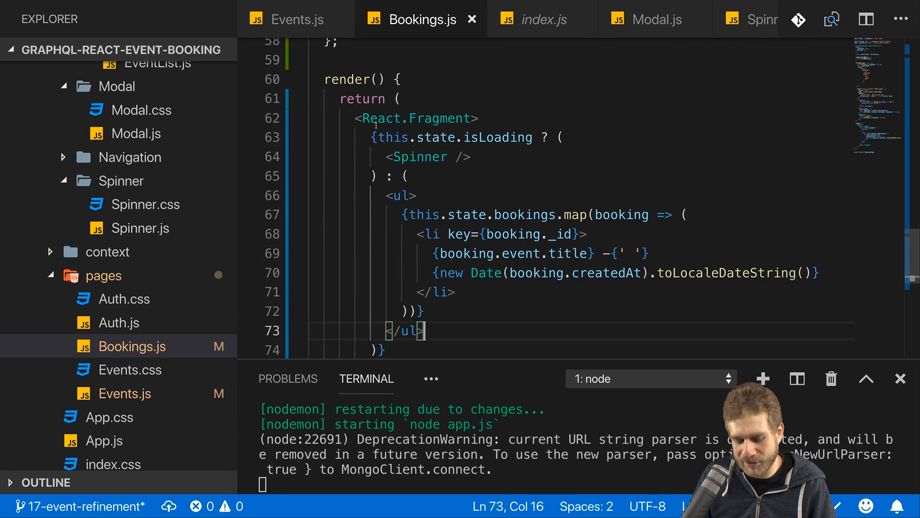
Open the graphql/schema index.js and scroll to the RootQuery and RootMutation types.
left_click(542, 19)
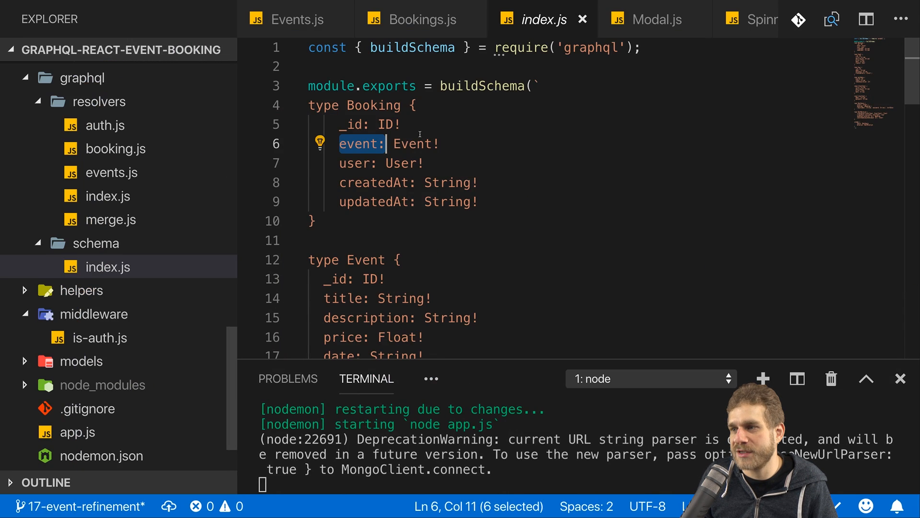
scroll("down", 3)
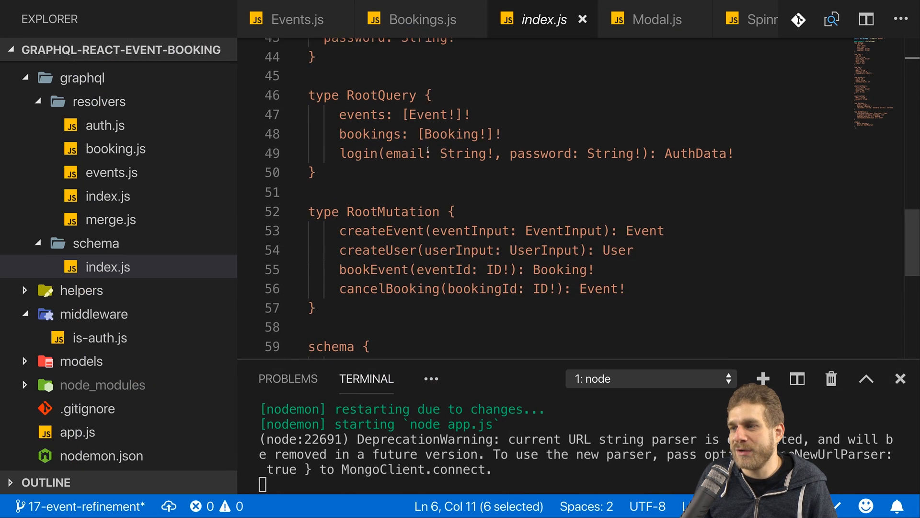